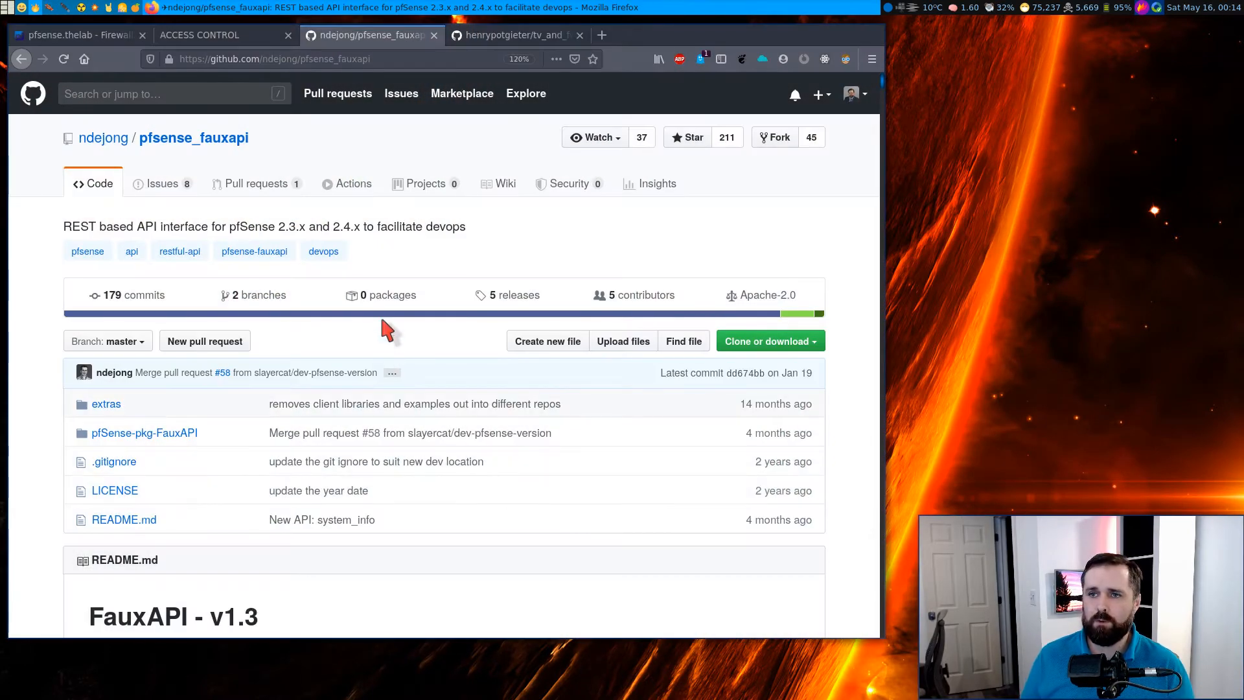
mouse_move(442, 432)
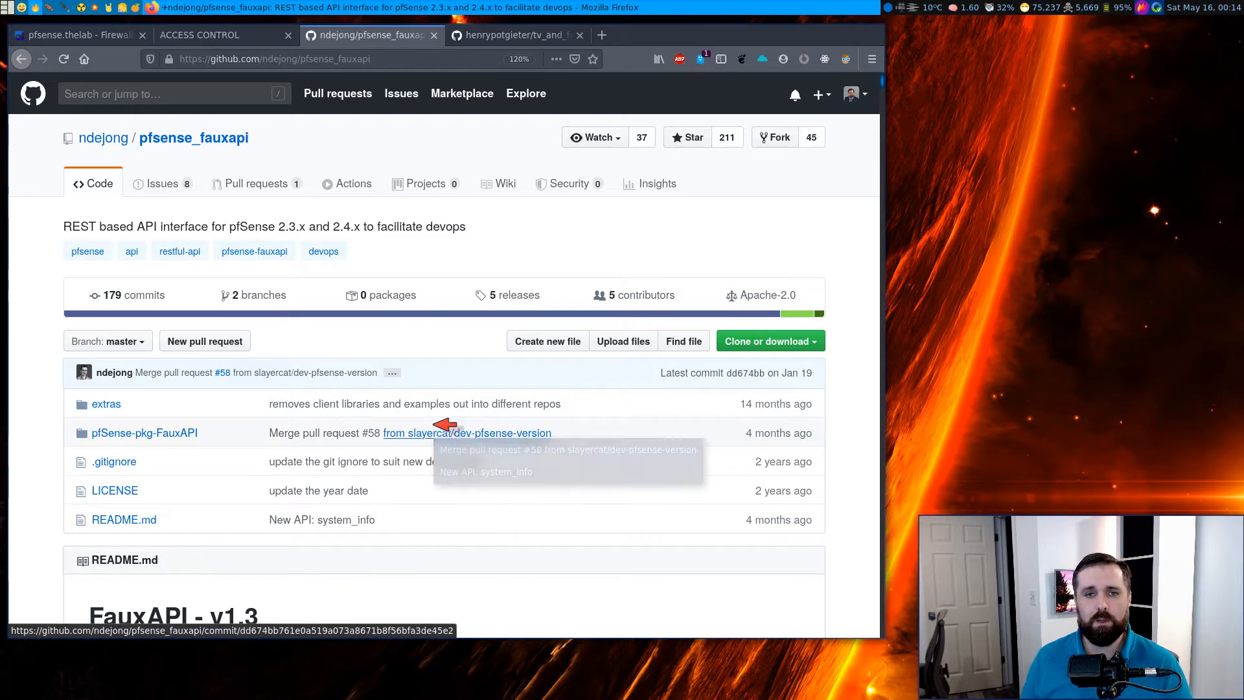
Step: Scroll the FauxAPI README to the Installation section and select the credentials.ini file path
scroll("down", 3)
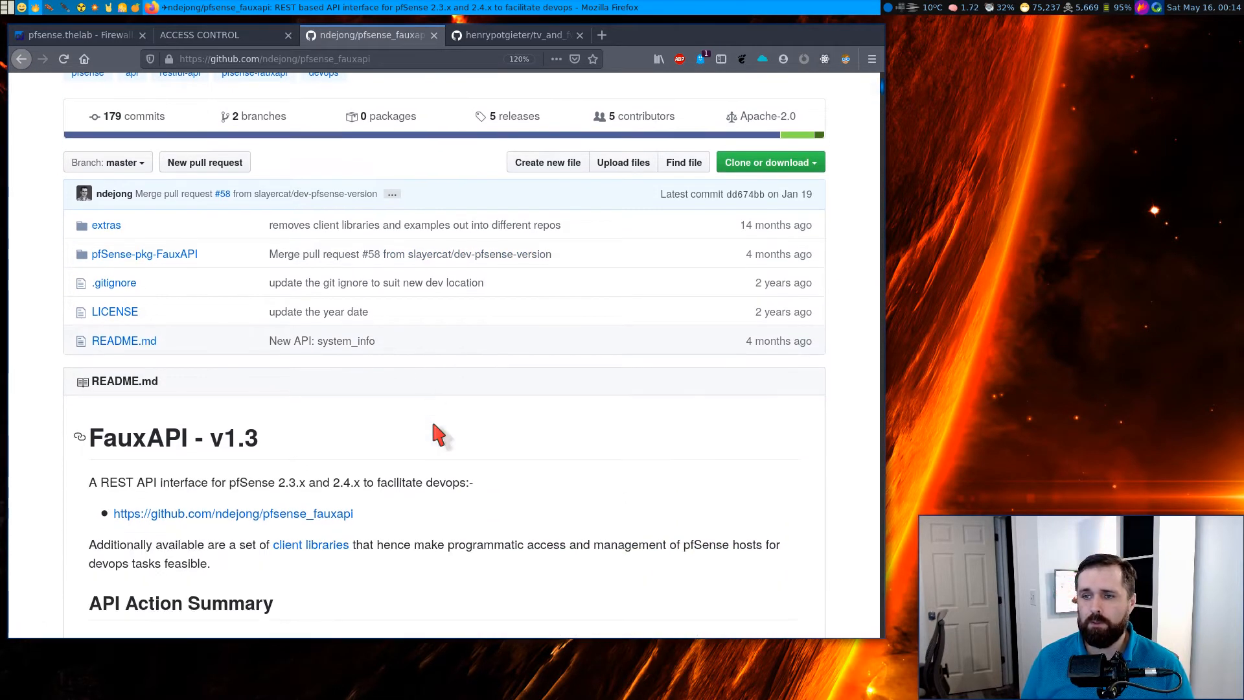
scroll("down", 3)
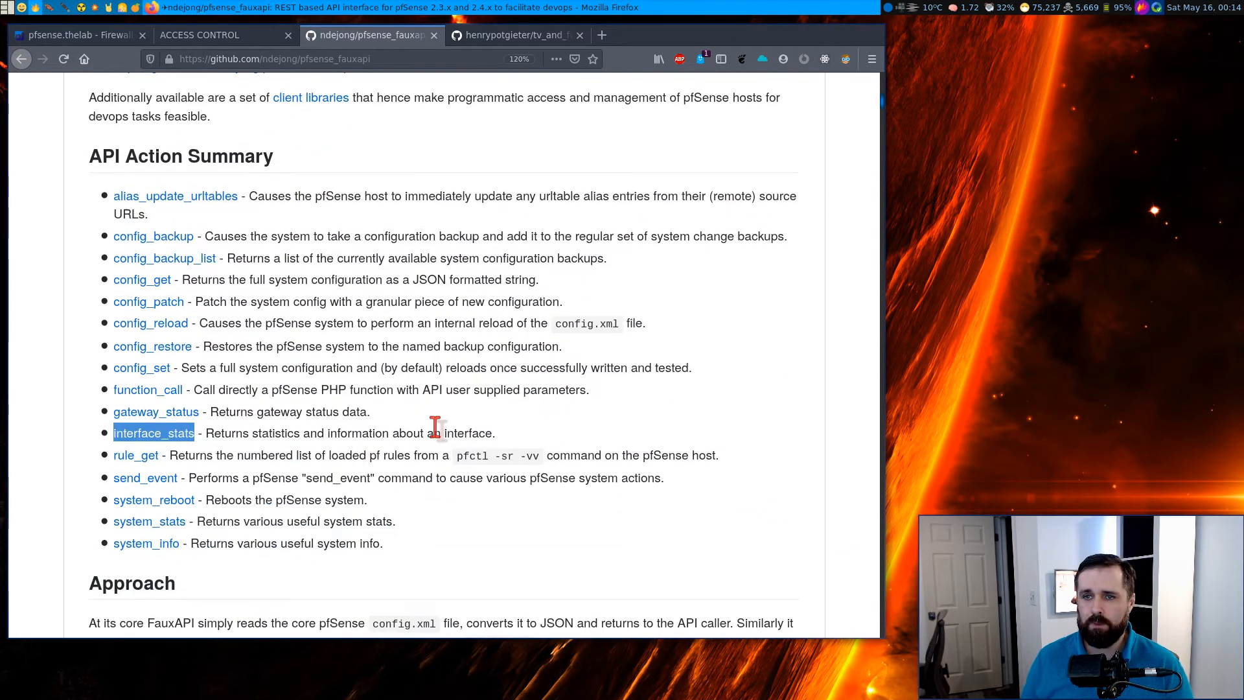
mouse_move(225, 401)
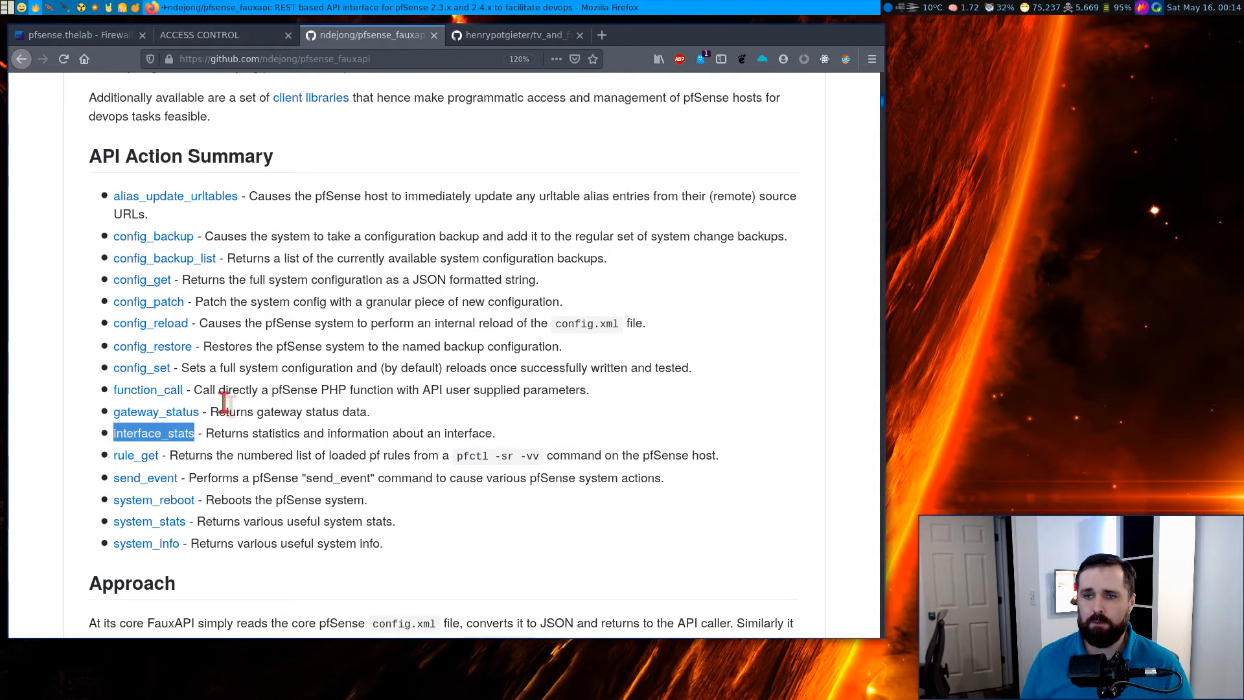
scroll("down", 3)
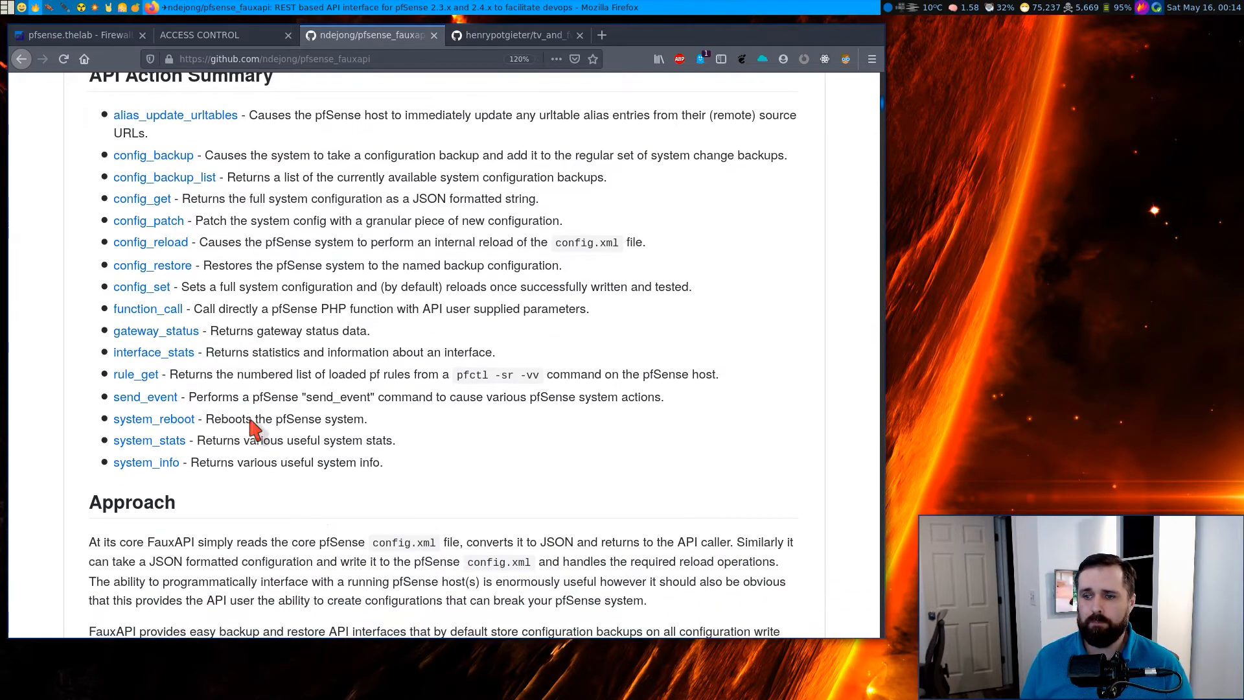
scroll("down", 3)
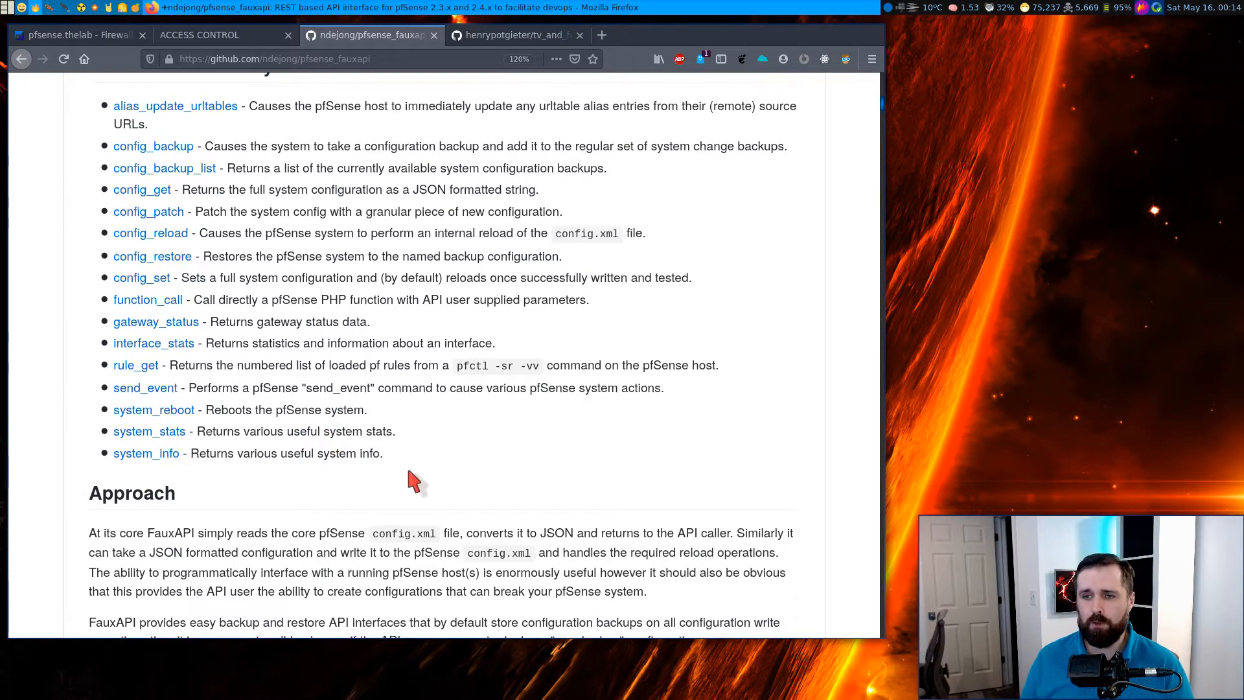
scroll("down", 3)
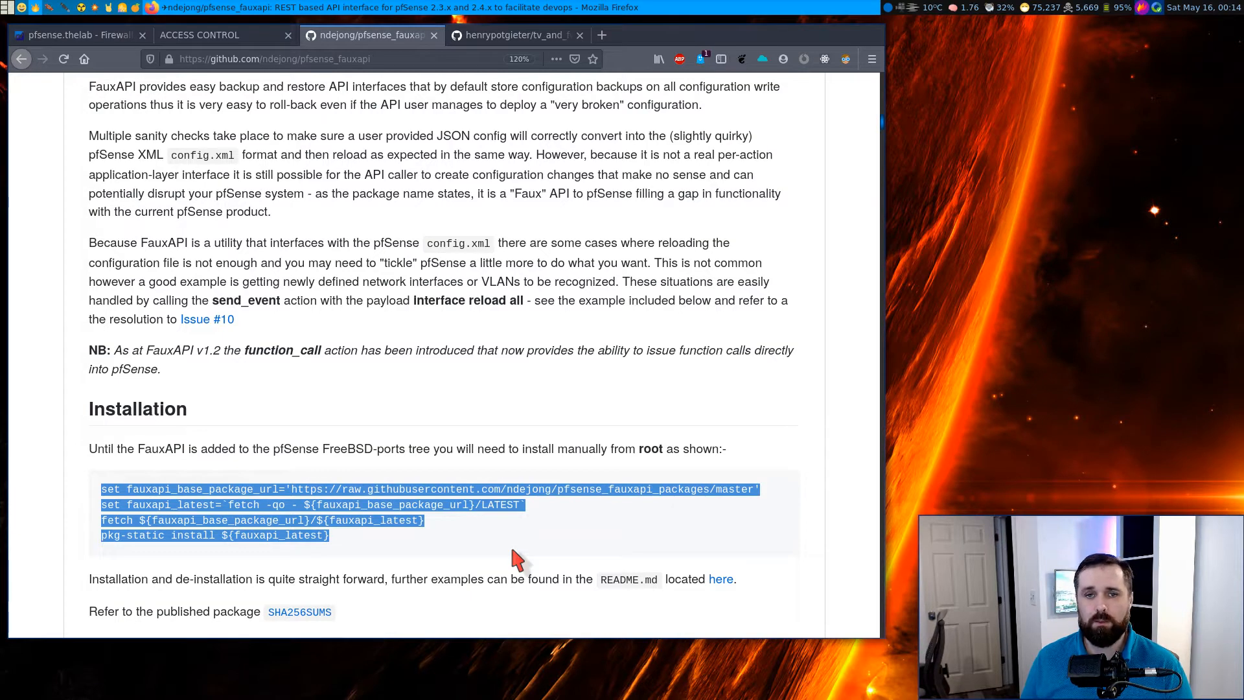
scroll("down", 3)
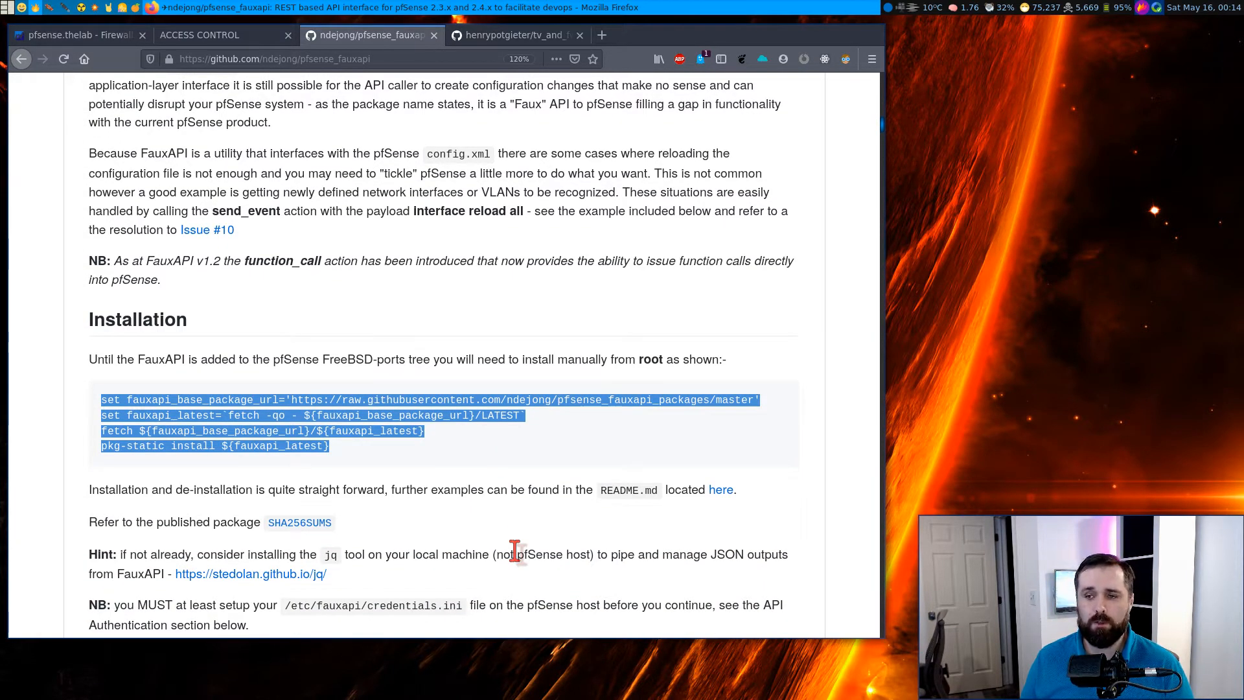
mouse_move(428, 516)
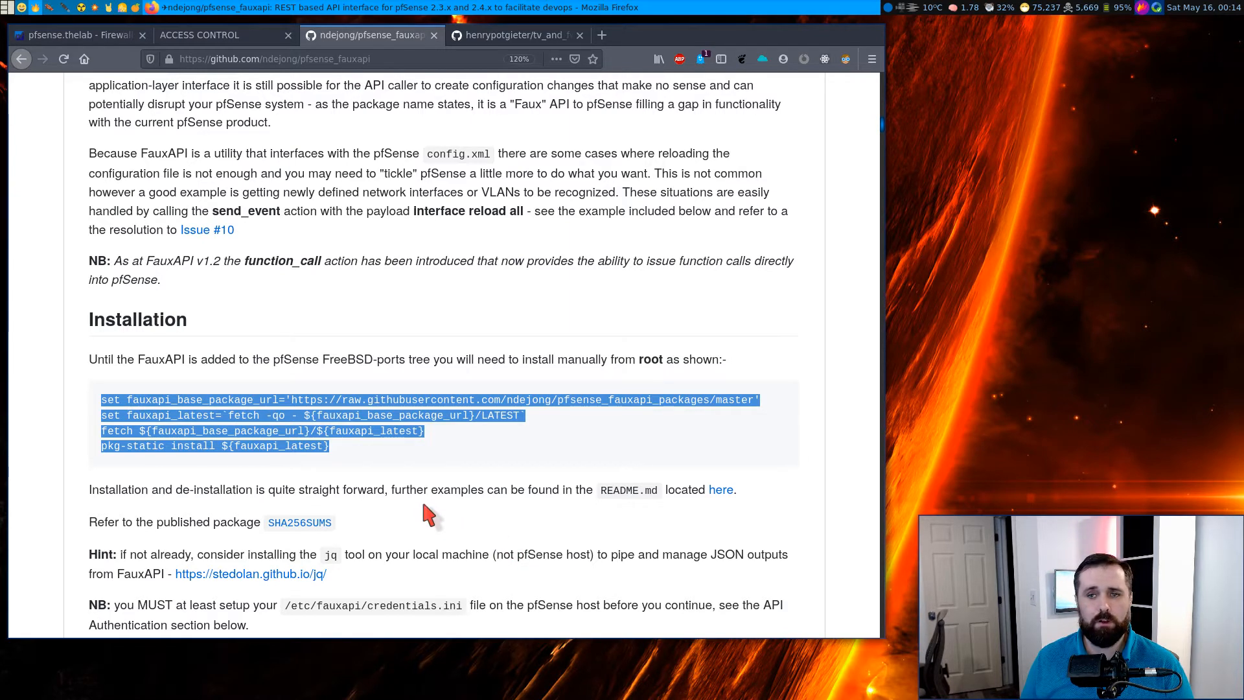
scroll("down", 3)
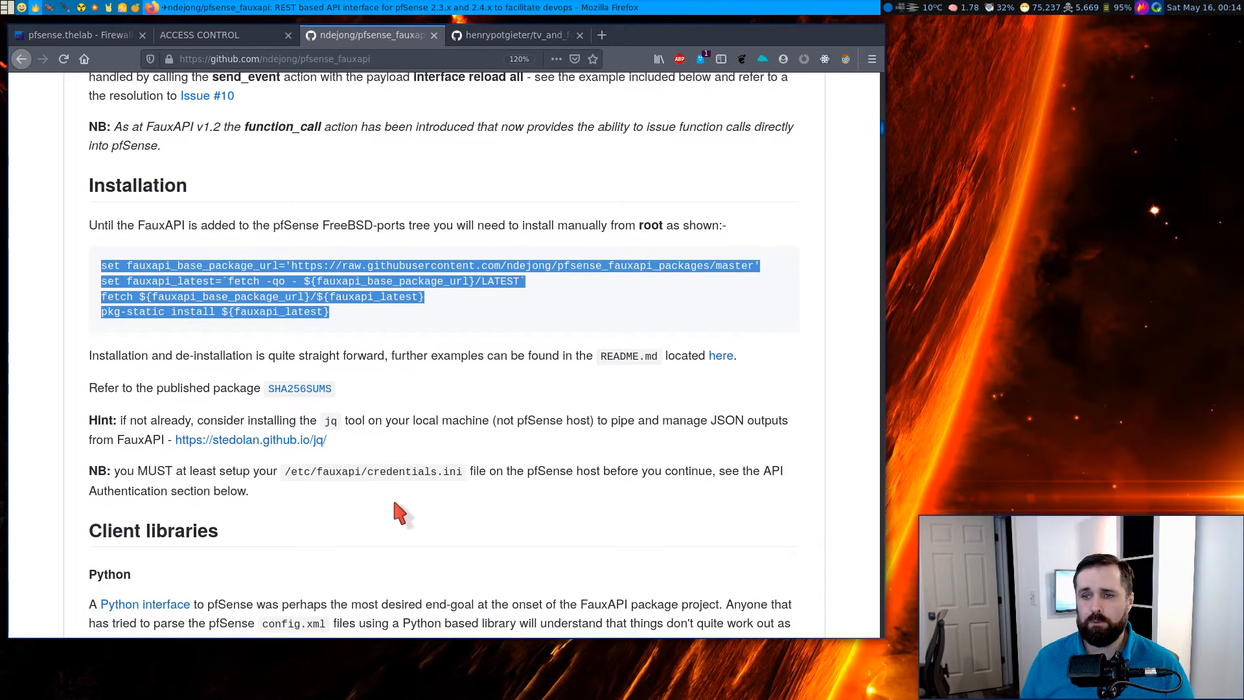
mouse_move(286, 471)
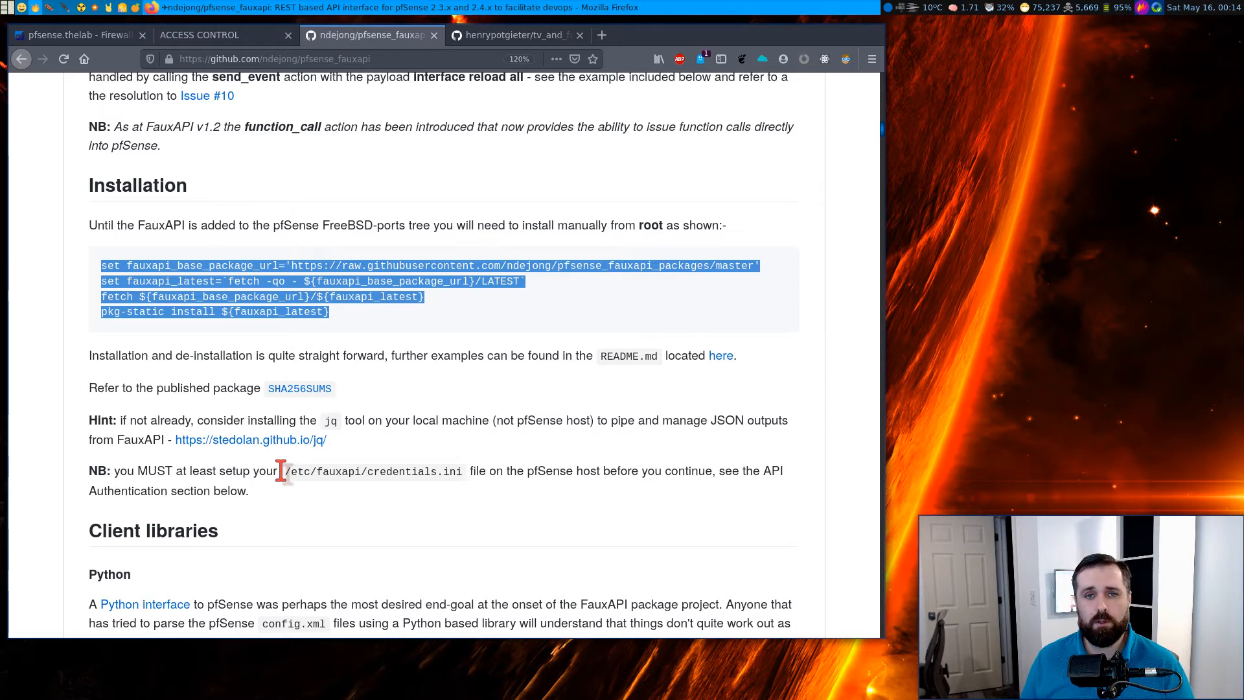
double_click(371, 471)
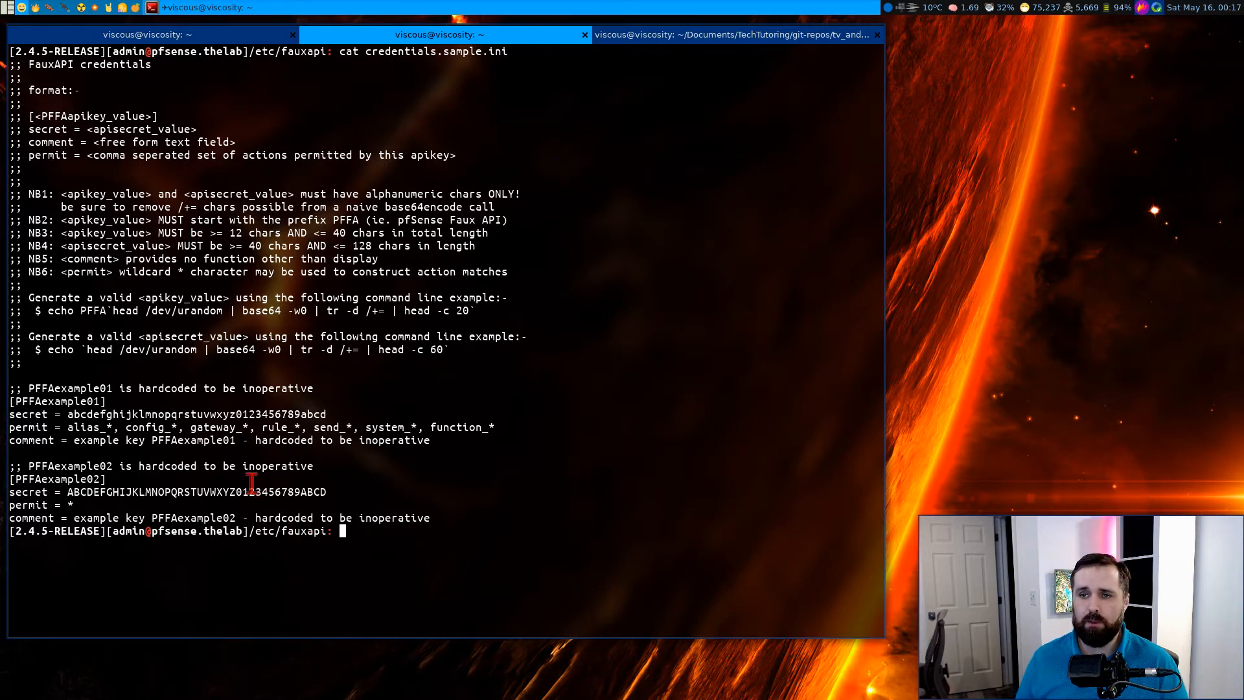
mouse_move(72, 311)
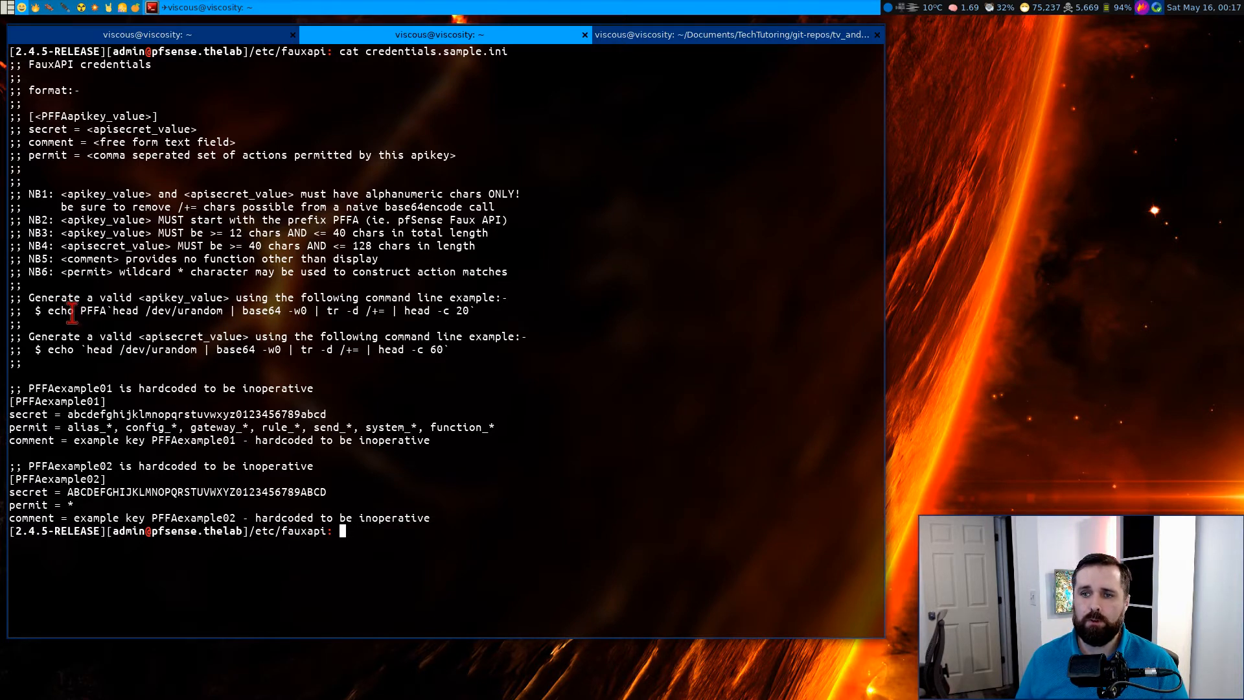
mouse_move(198, 311)
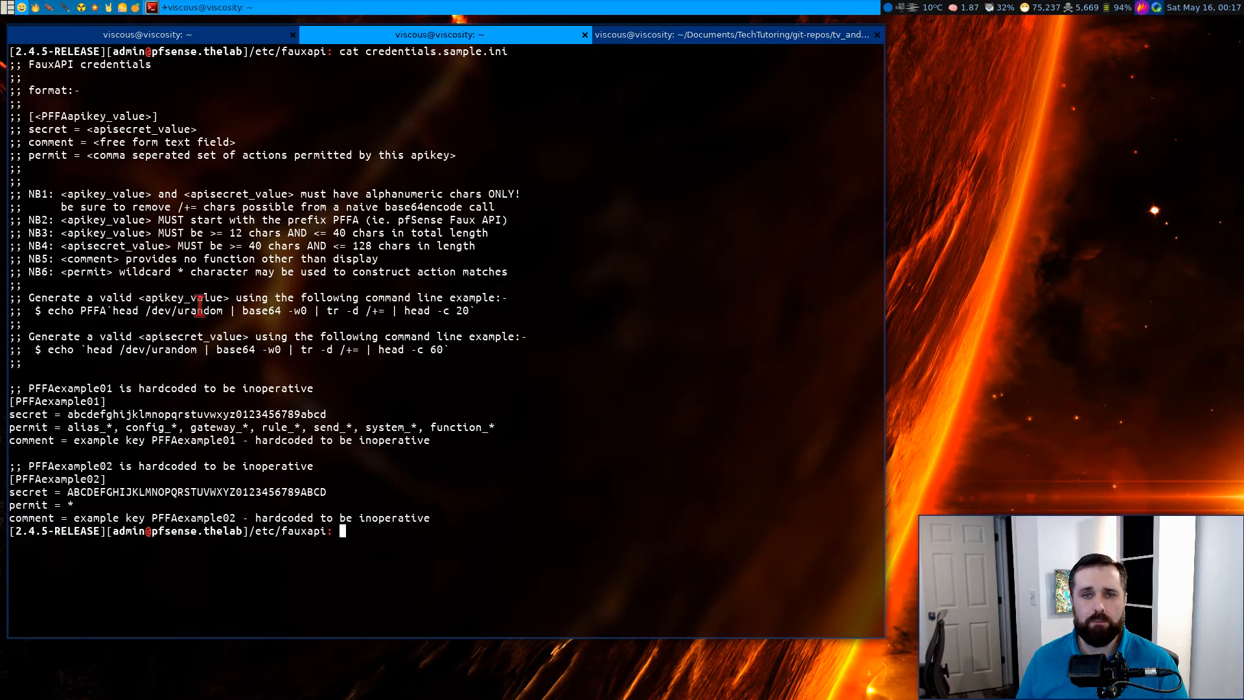
mouse_move(191, 358)
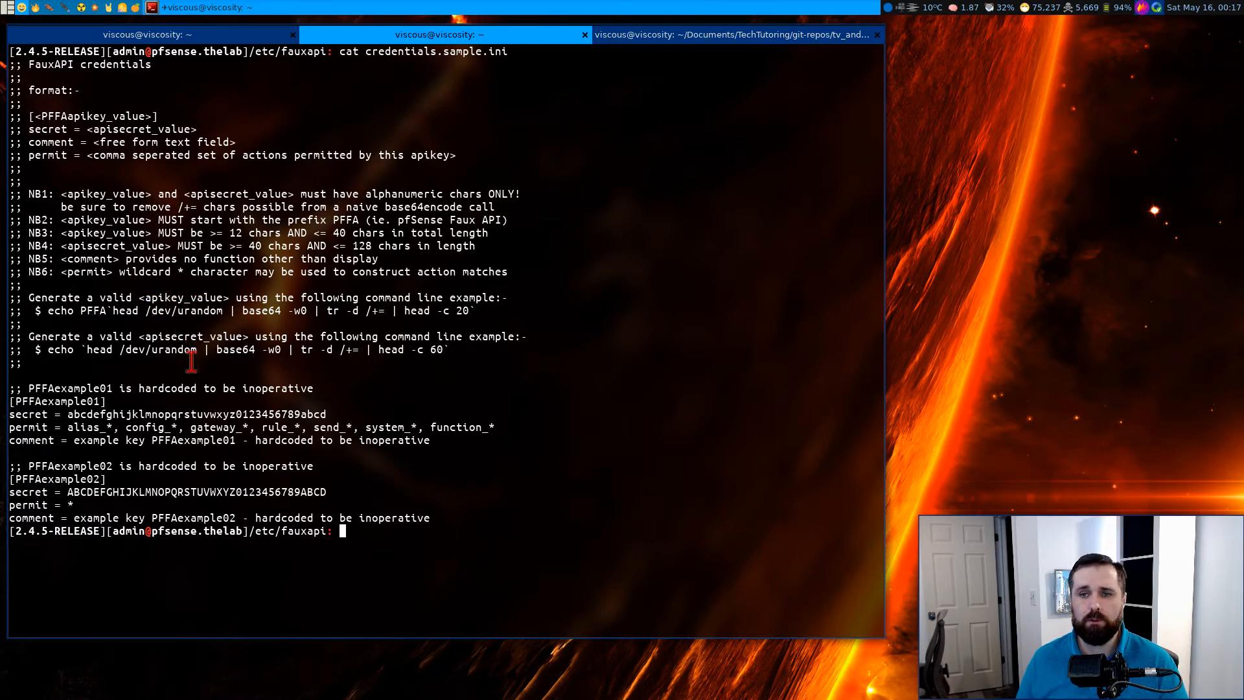
mouse_move(23, 405)
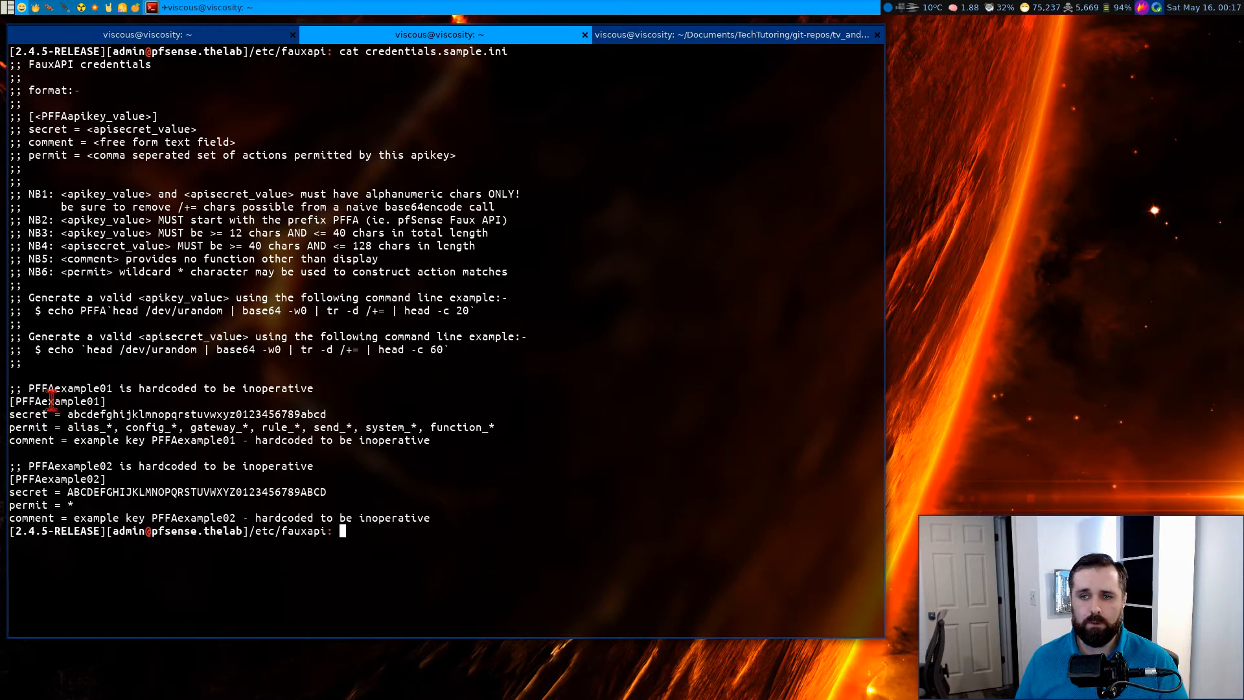
double_click(55, 402)
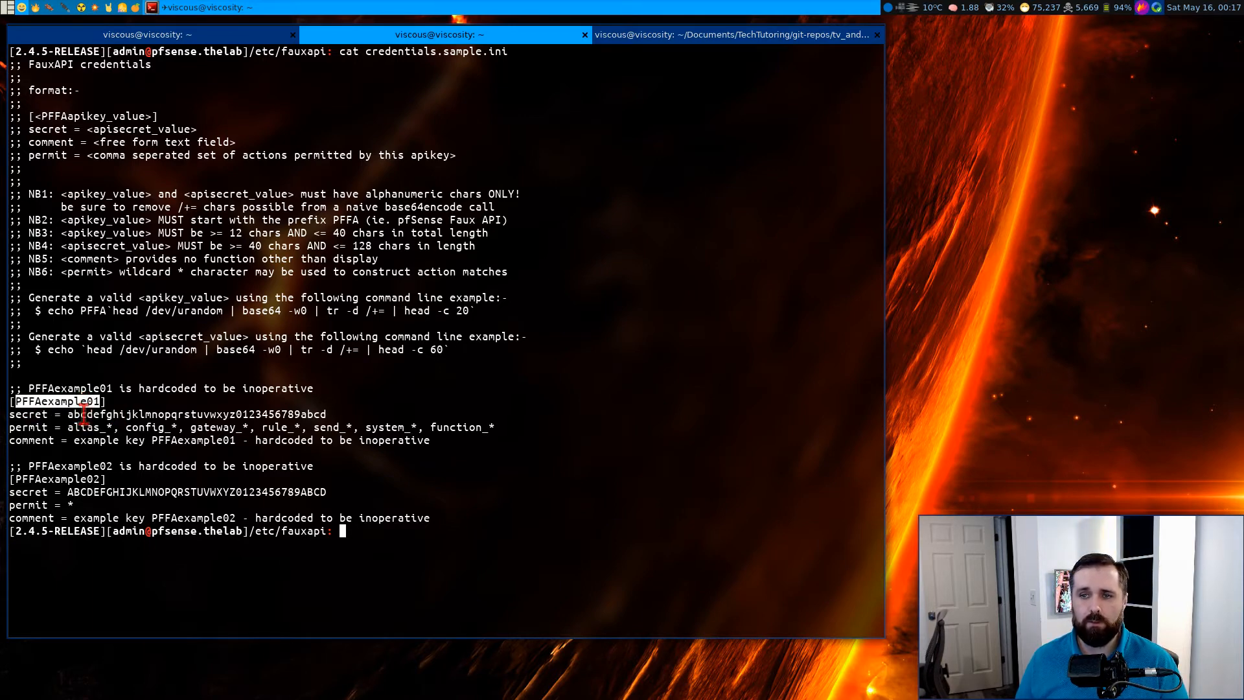
double_click(195, 413)
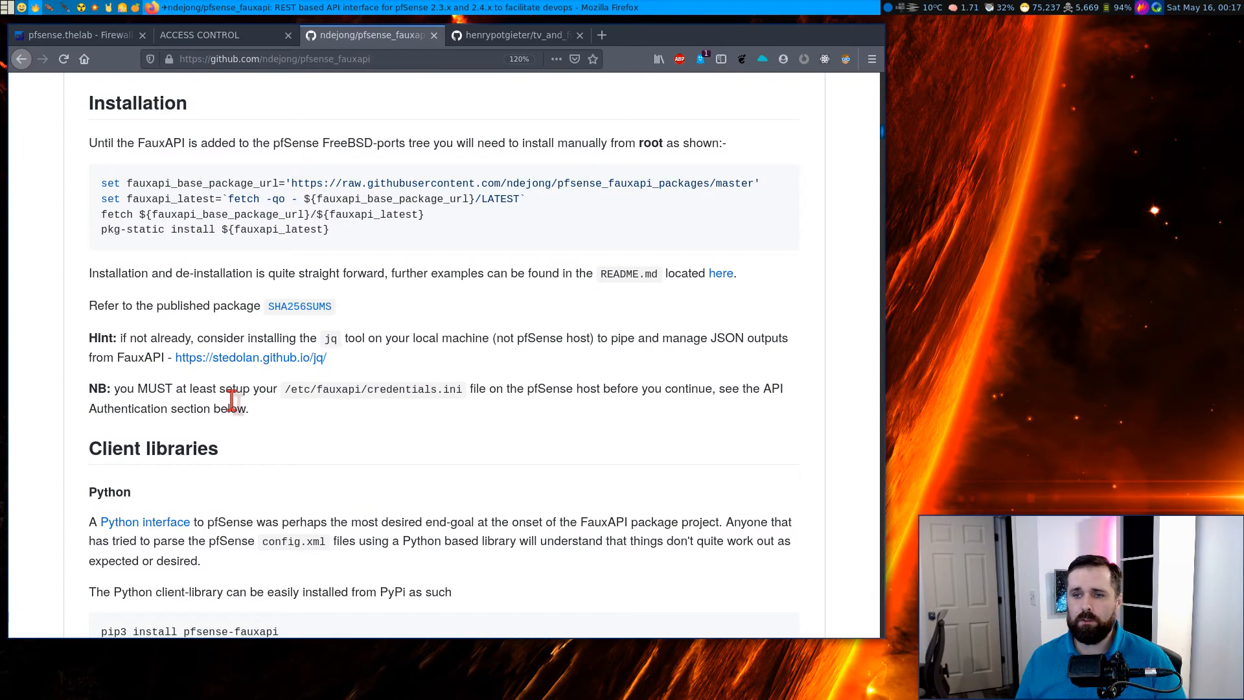
Step: Scroll to Client libraries > Python and select the 'pip3 install pfsense-fauxapi' command
scroll("down", 3)
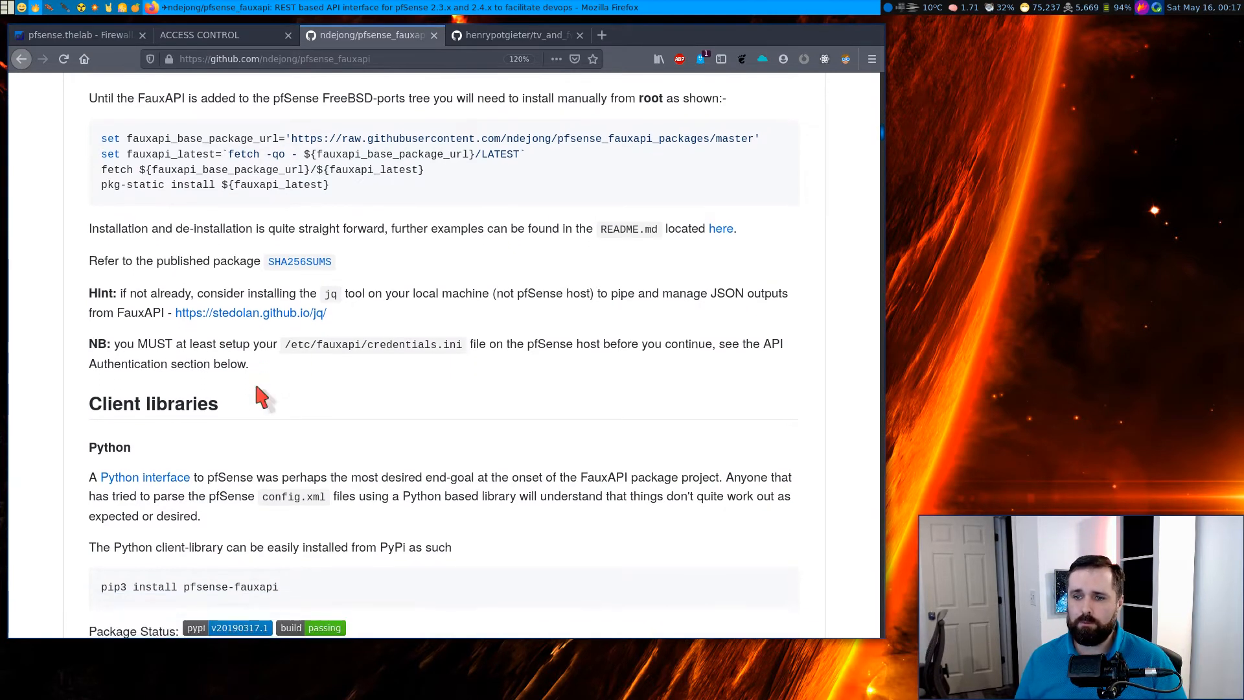
scroll("down", 3)
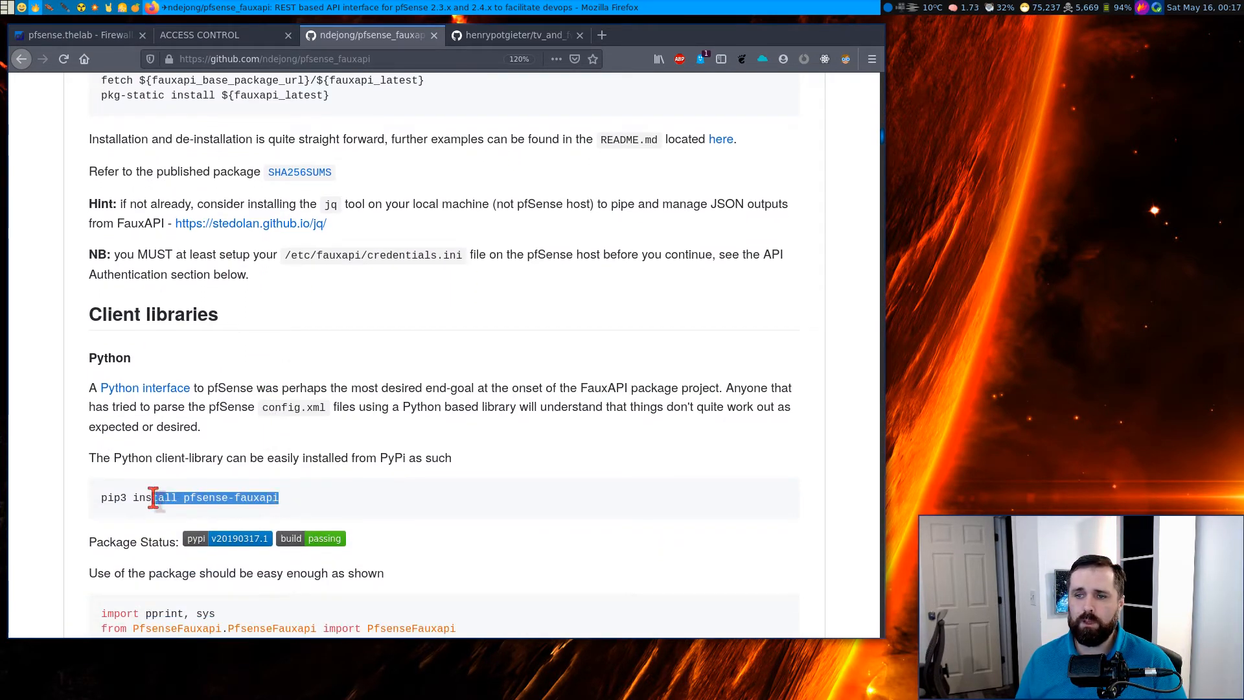
triple_click(188, 498)
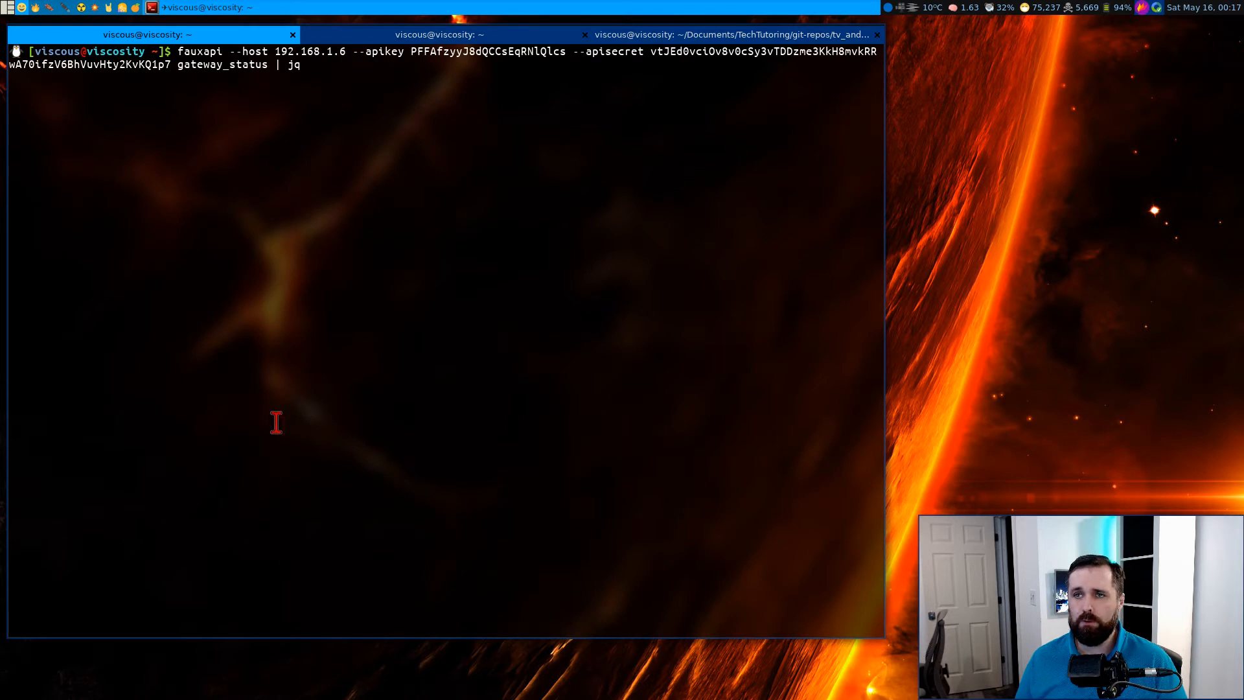
mouse_move(311, 252)
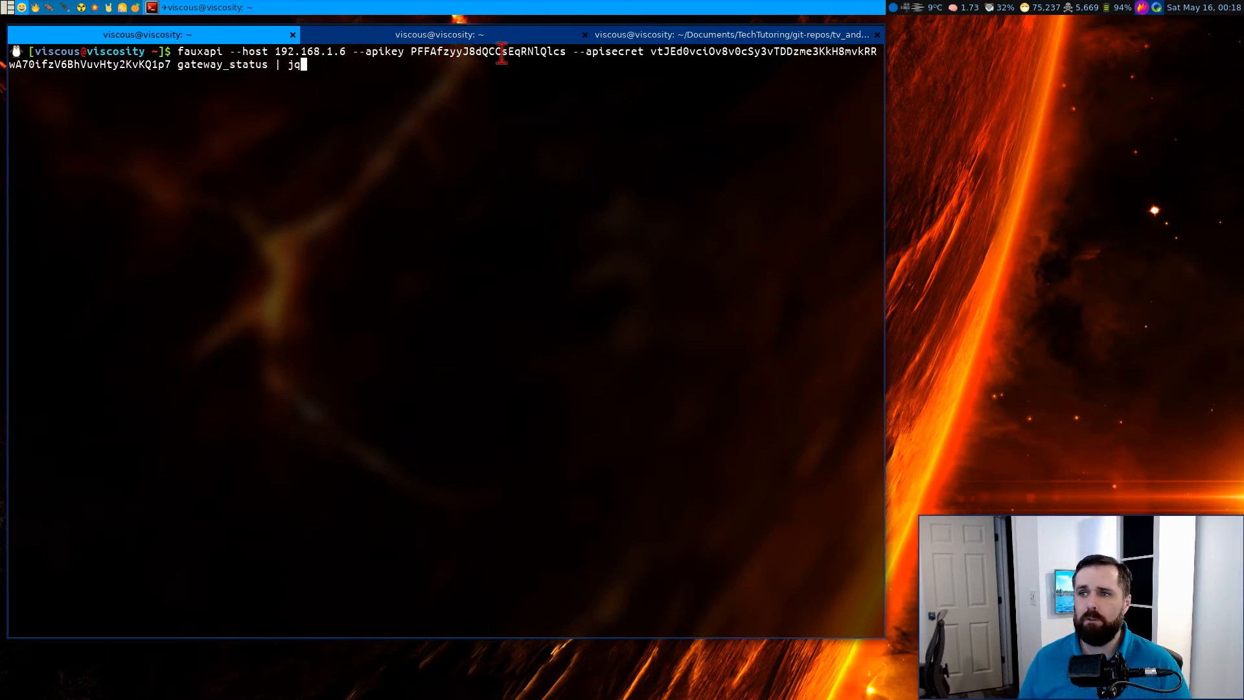
mouse_move(393, 86)
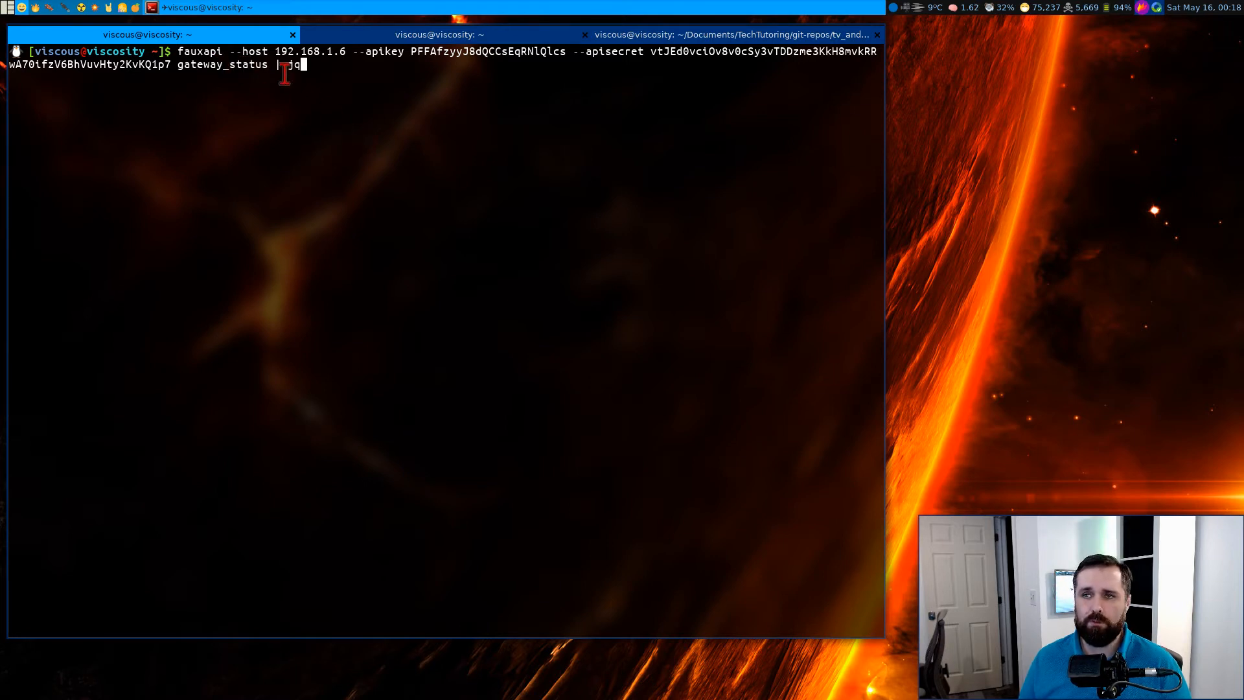
Step: Run the fauxapi gateway_status query piped to jq and re-run it from history
key("Return")
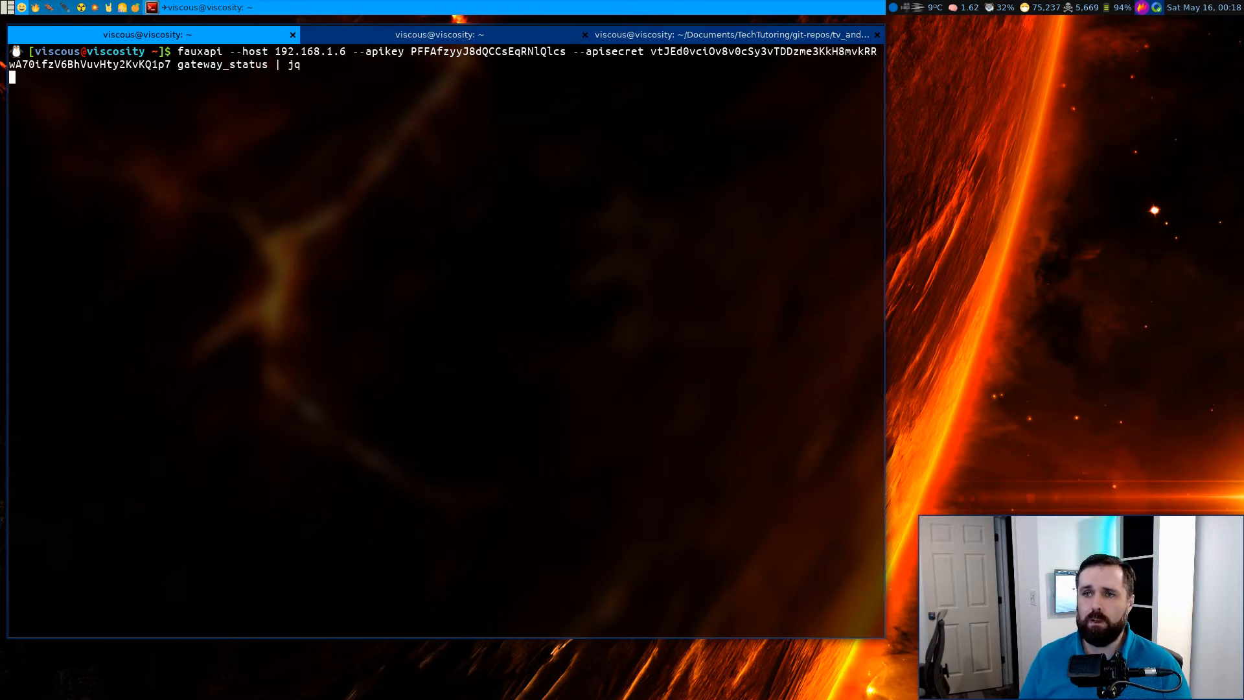
key("Return")
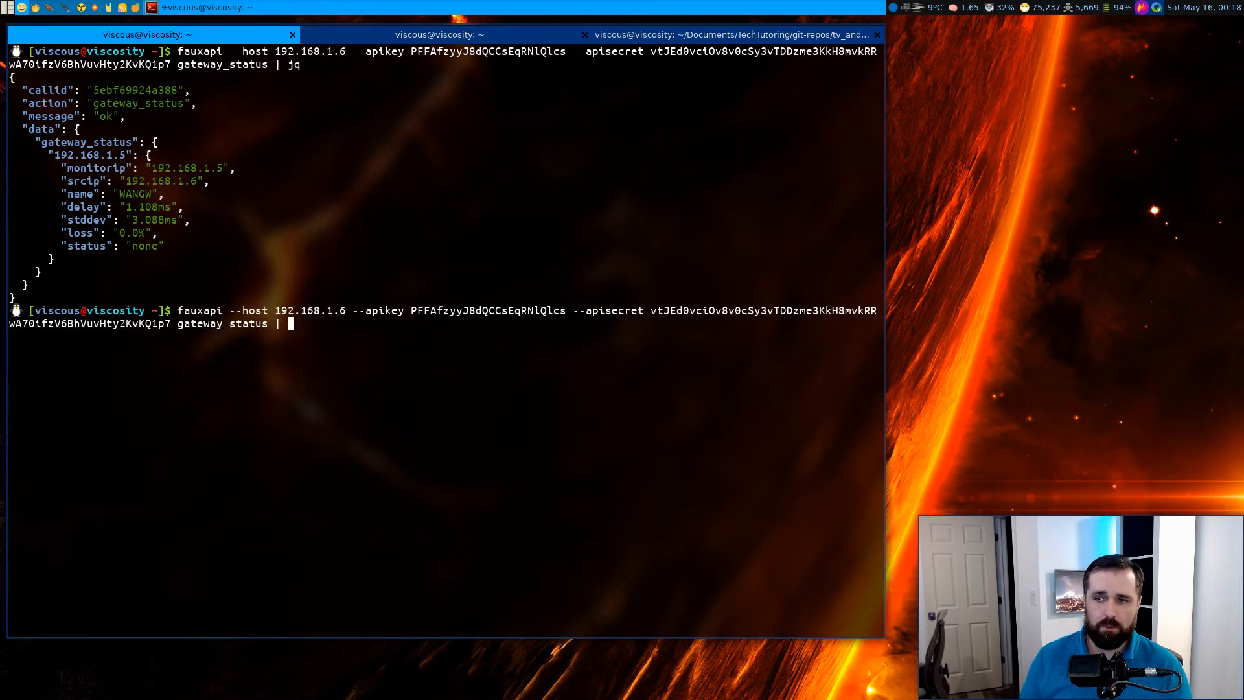
key("Return")
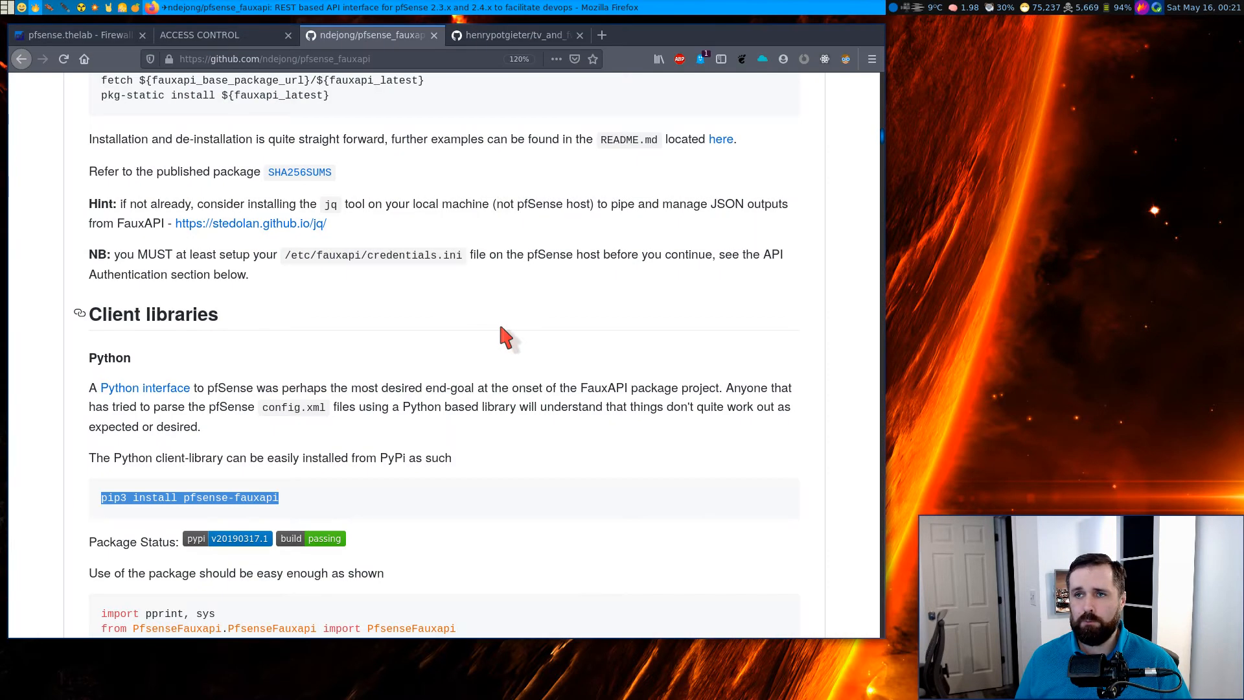
left_click(215, 35)
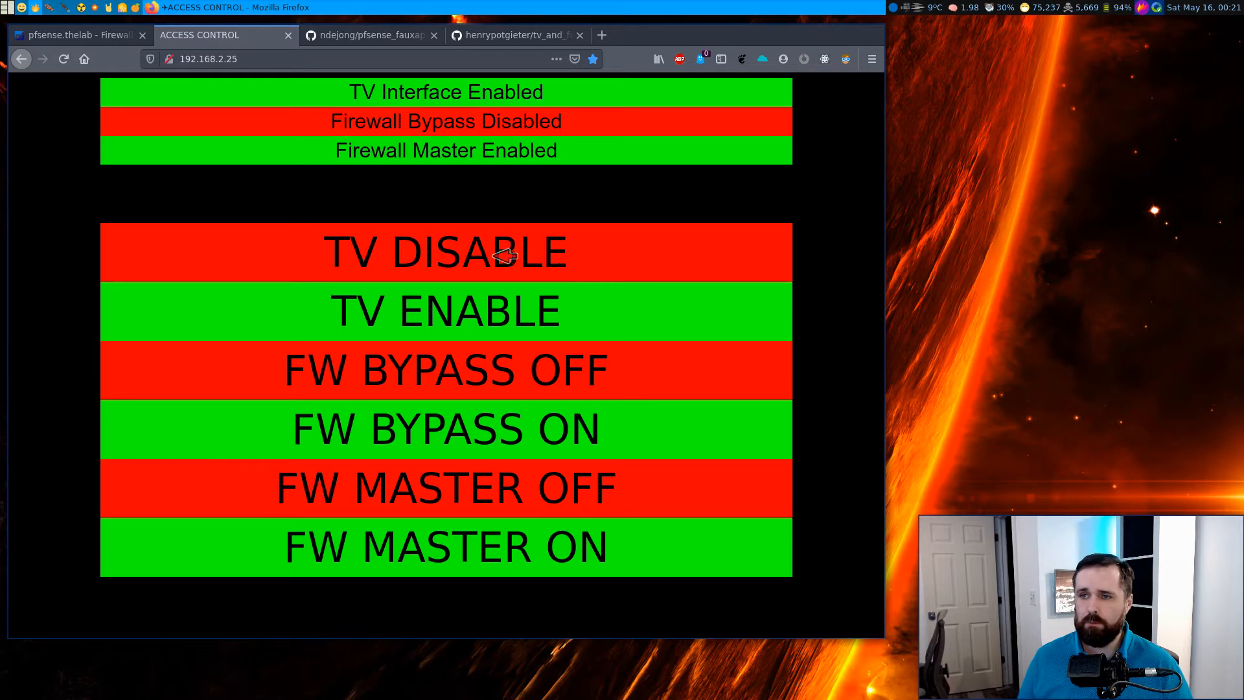
mouse_move(449, 325)
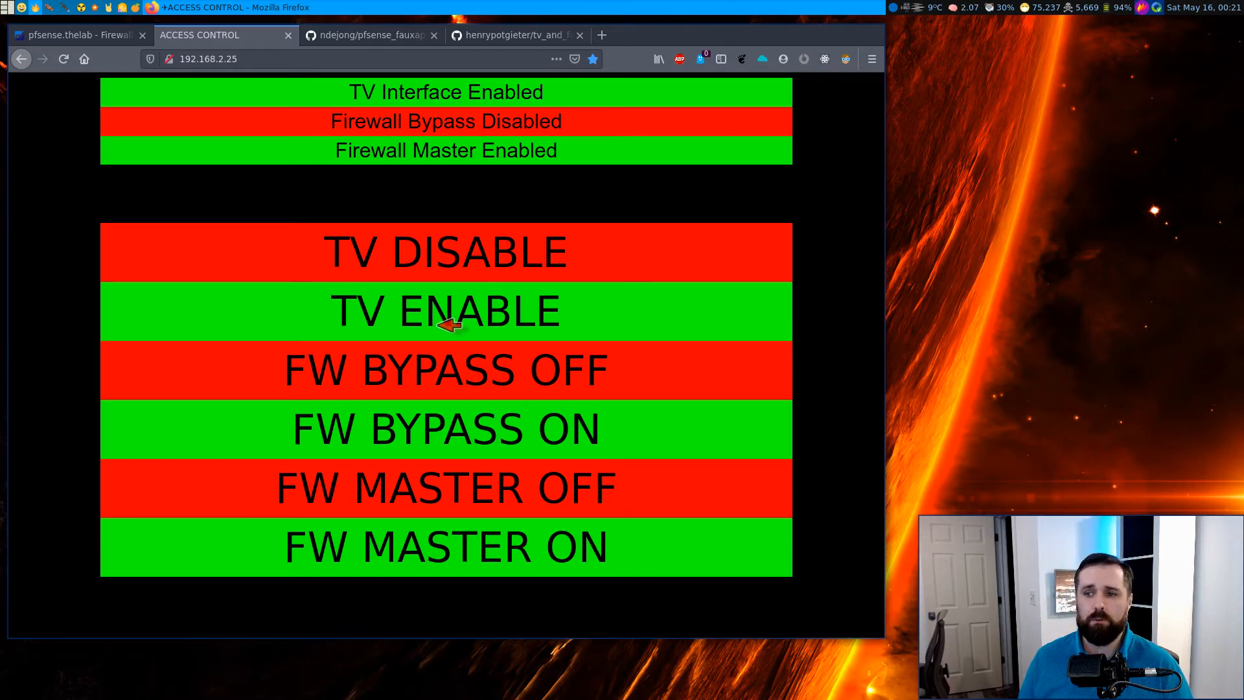
mouse_move(109, 43)
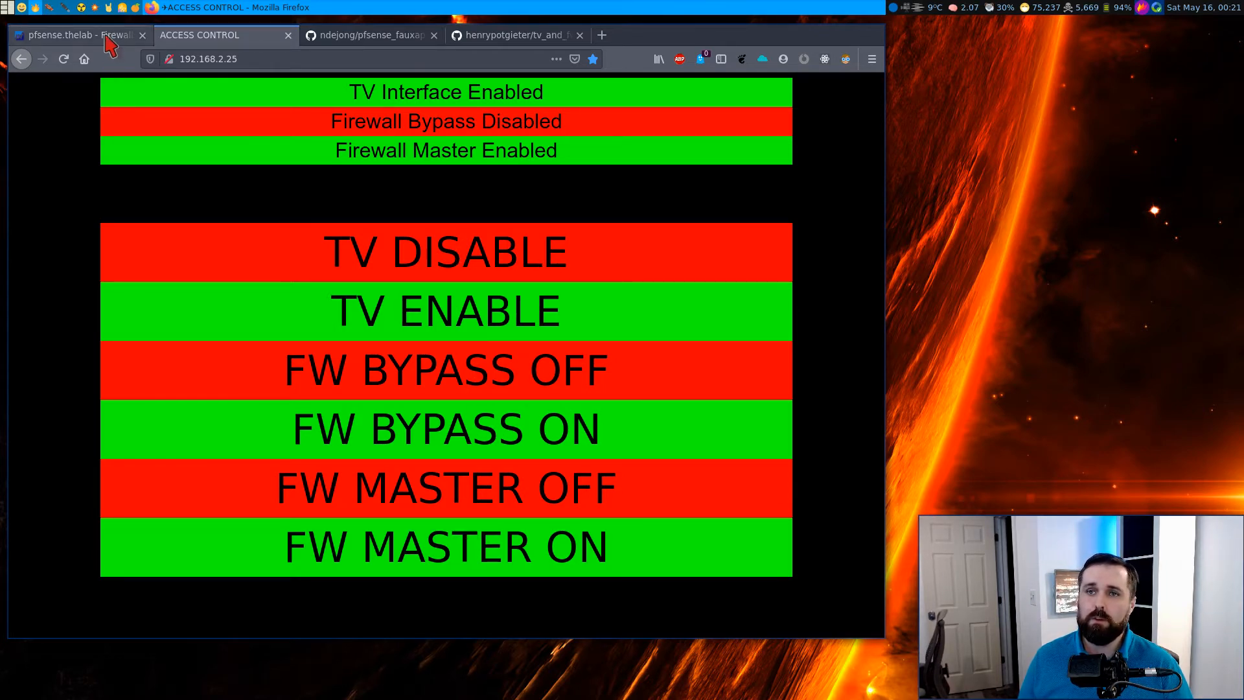
left_click(75, 35)
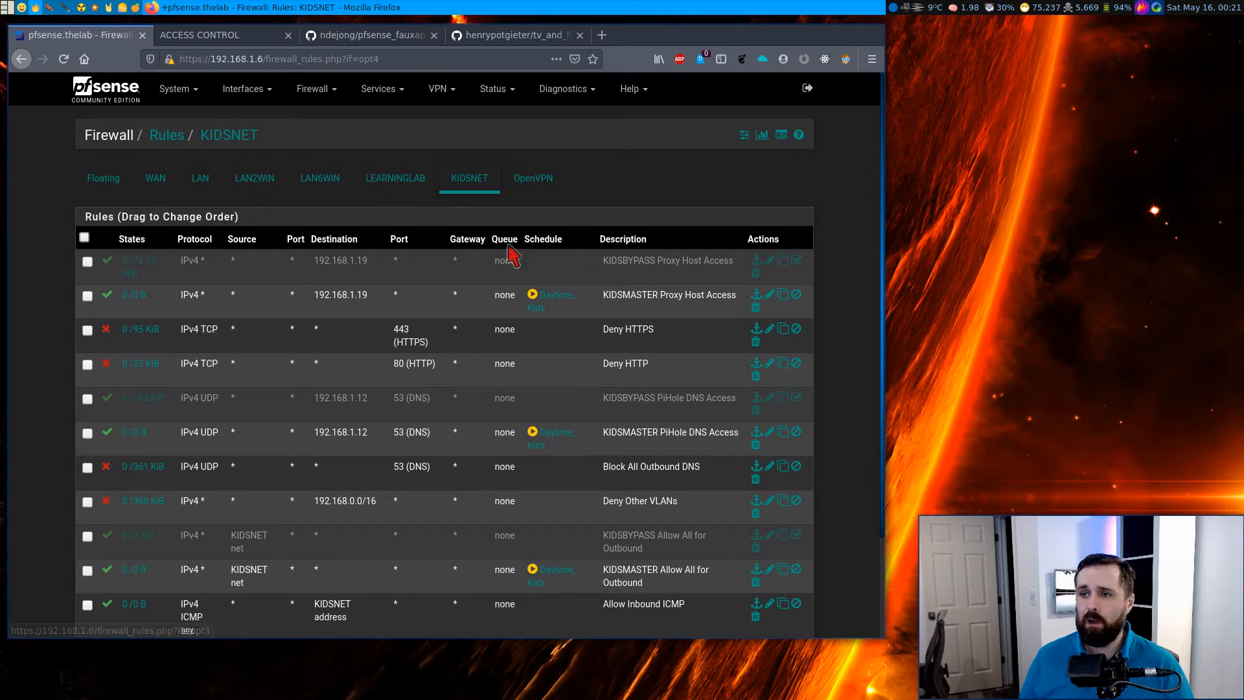
mouse_move(673, 306)
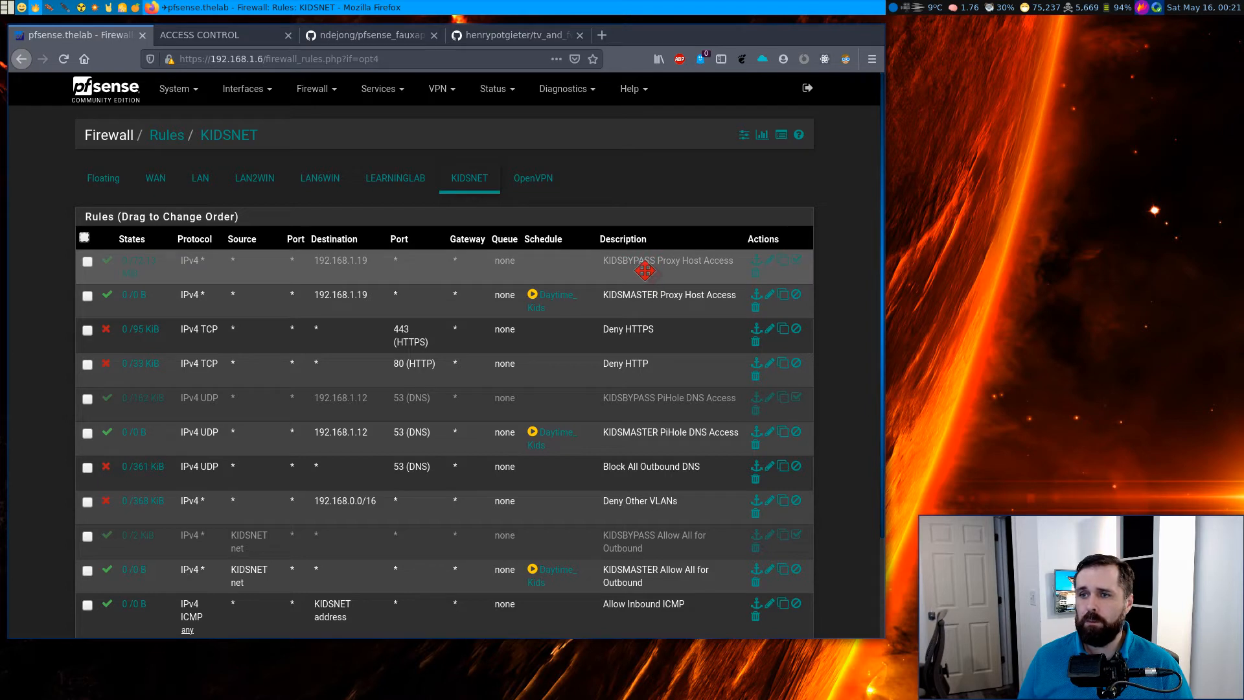
mouse_move(548, 300)
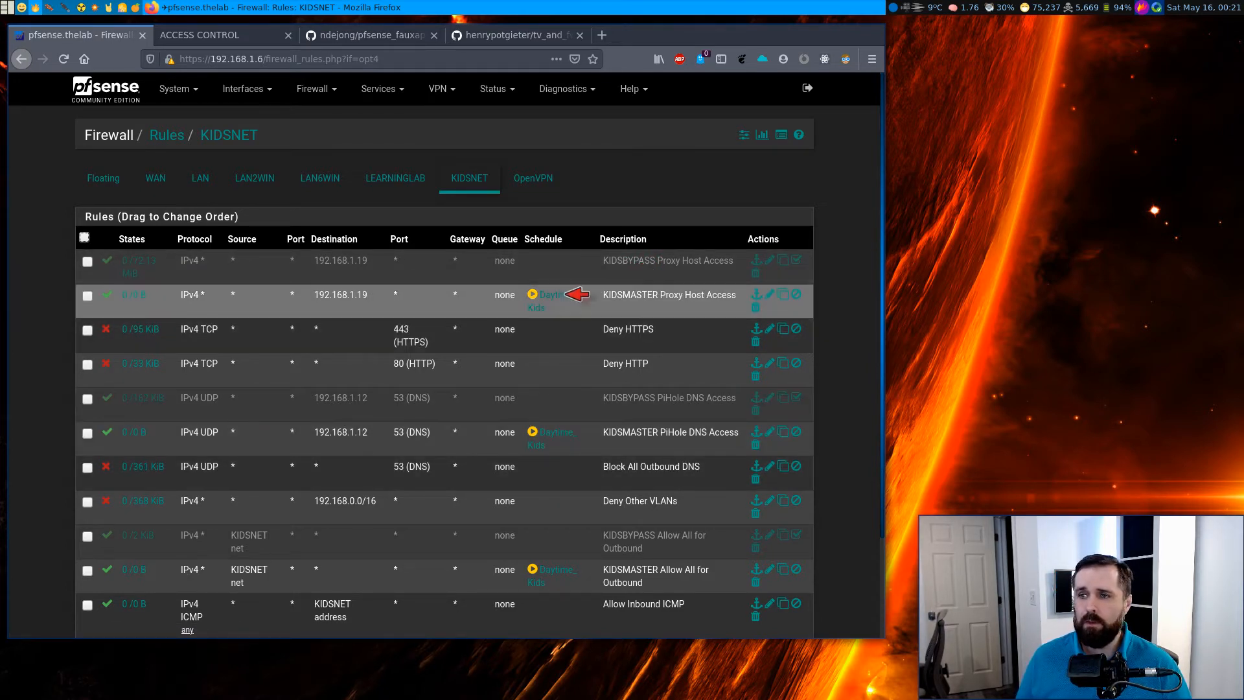
mouse_move(556, 309)
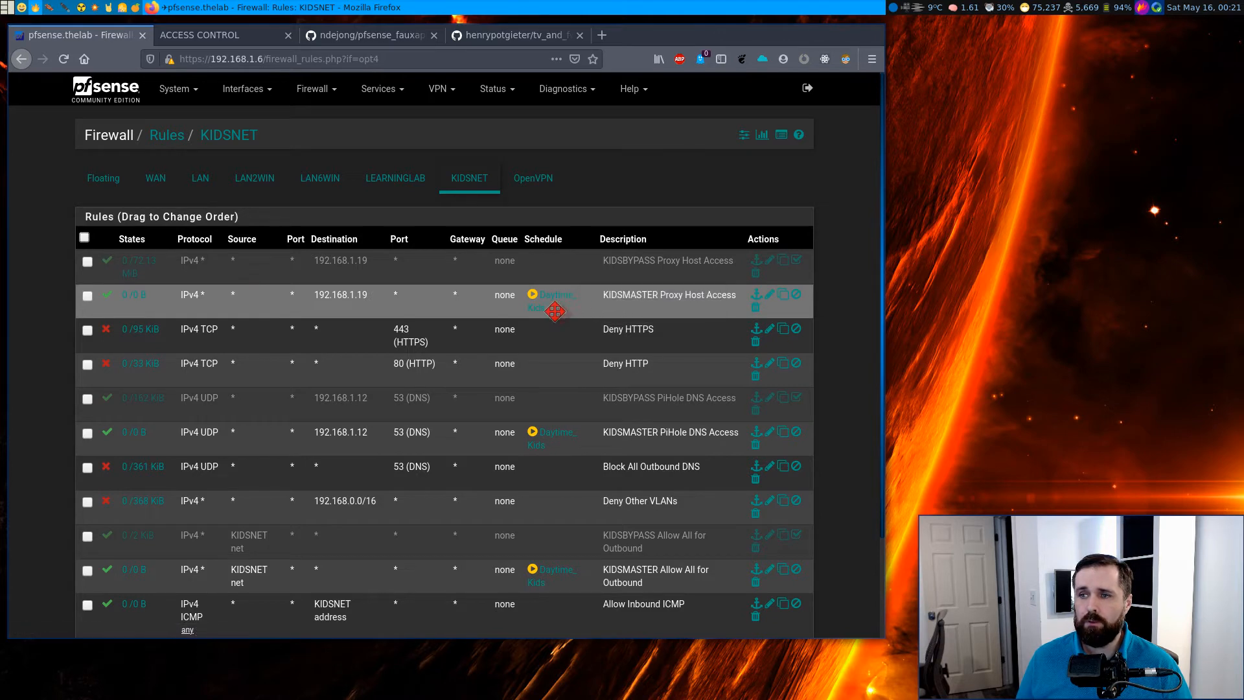
left_click(200, 34)
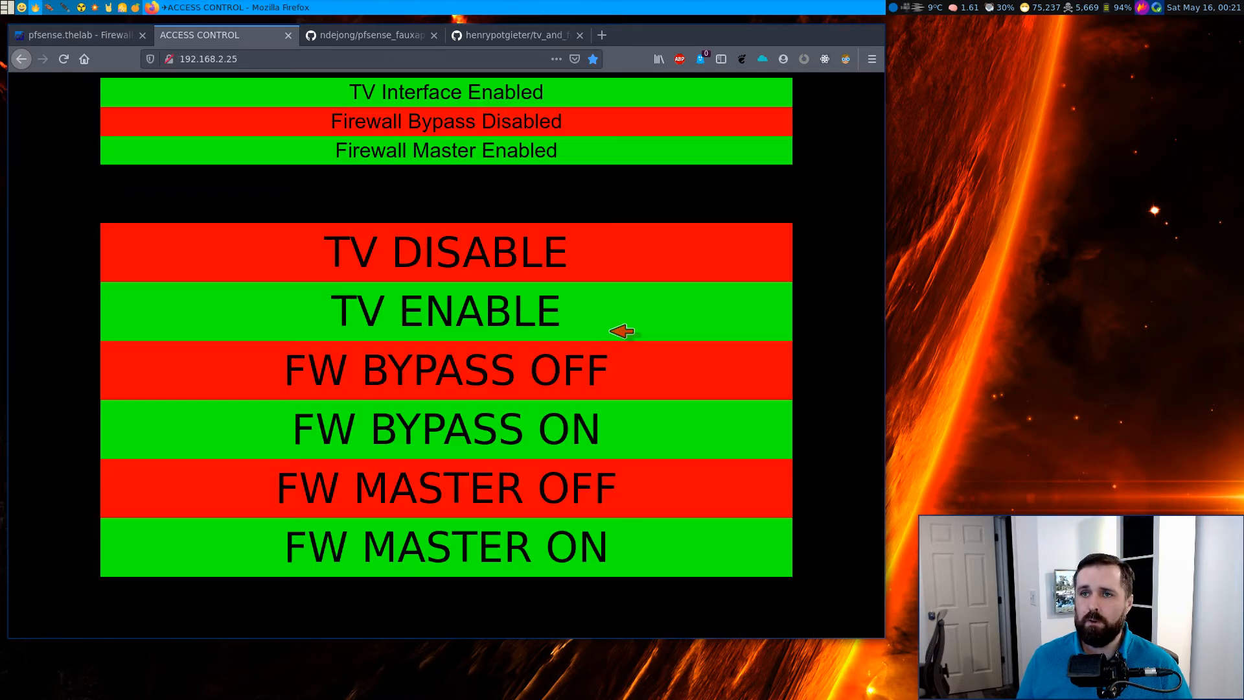
mouse_move(586, 431)
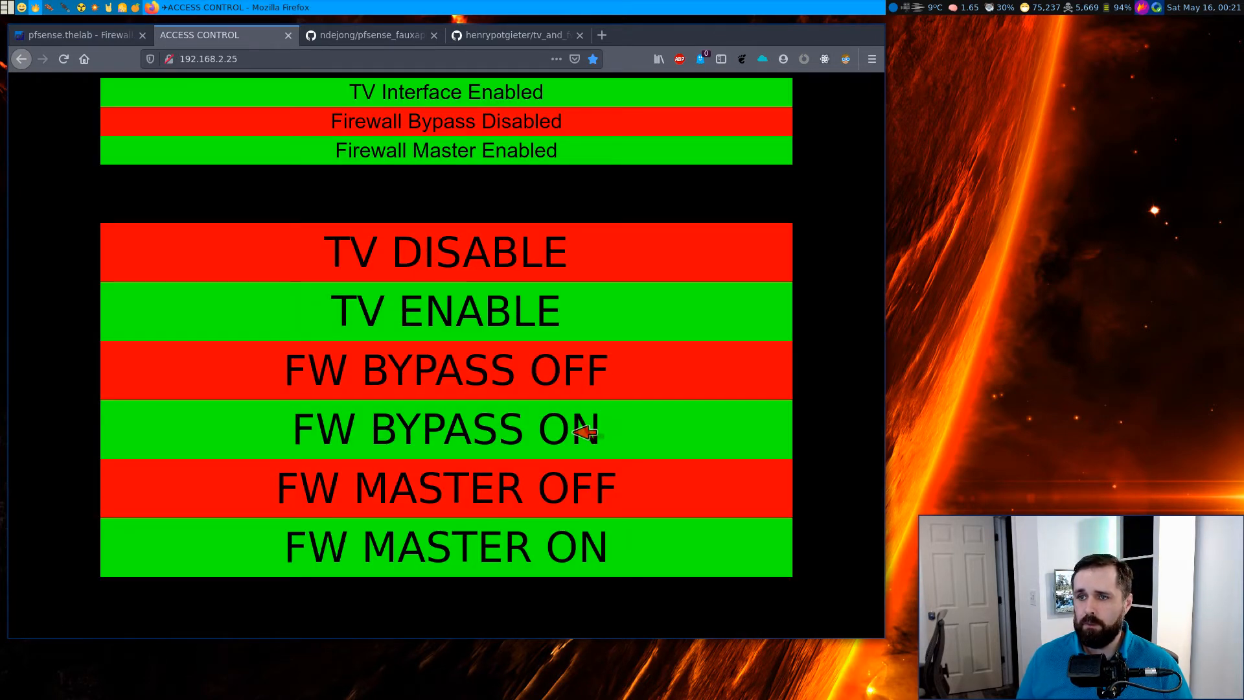
left_click(446, 429)
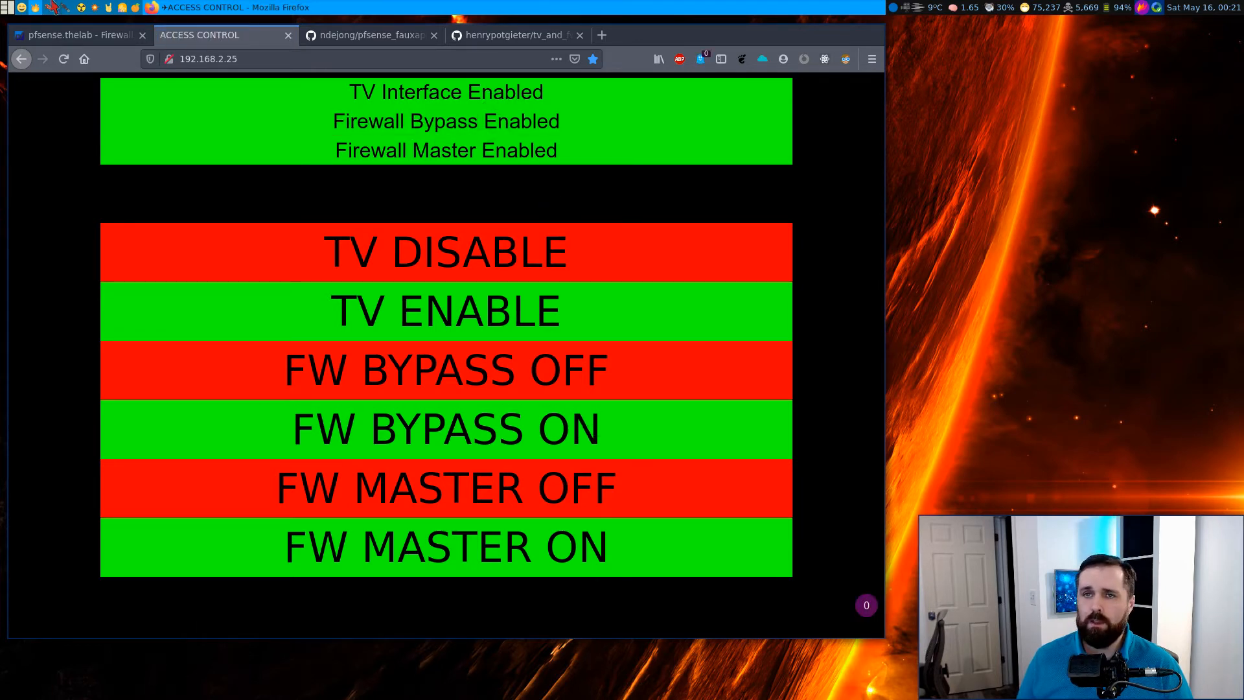
left_click(76, 35)
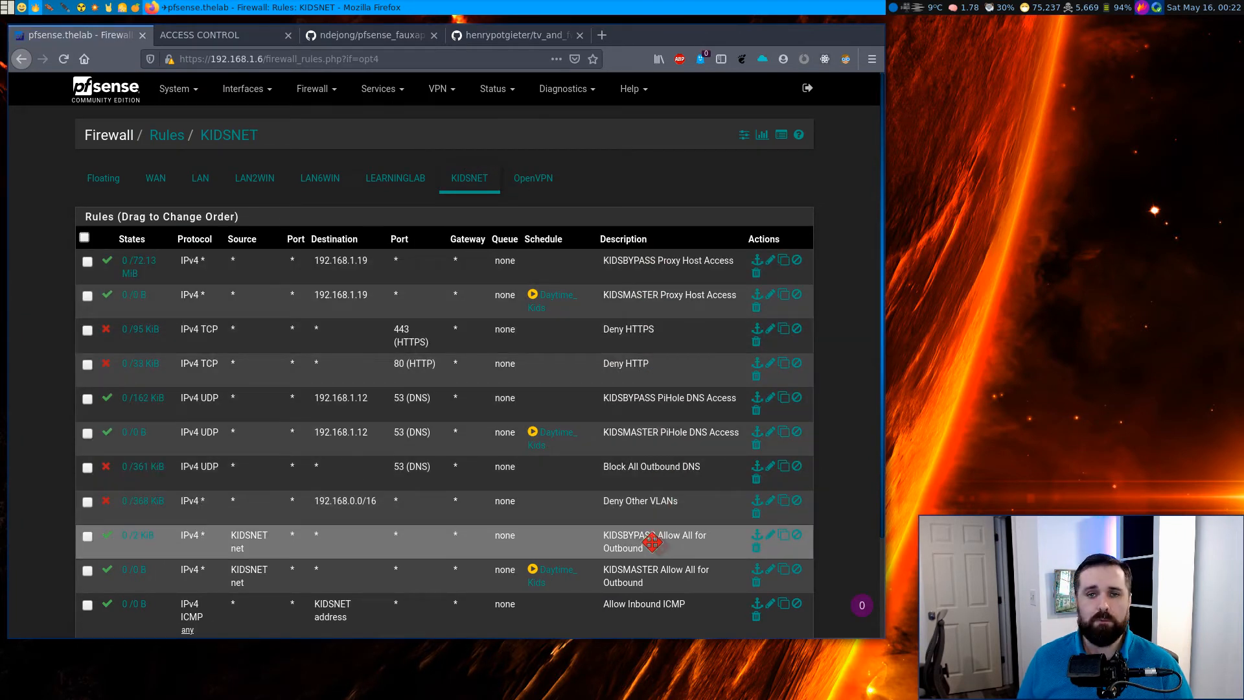
mouse_move(550, 331)
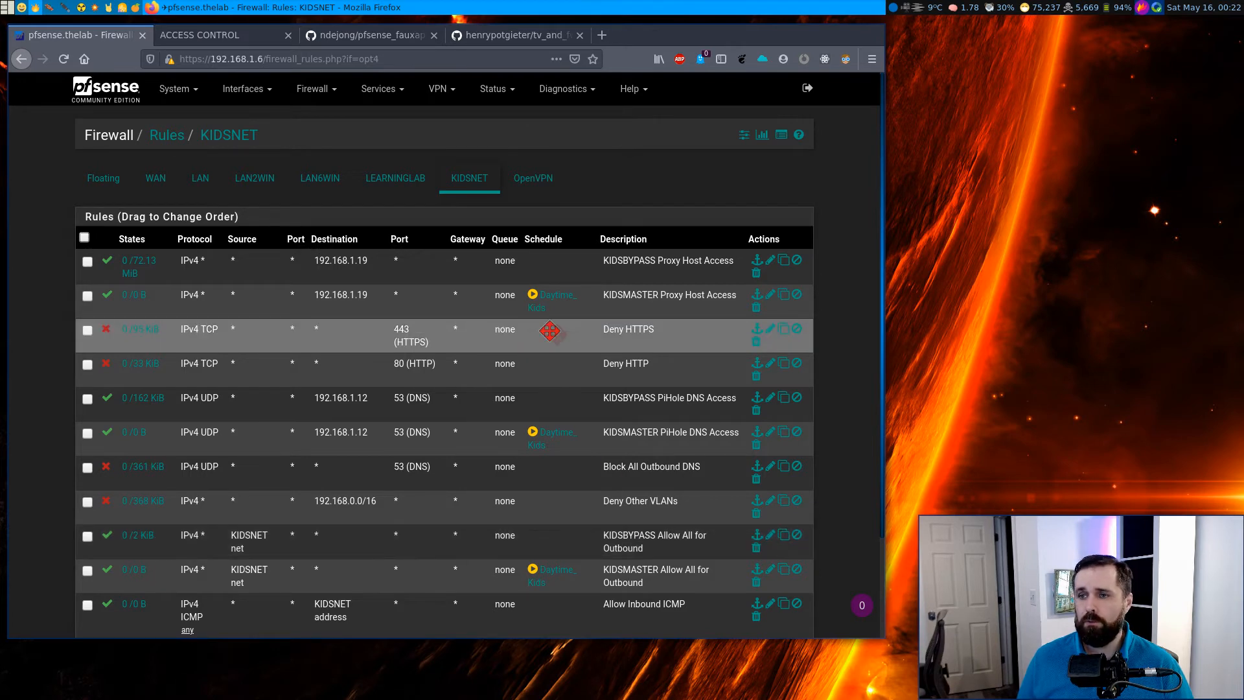
left_click(200, 35)
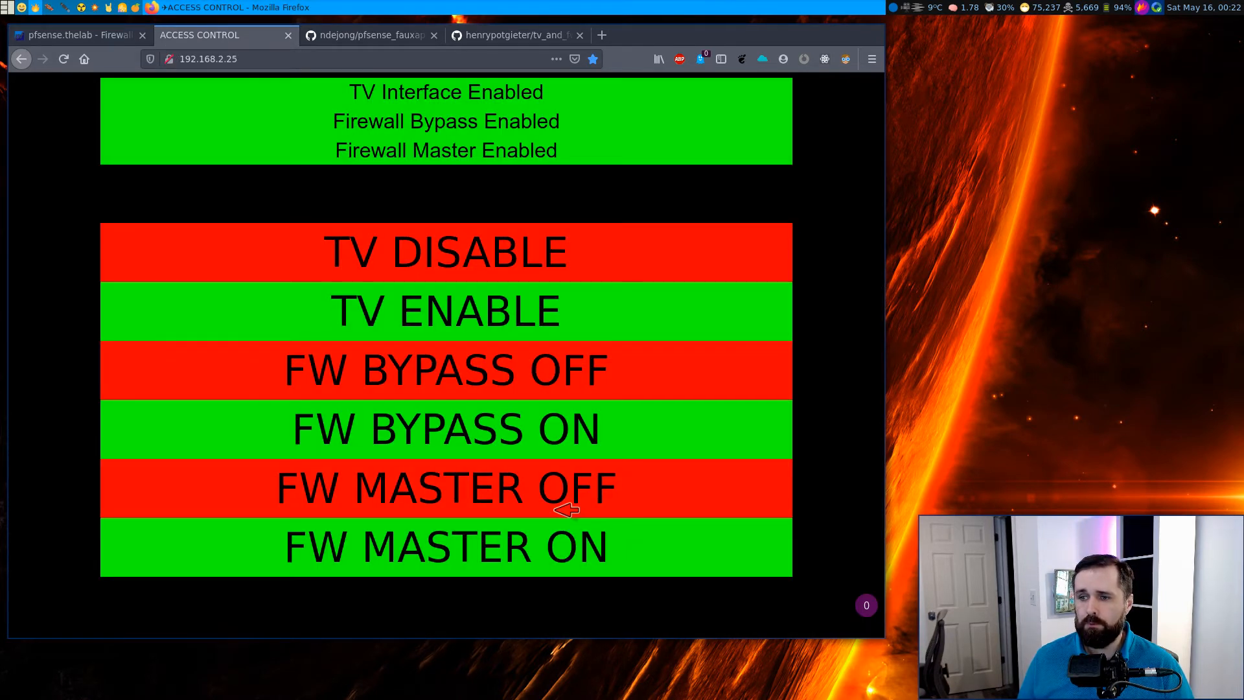
left_click(75, 35)
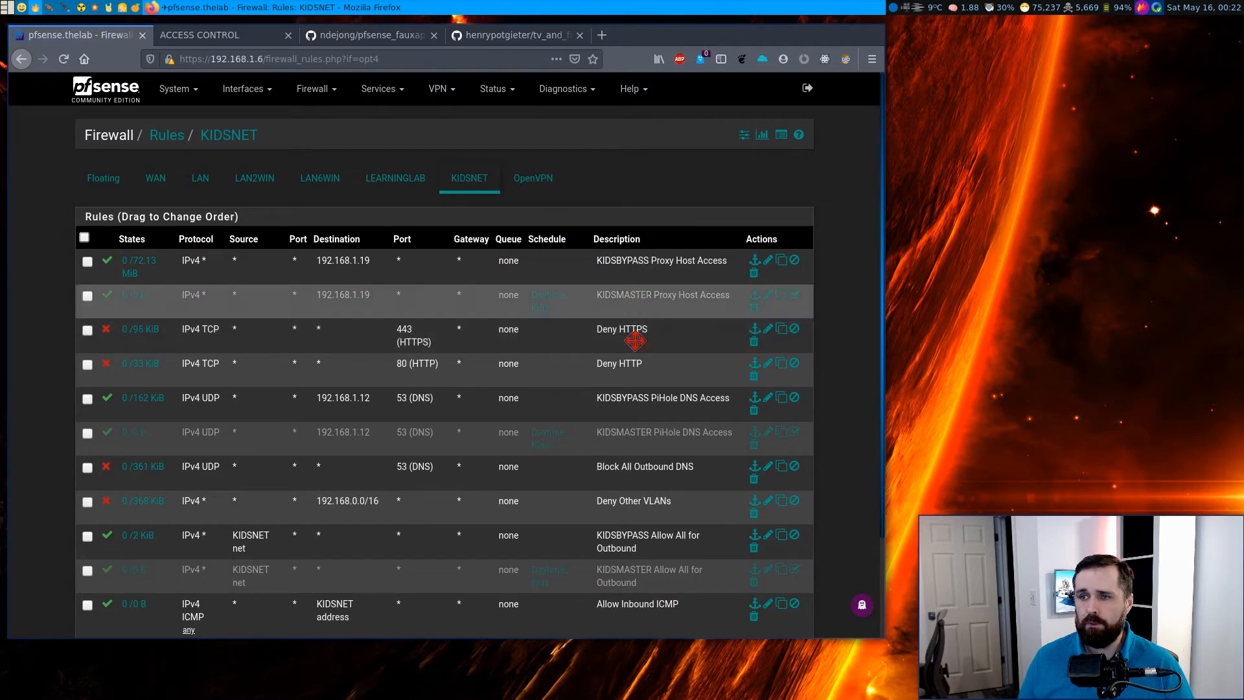
mouse_move(646, 446)
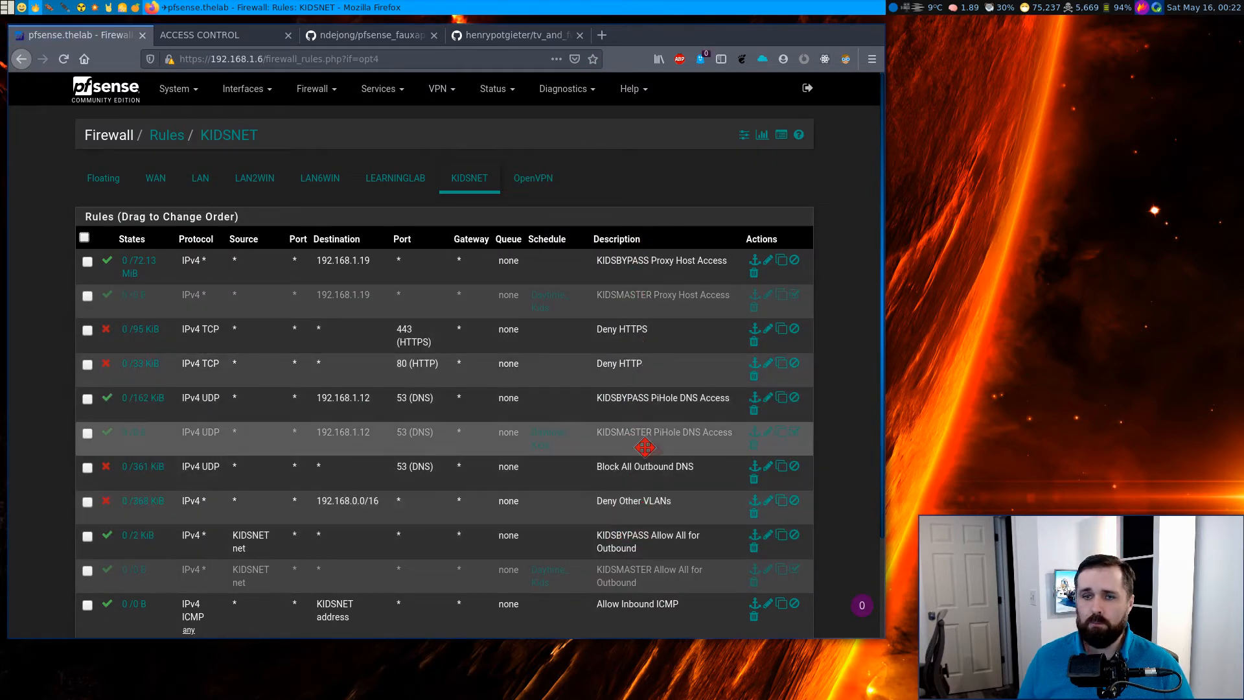
mouse_move(632, 402)
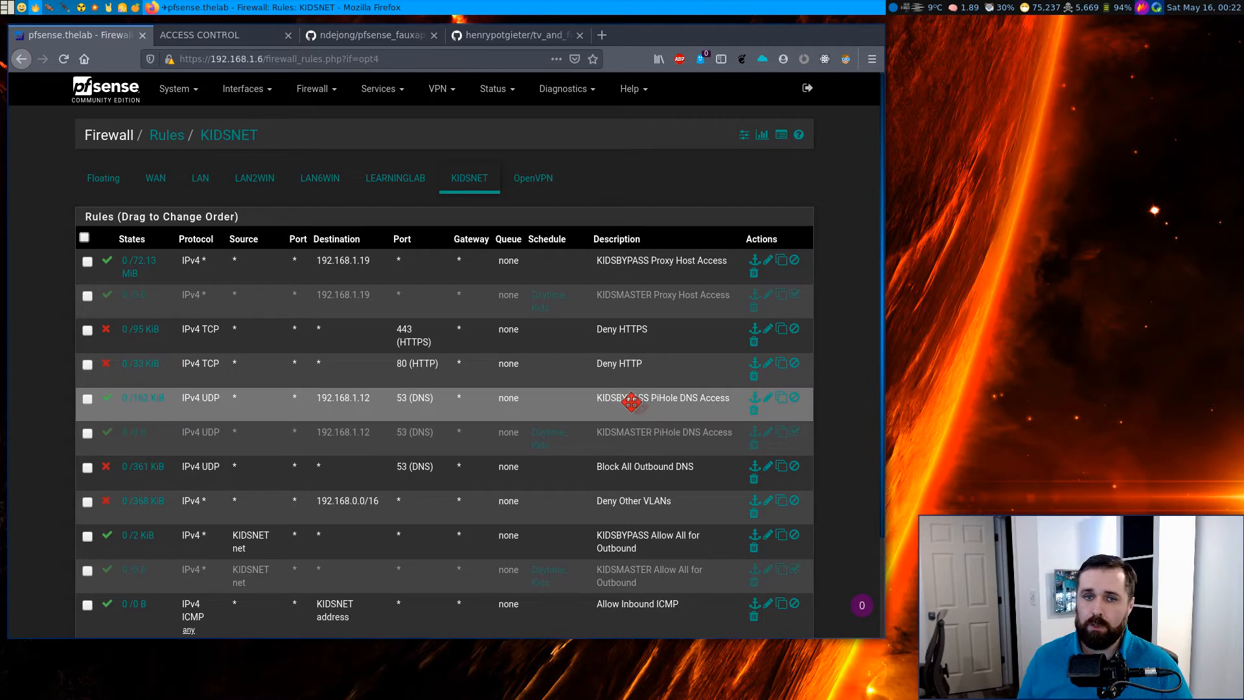
left_click(224, 34)
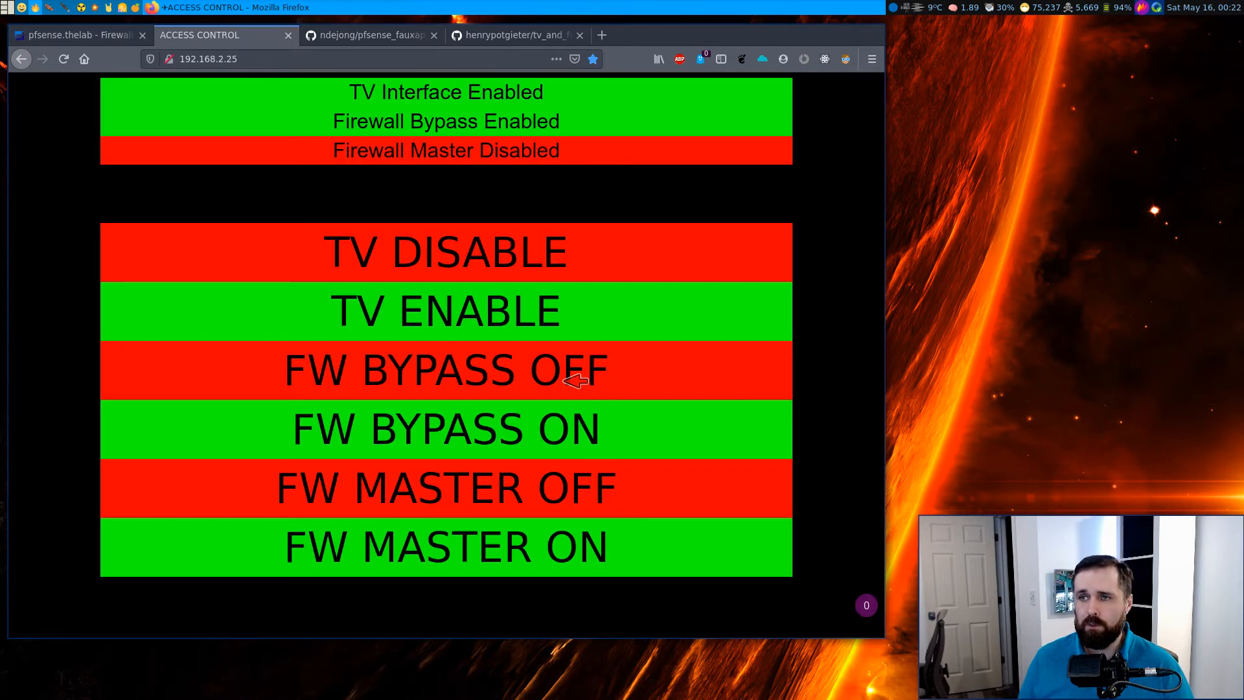
left_click(76, 35)
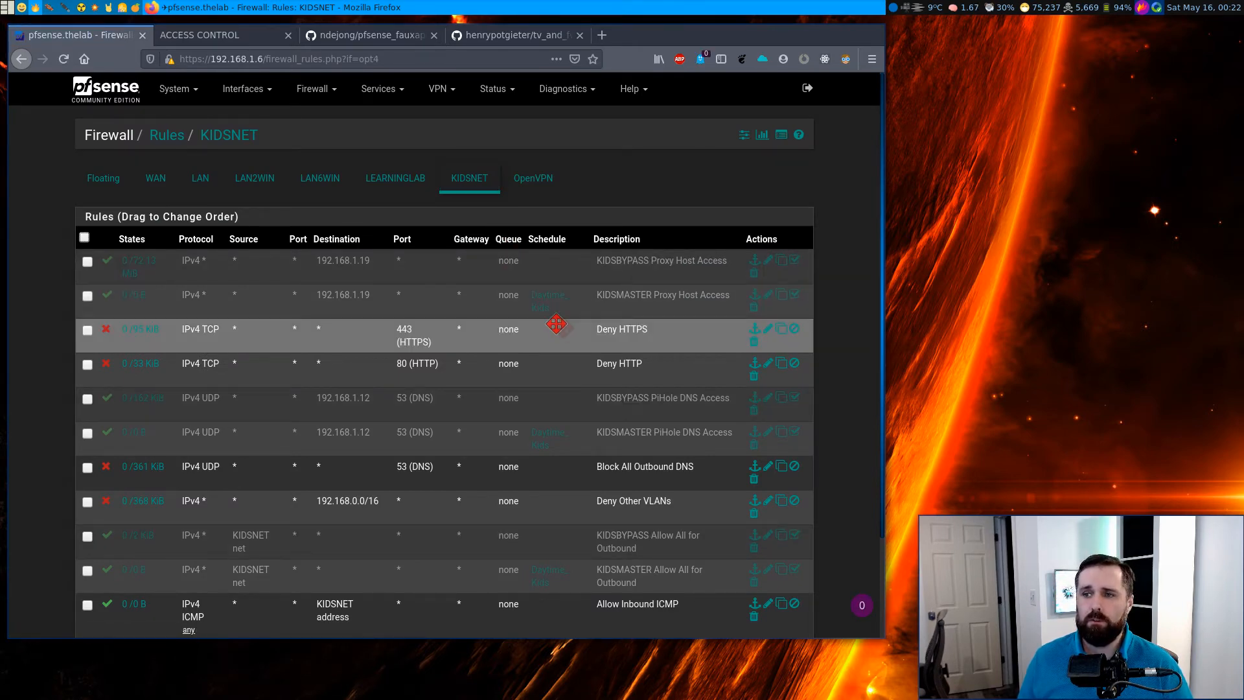
left_click(225, 35)
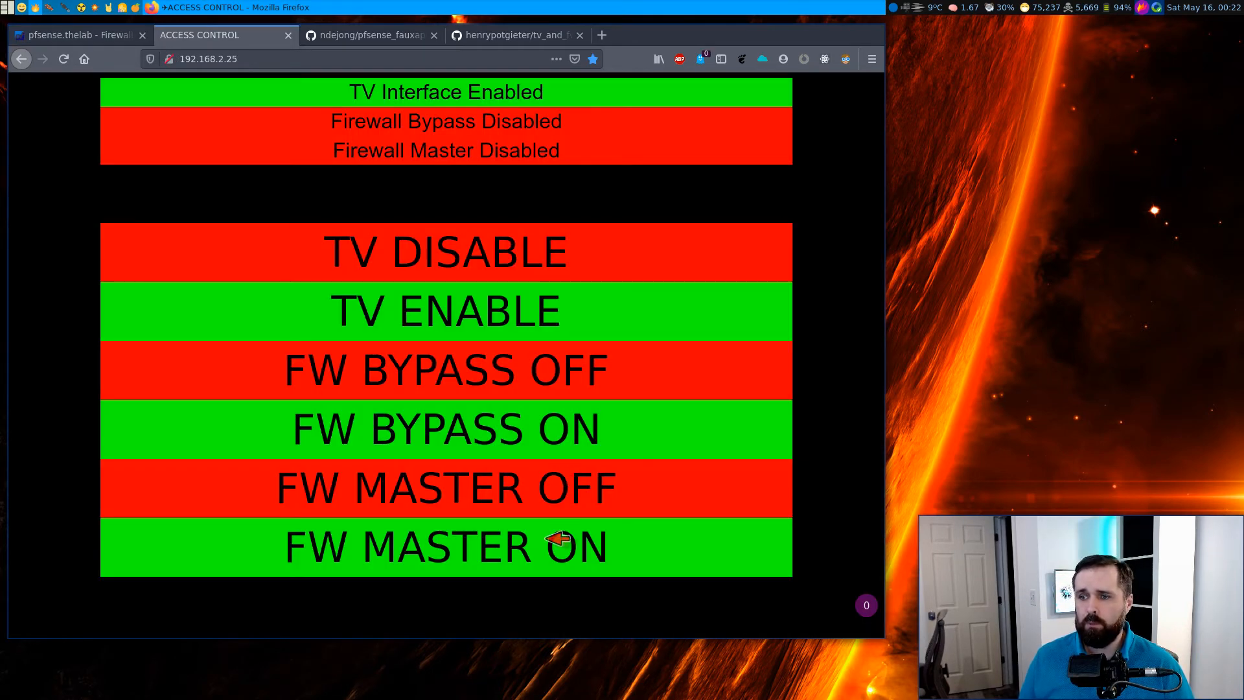
left_click(446, 545)
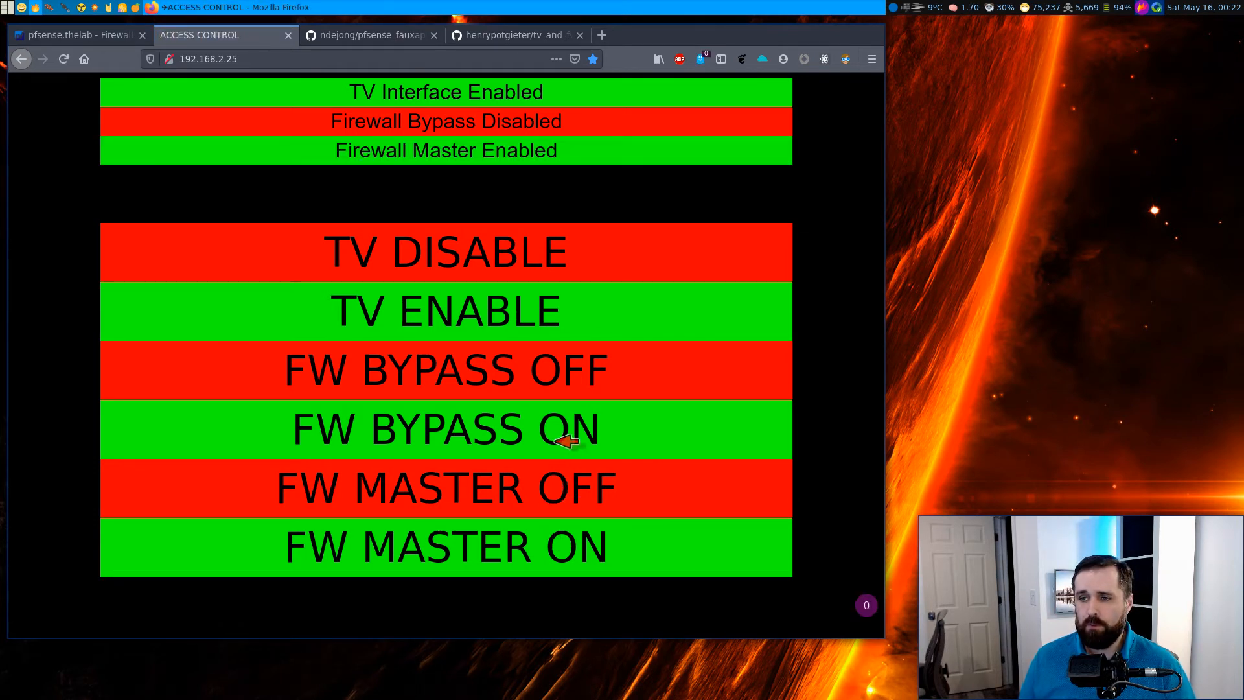
mouse_move(555, 466)
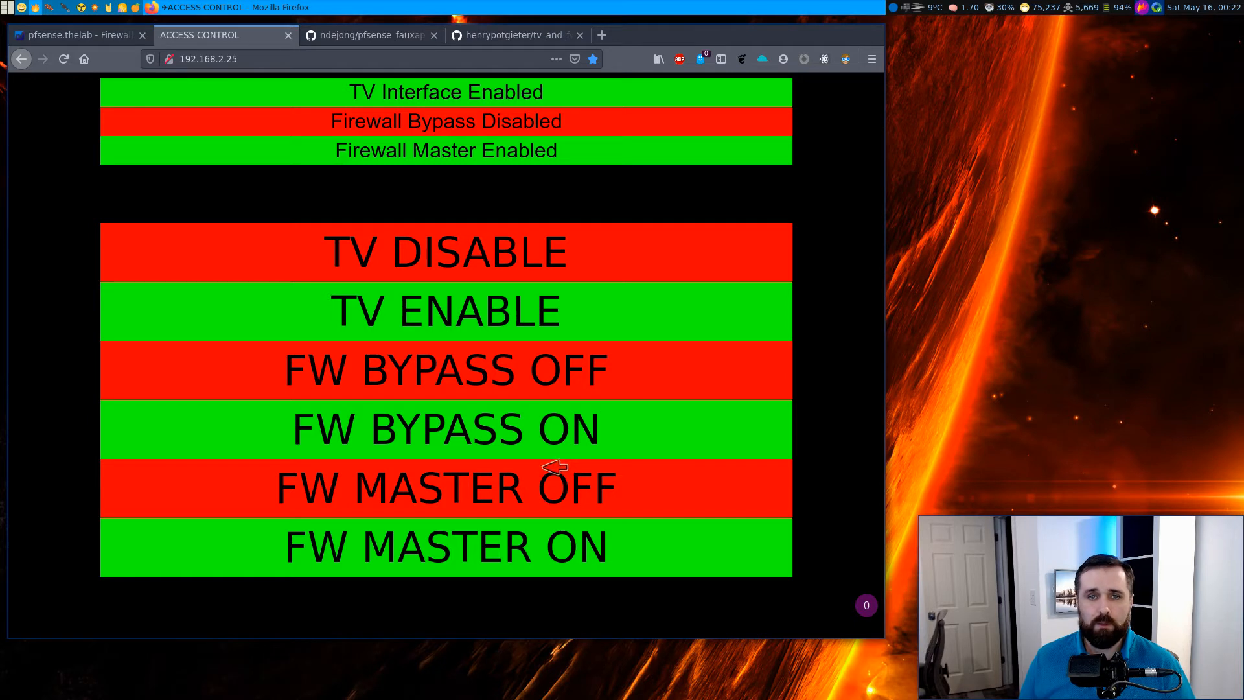
mouse_move(576, 488)
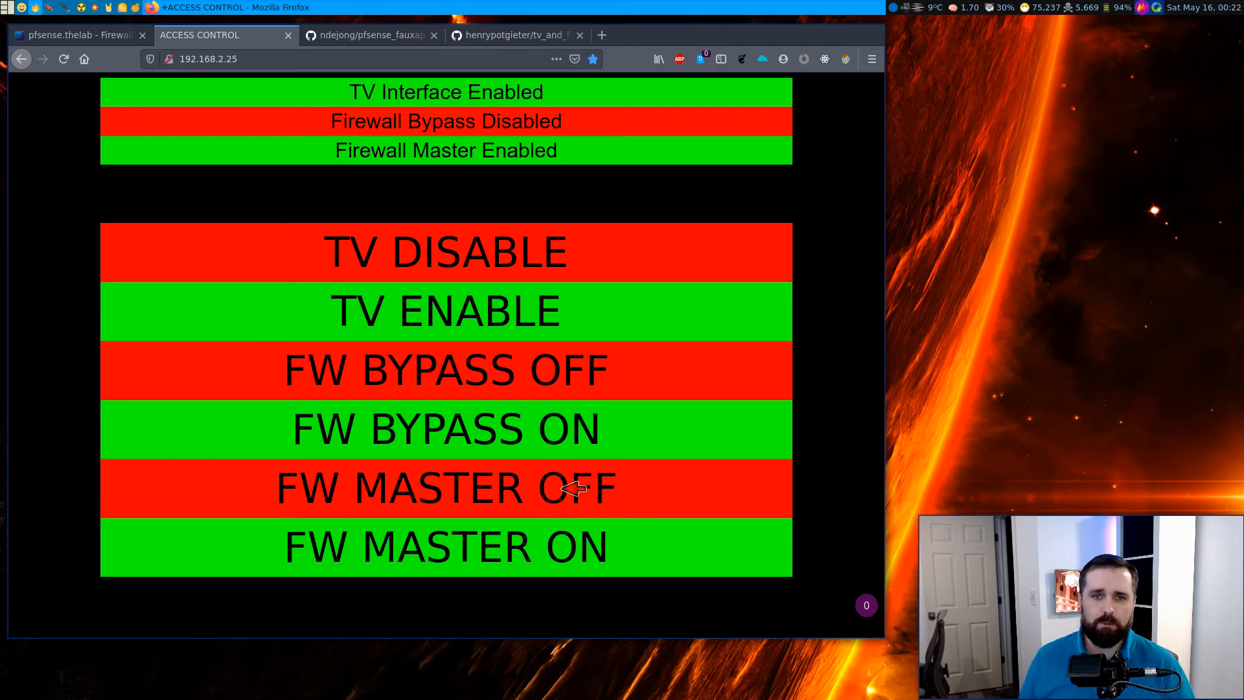
mouse_move(573, 504)
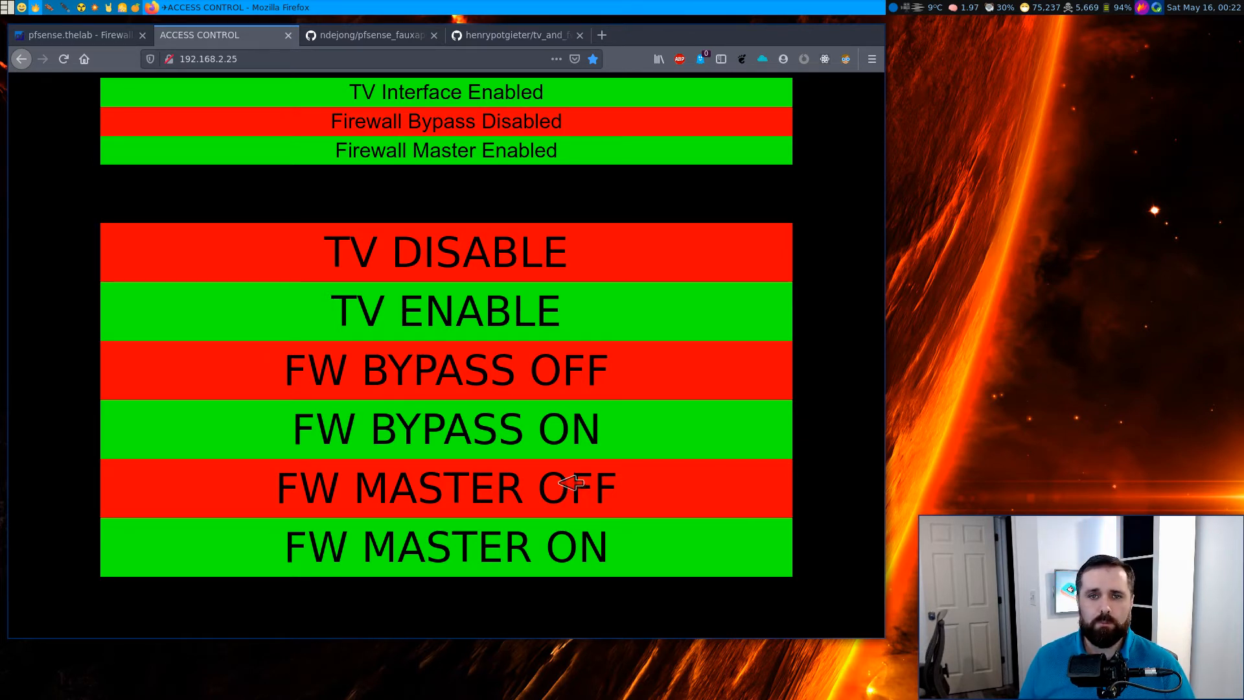
mouse_move(520, 439)
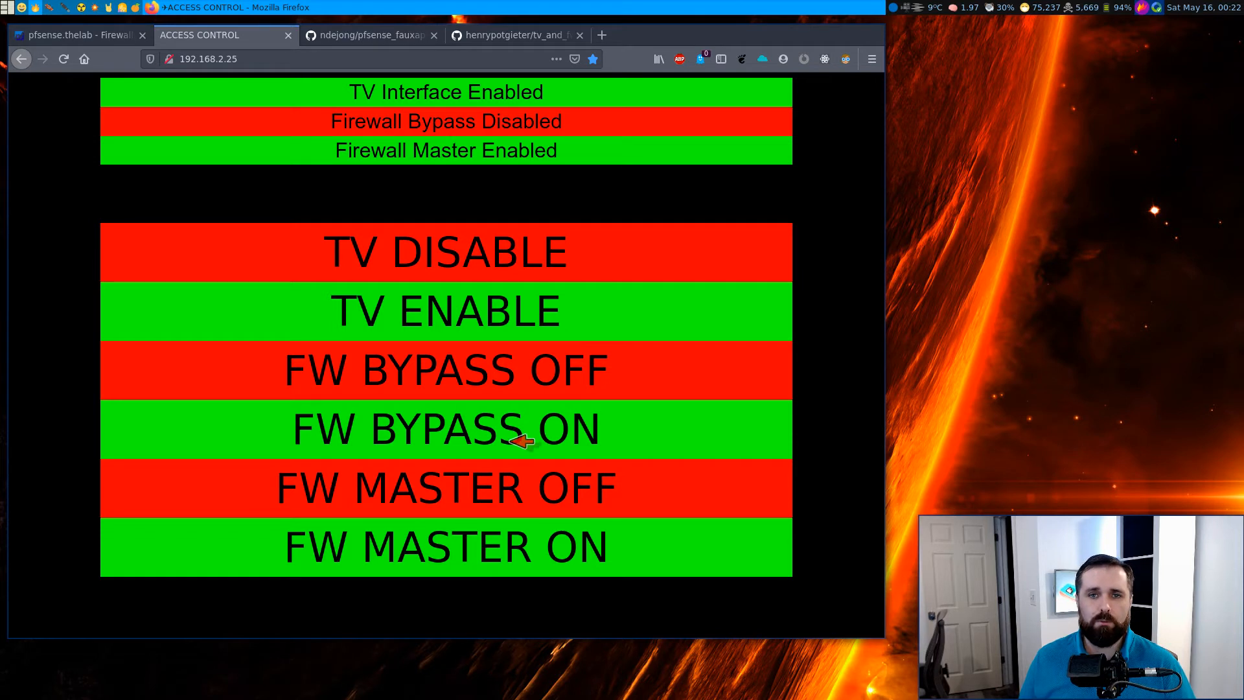
mouse_move(519, 468)
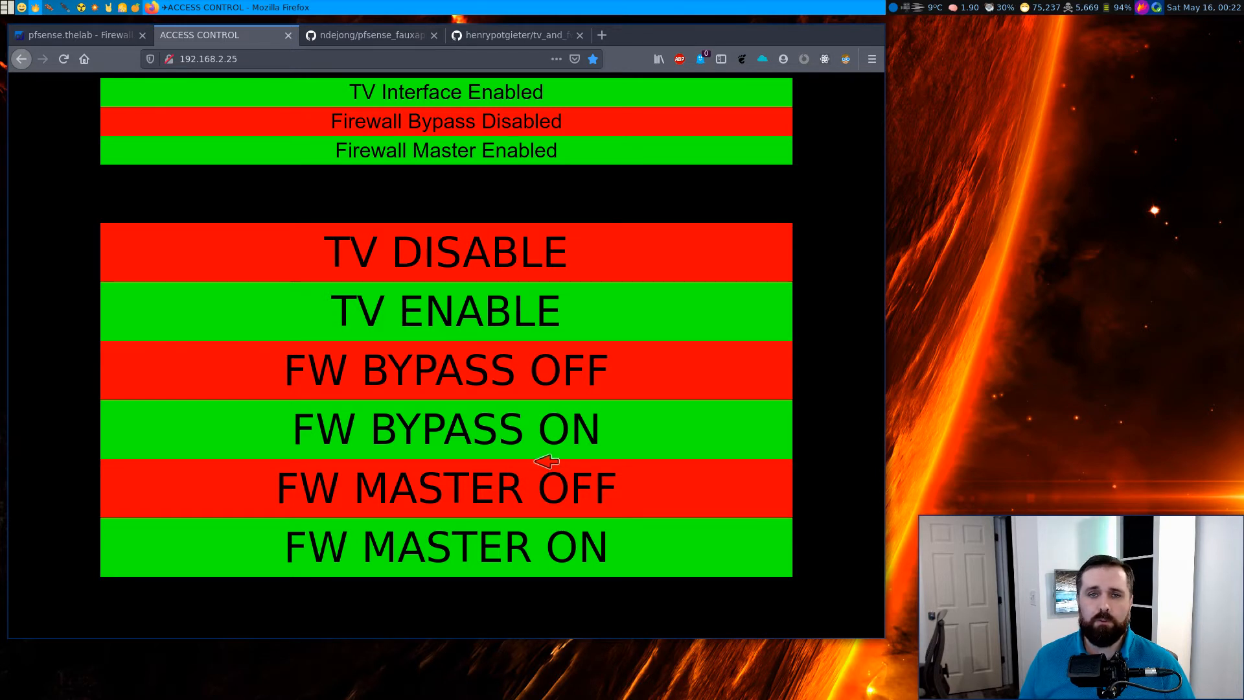
mouse_move(544, 444)
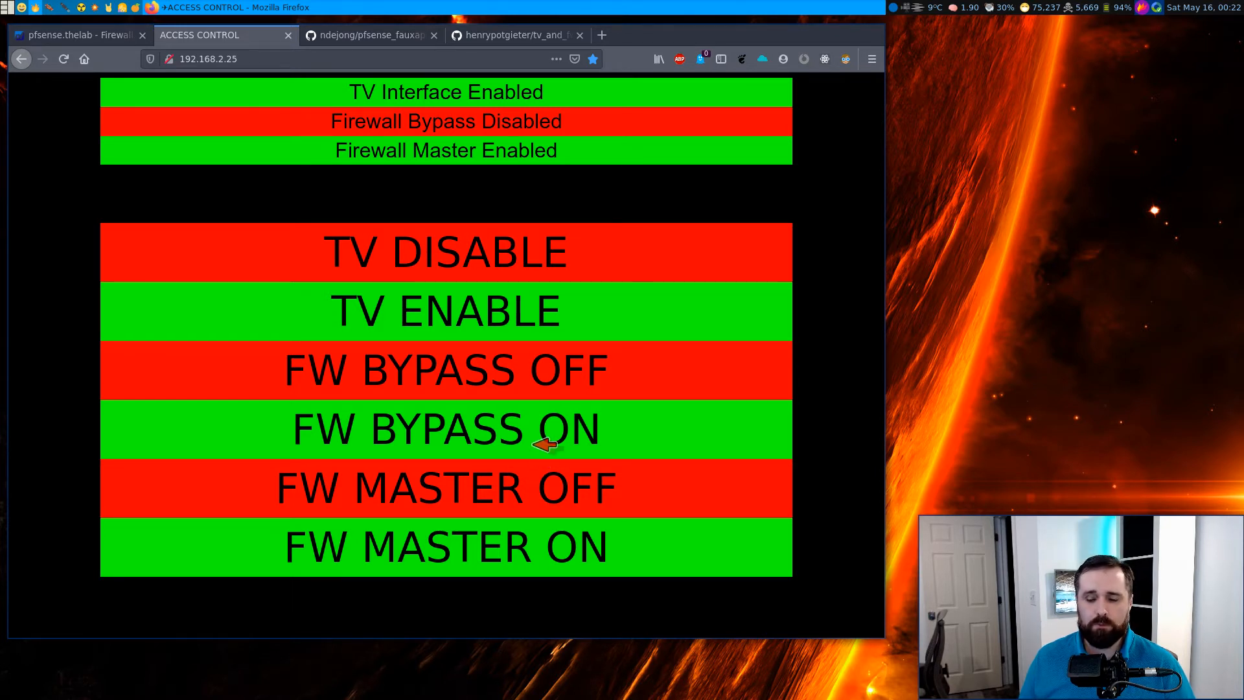
mouse_move(568, 442)
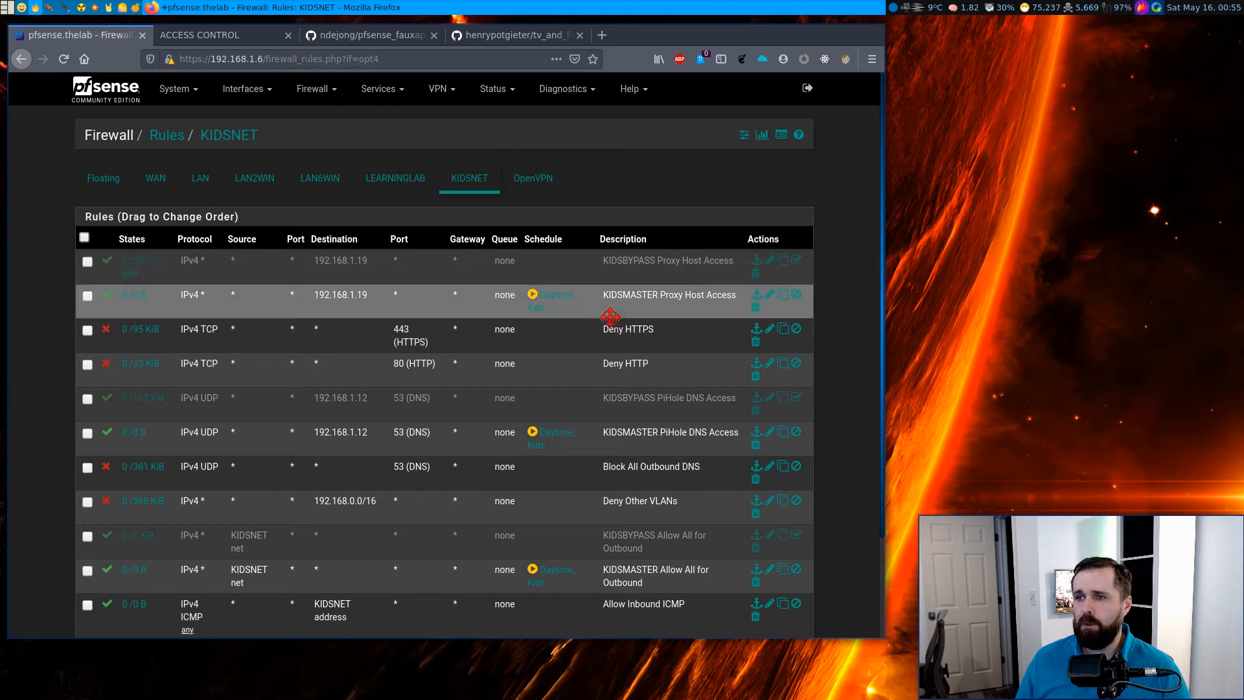
mouse_move(644, 314)
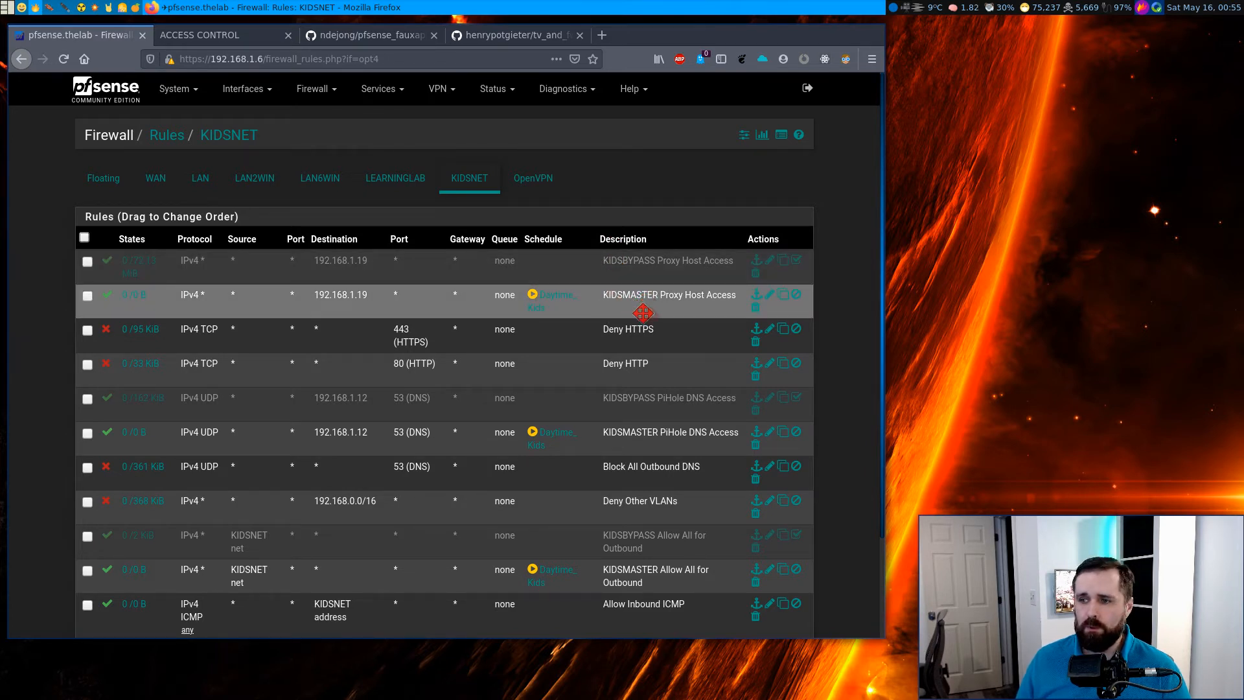
mouse_move(635, 431)
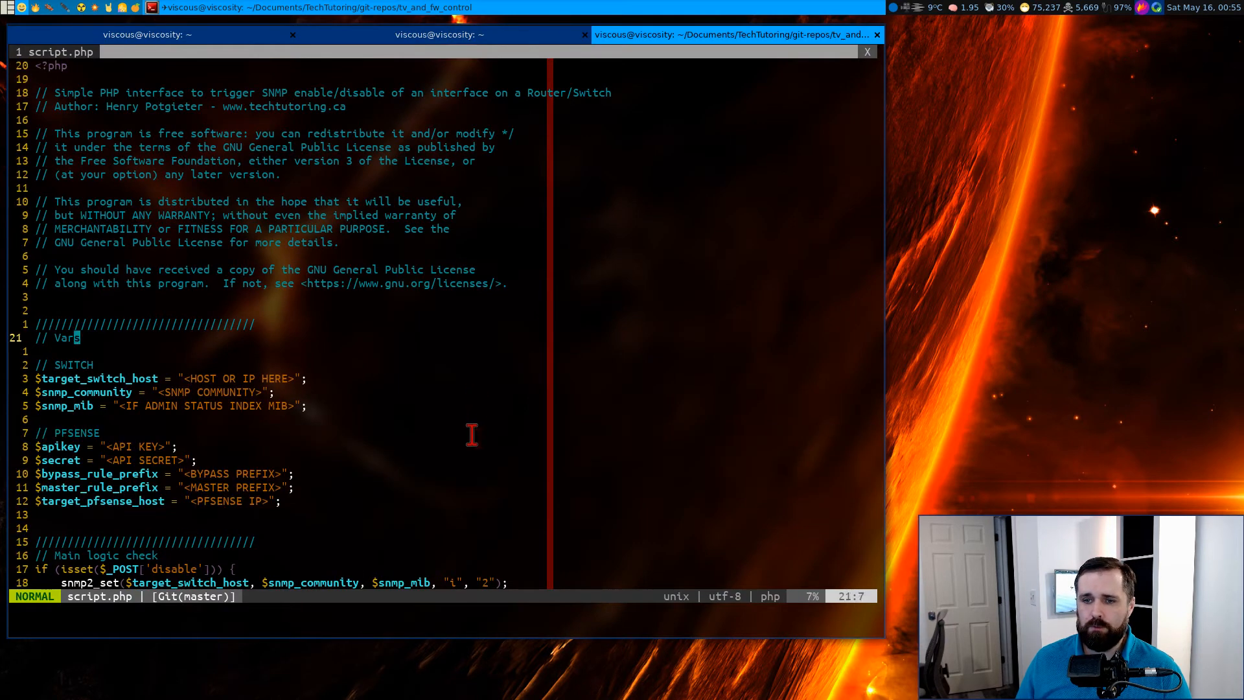
Step: Scroll script.php past the CSS to render_page's SNMP, bypass and master status checks and form markup
scroll("down", 3)
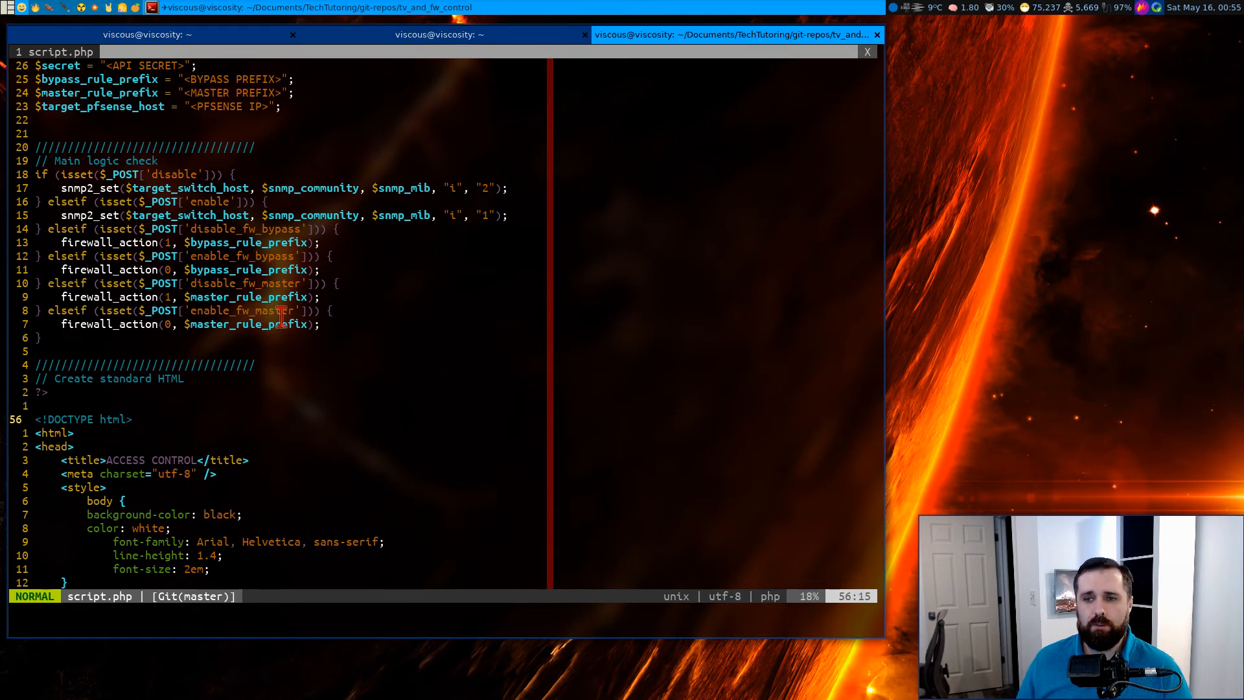
scroll("down", 3)
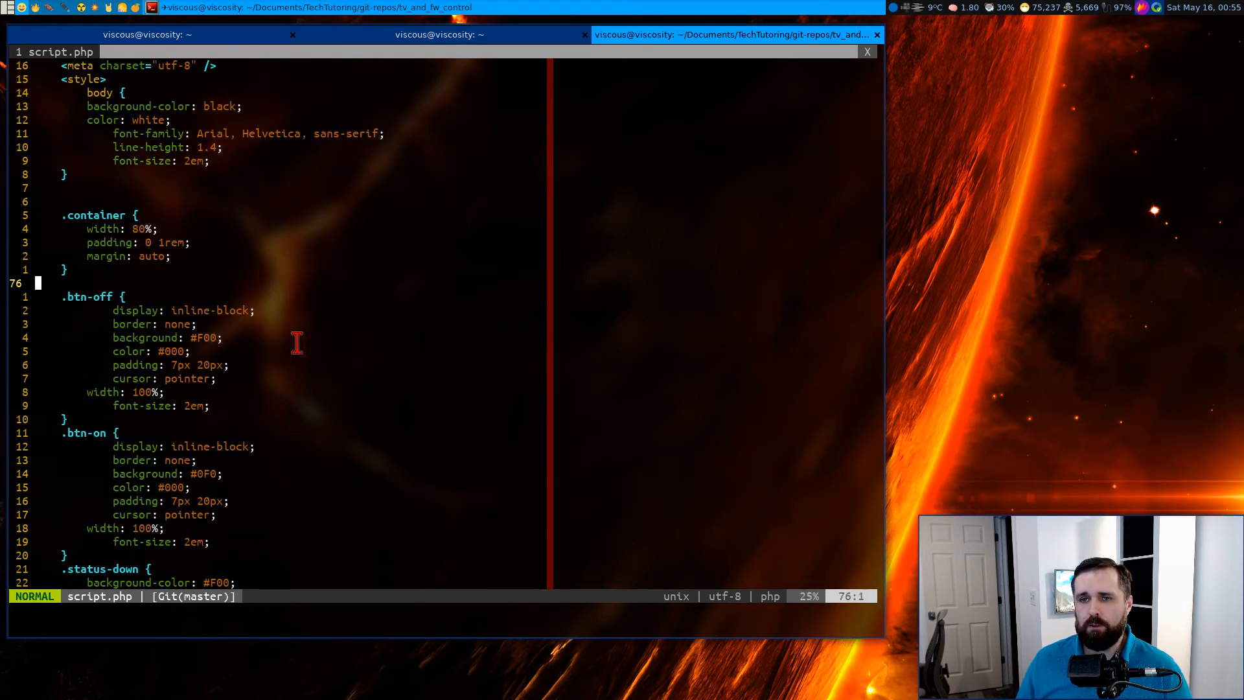
scroll("down", 3)
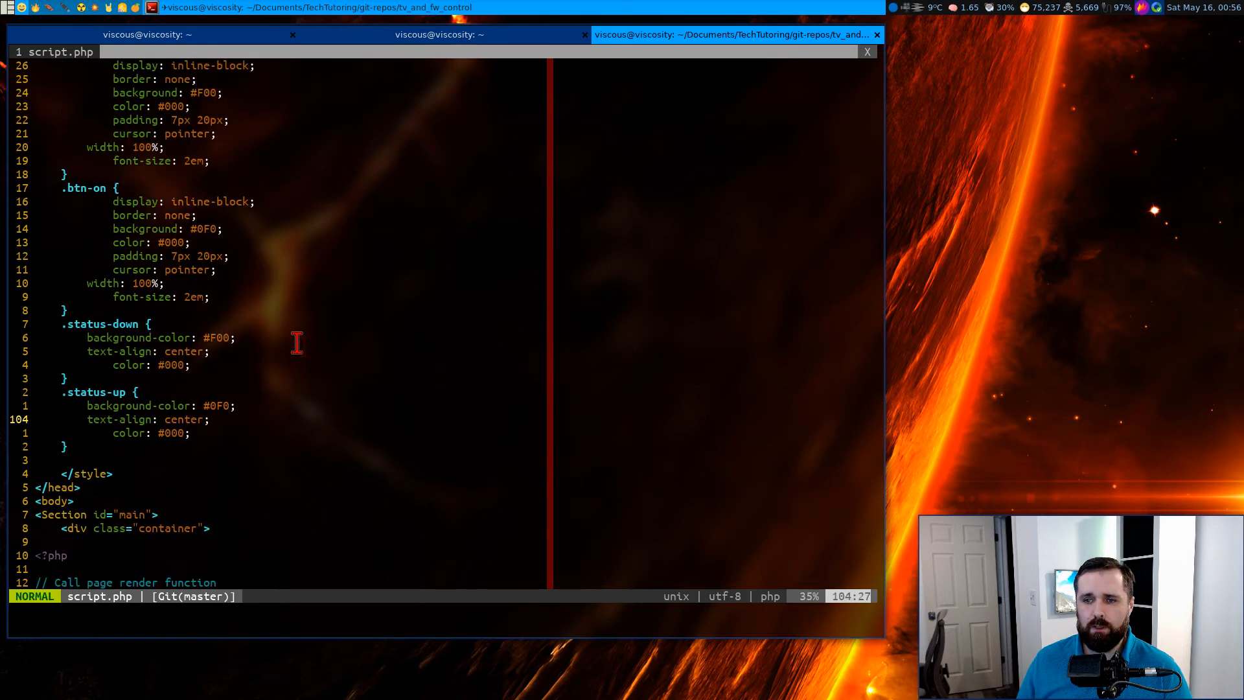
scroll("down", 3)
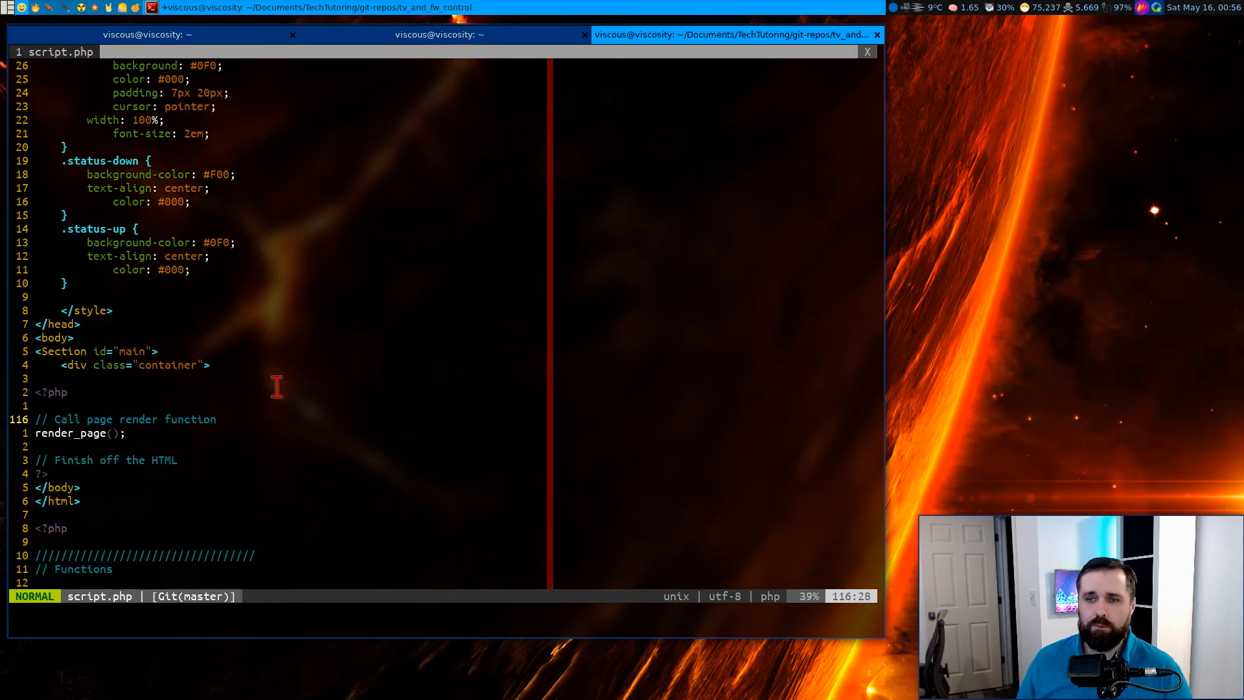
scroll("down", 3)
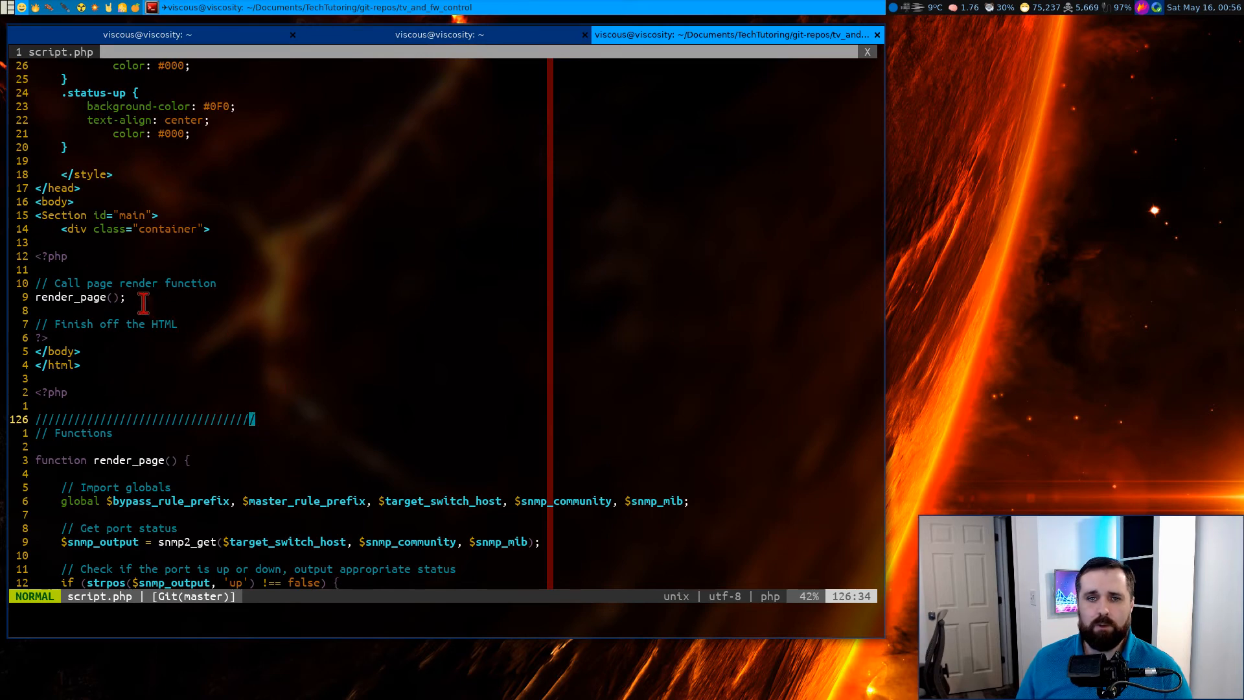
scroll("down", 3)
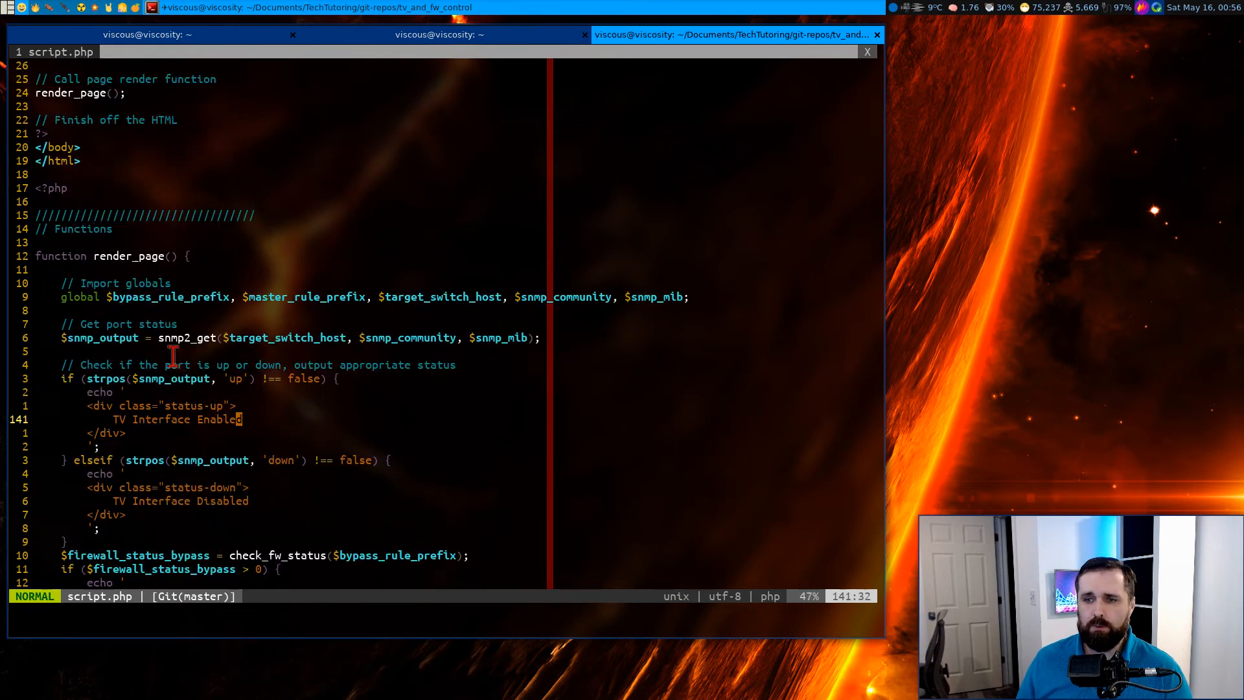
scroll("down", 3)
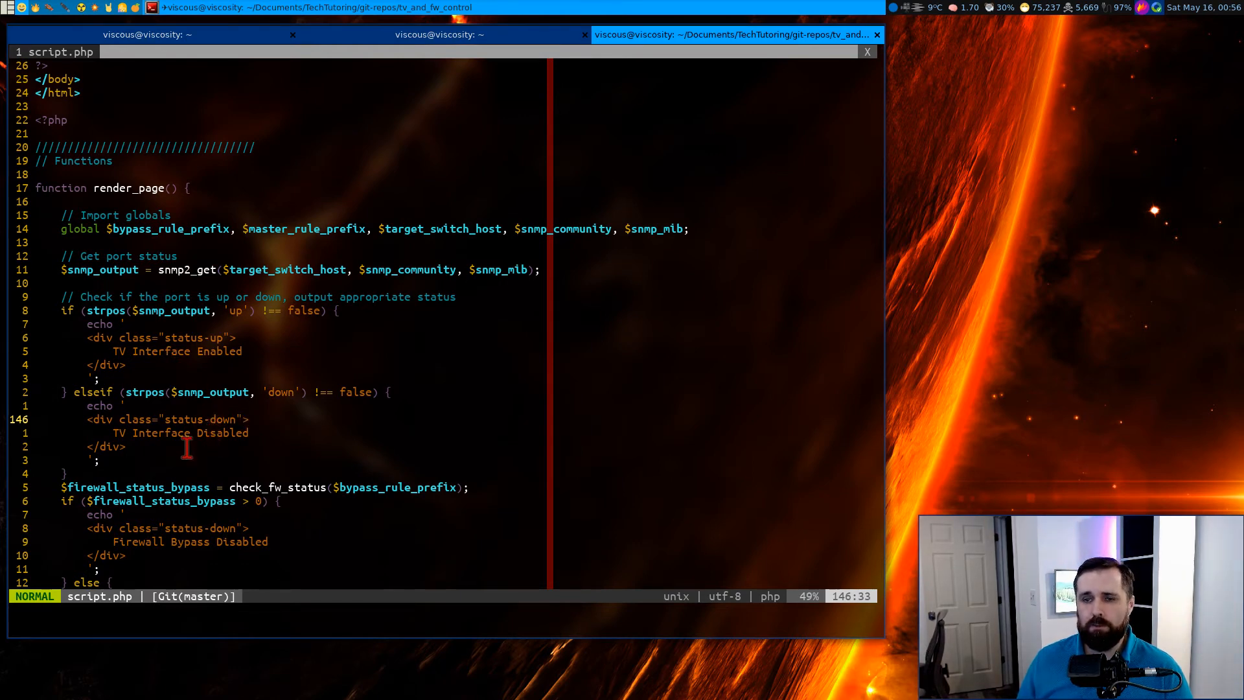
scroll("down", 3)
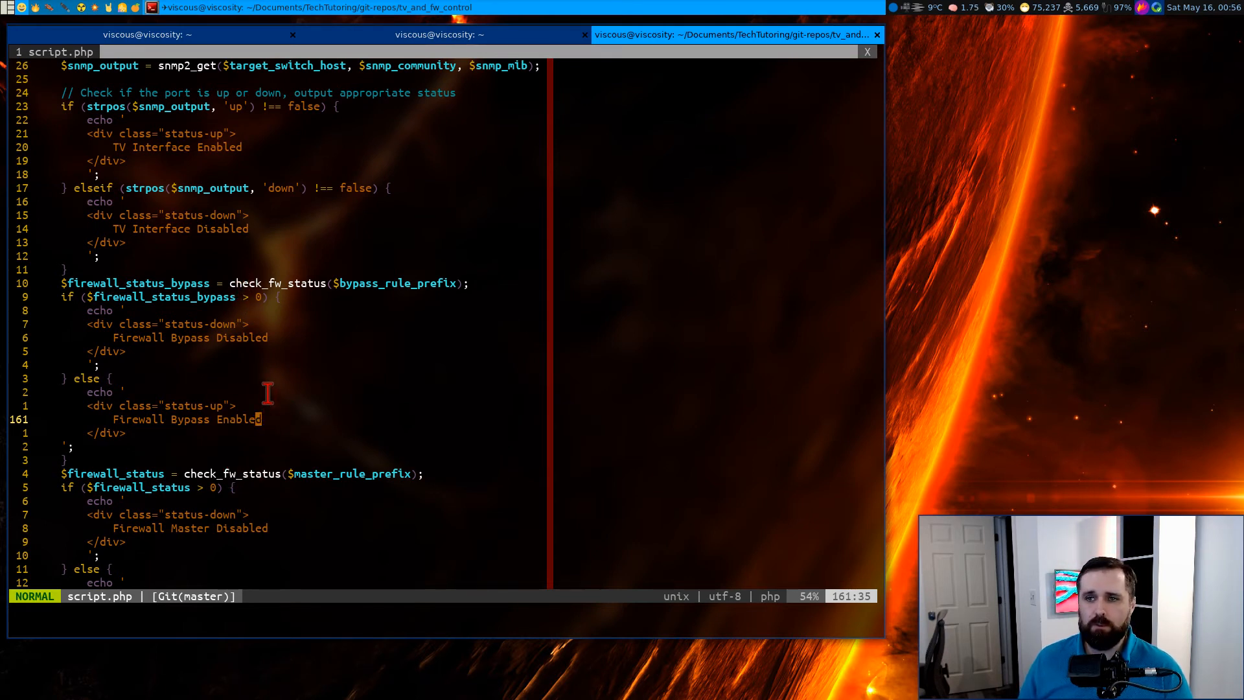
mouse_move(254, 230)
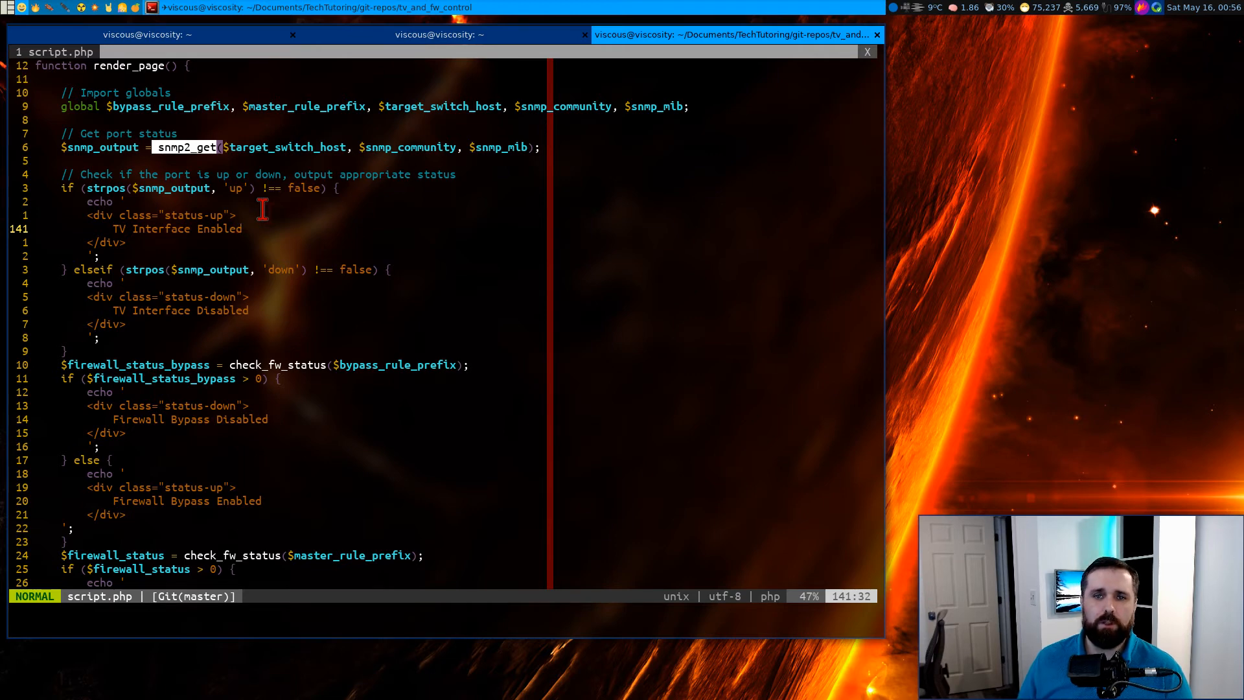
scroll("down", 3)
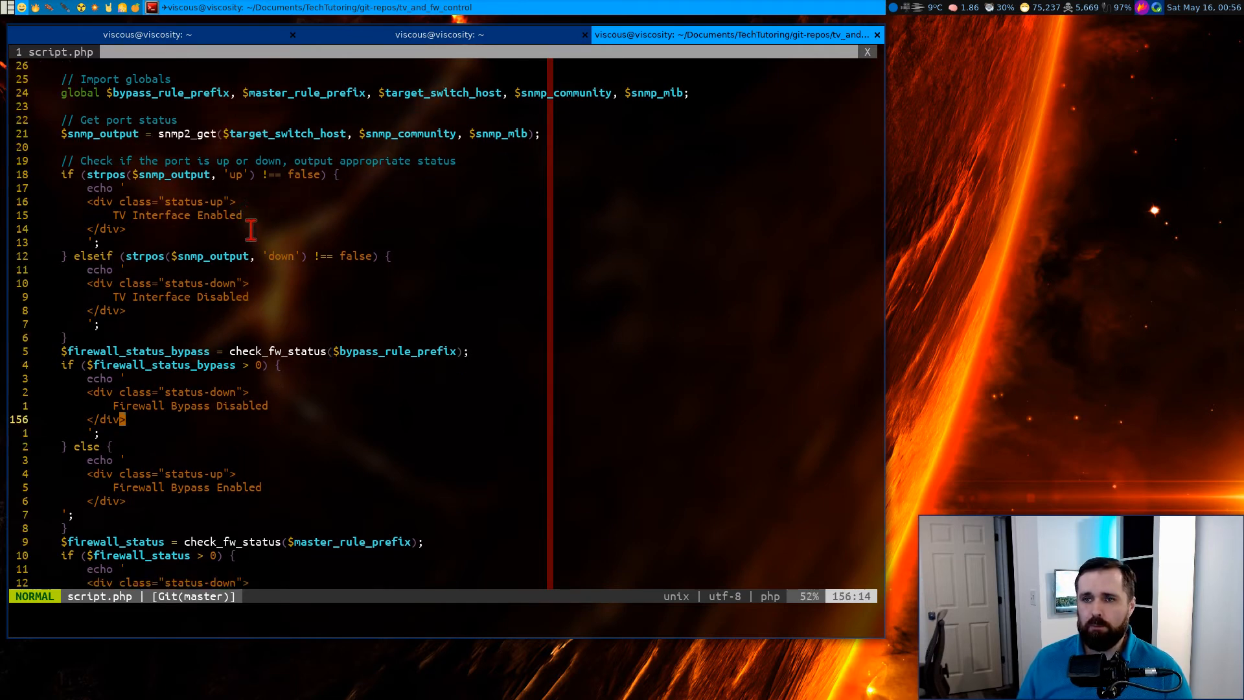
scroll("down", 3)
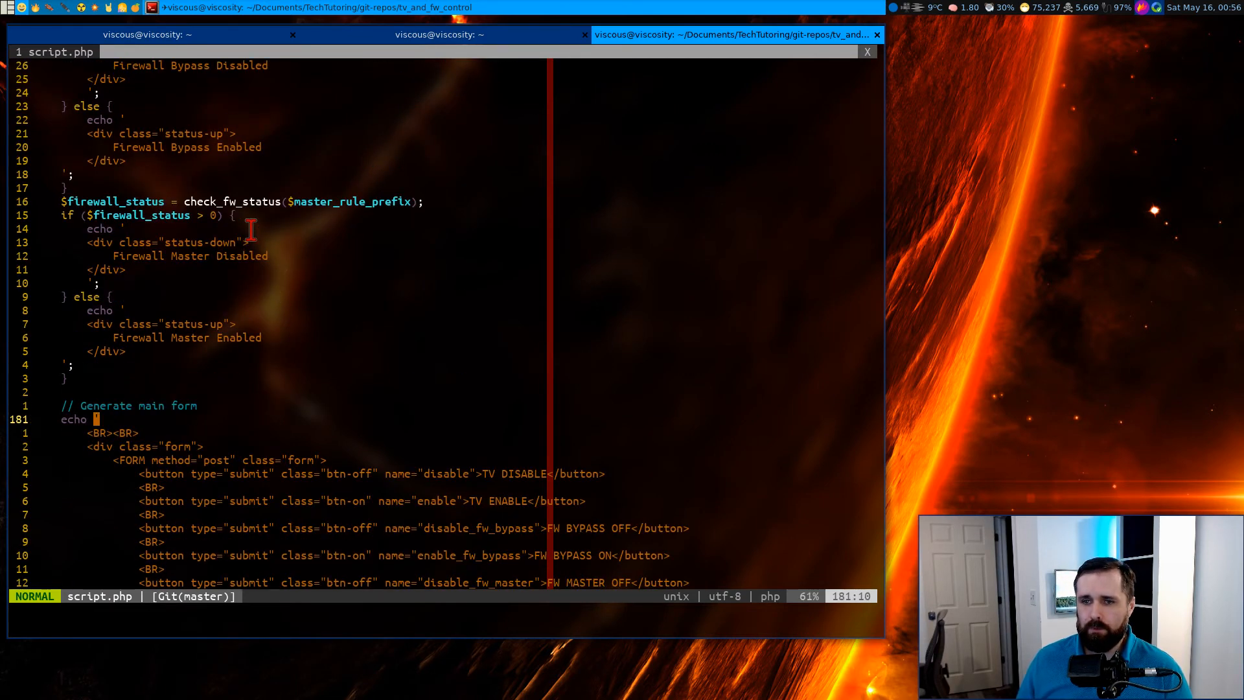
scroll("down", 3)
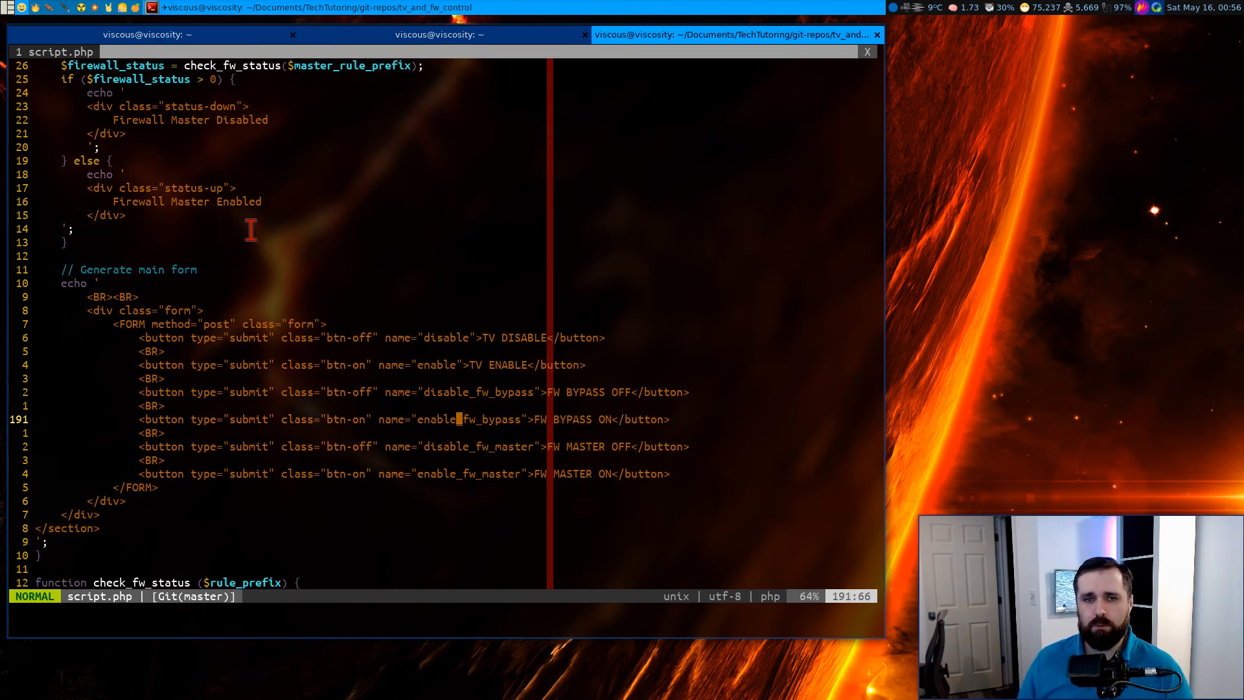
Step: Scroll past the form buttons to check_fw_status and the start of firewall_action
scroll("down", 3)
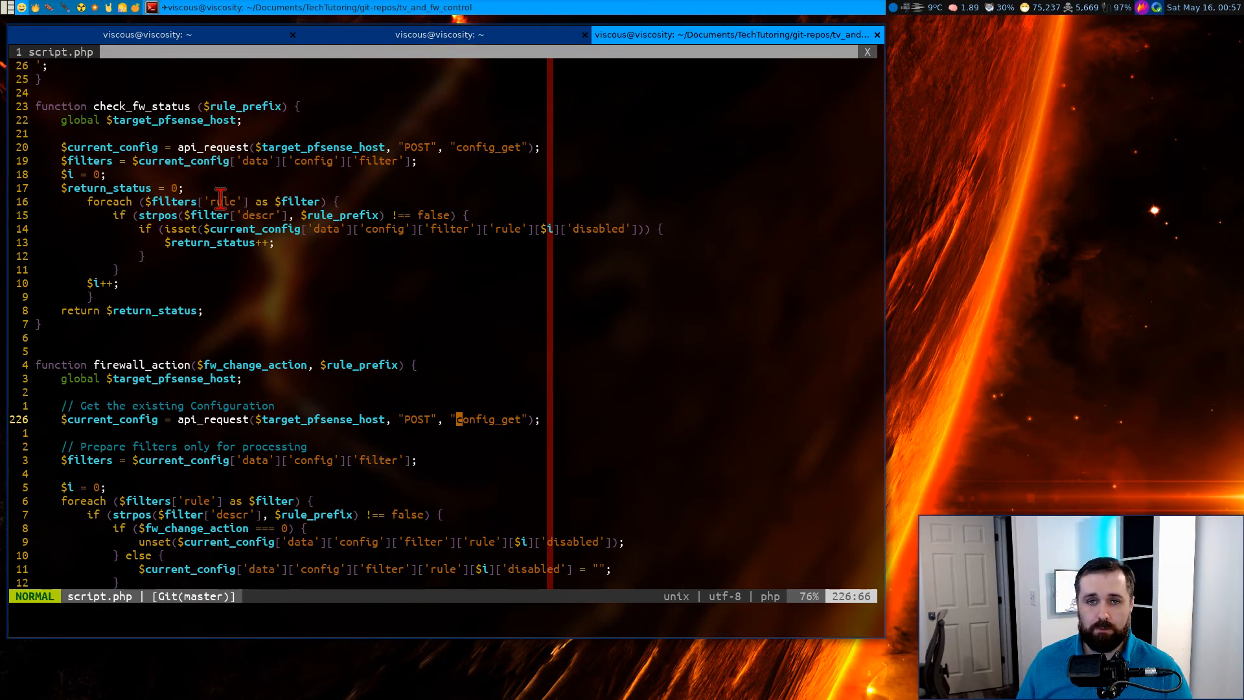
mouse_move(561, 233)
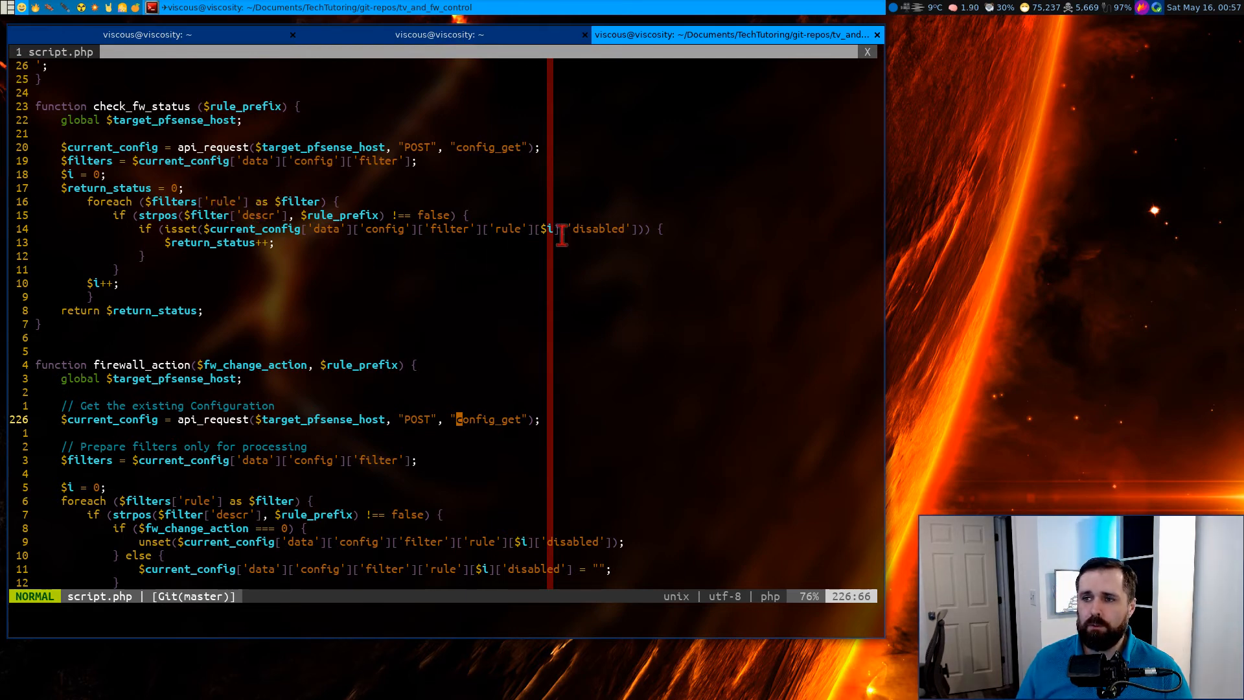
mouse_move(404, 234)
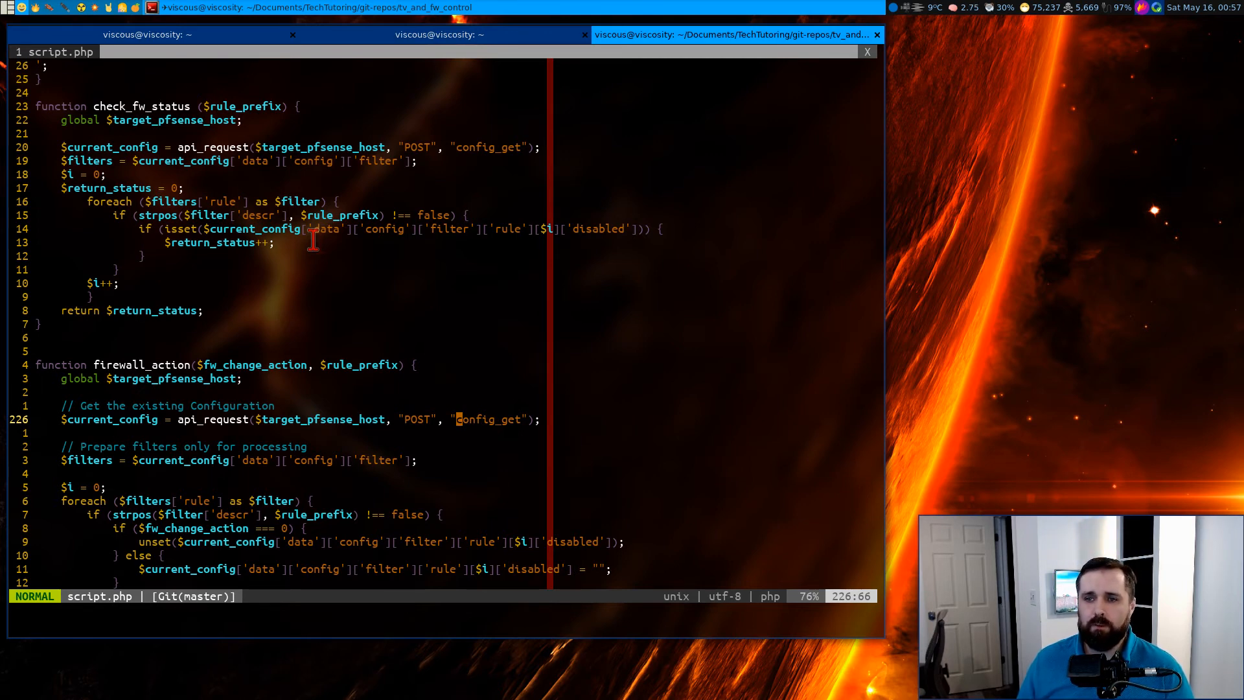
scroll("down", 3)
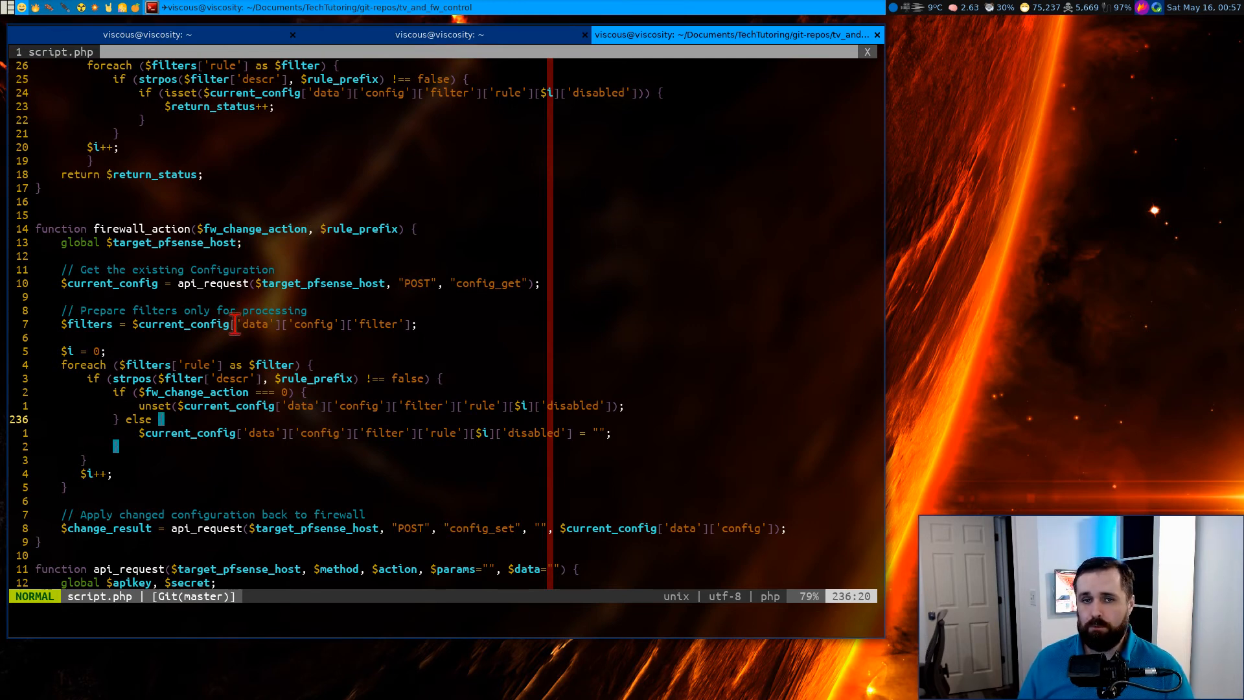
mouse_move(230, 379)
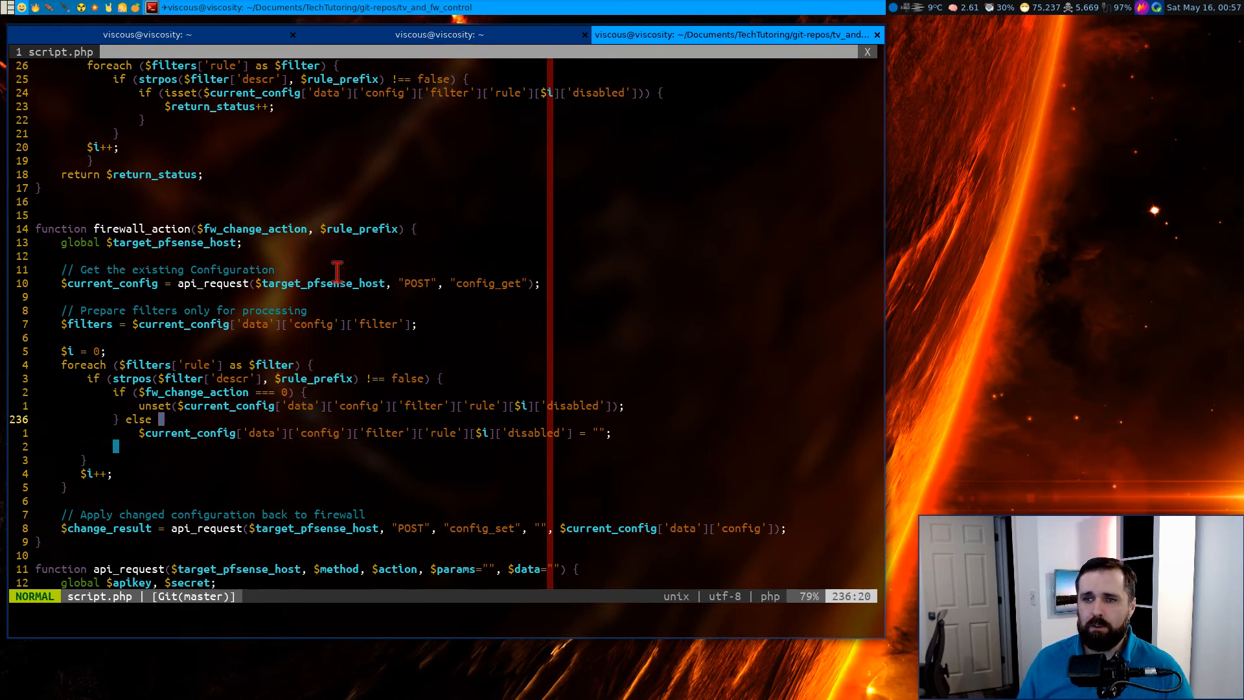
mouse_move(194, 407)
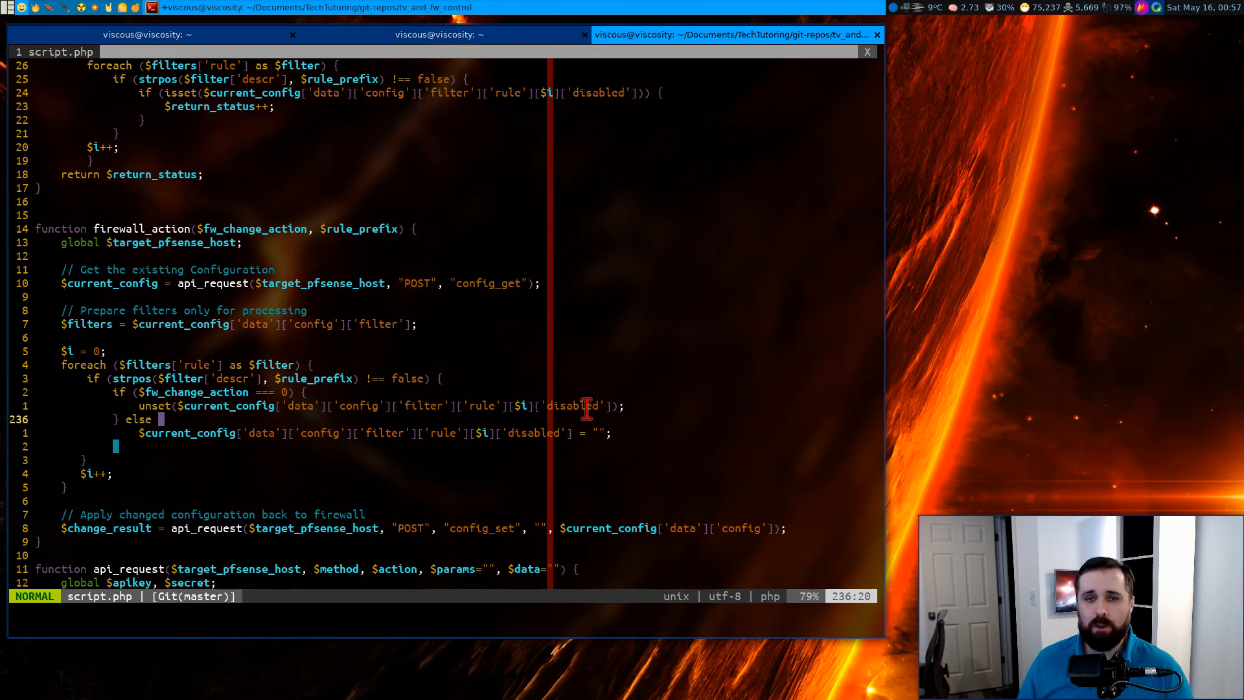
mouse_move(492, 436)
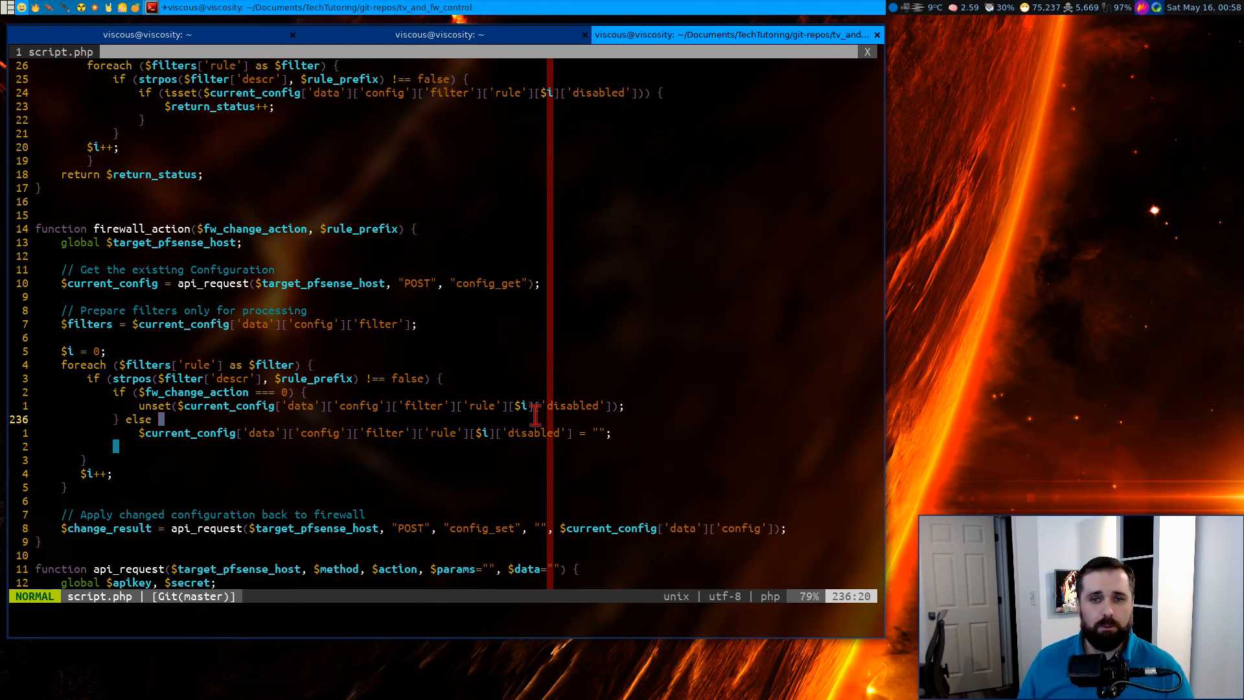
mouse_move(351, 463)
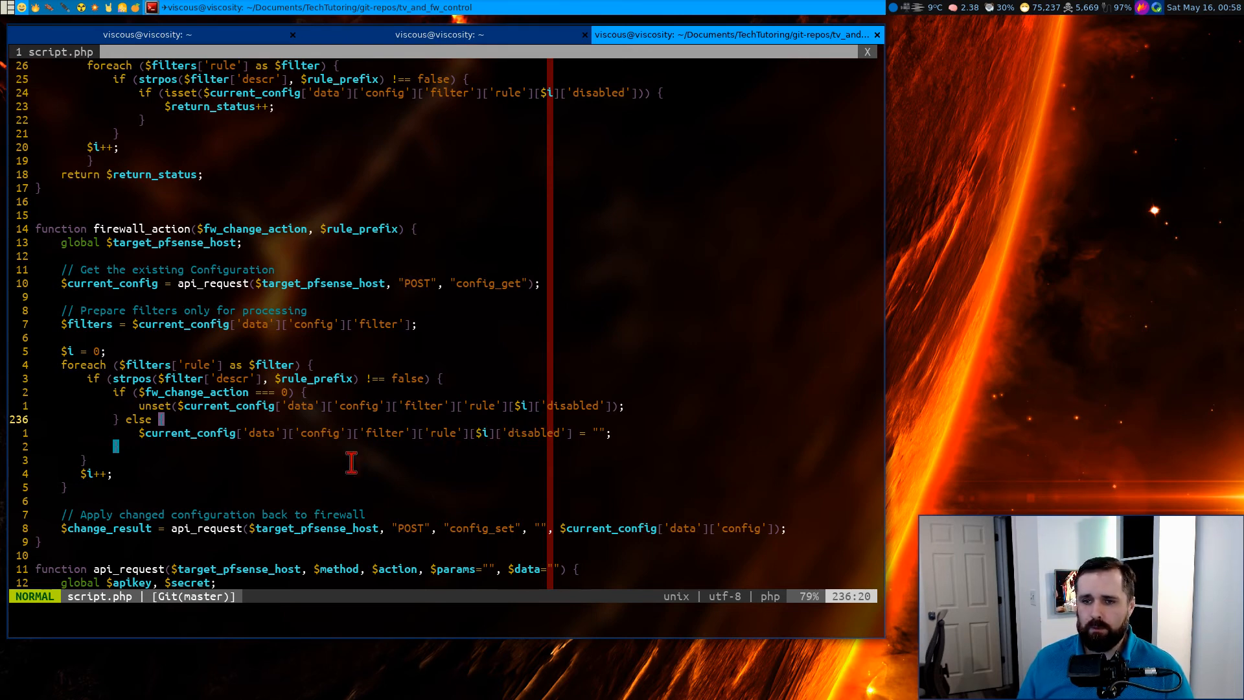
Step: Scroll through firewall_action down to its config_set call
scroll("down", 3)
type("}")
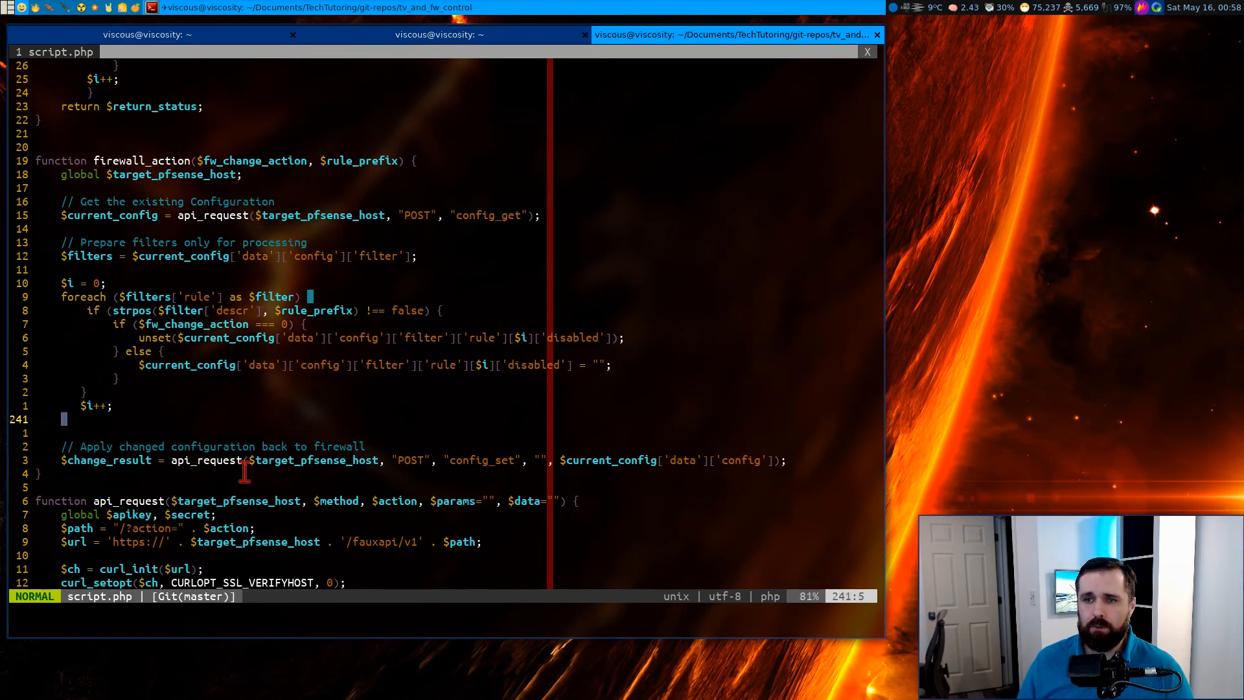
mouse_move(312, 346)
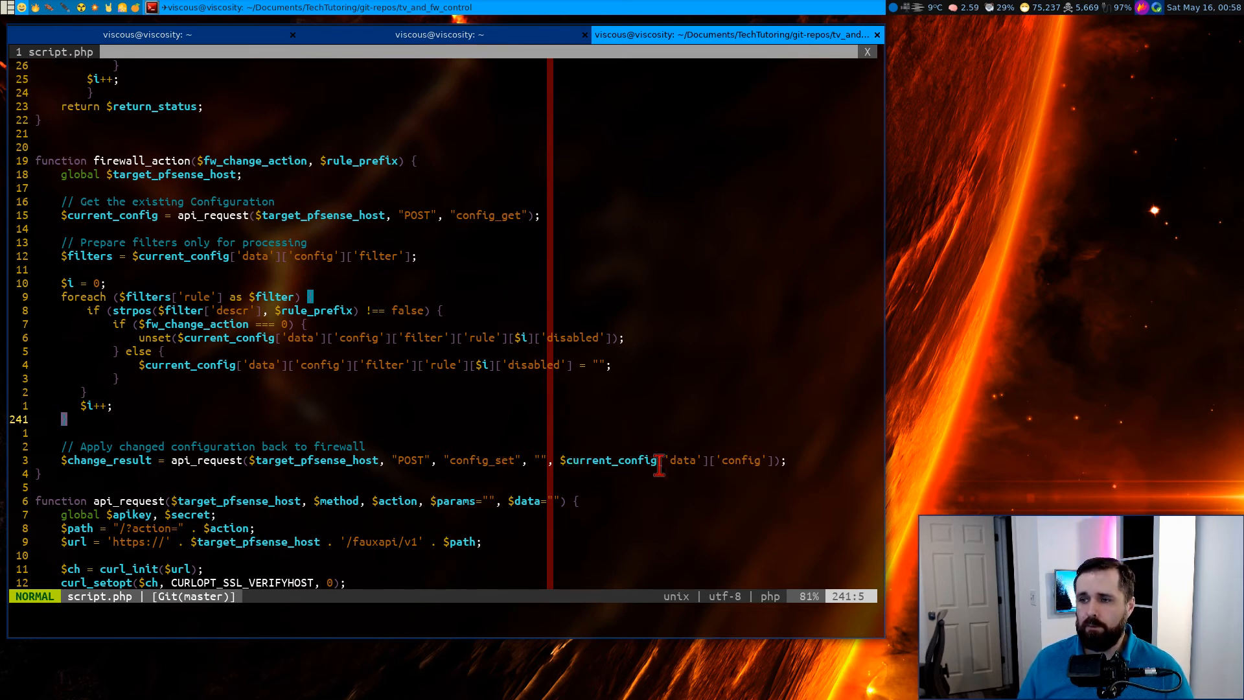
mouse_move(568, 433)
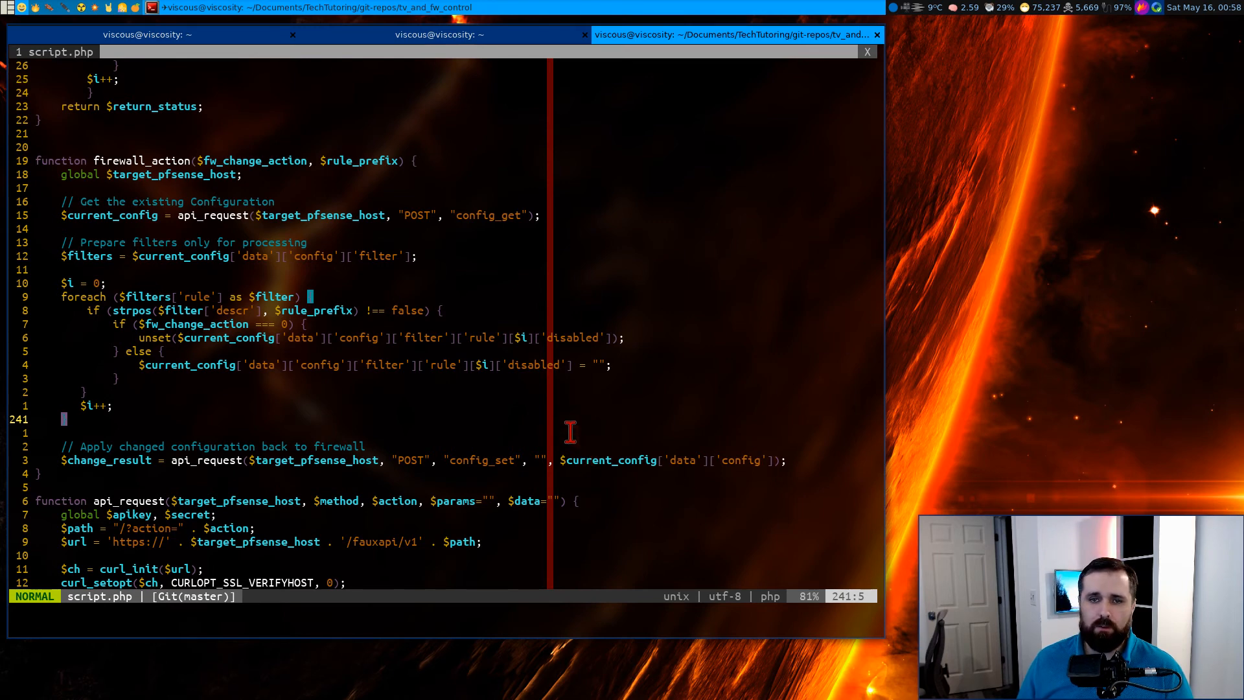
mouse_move(531, 444)
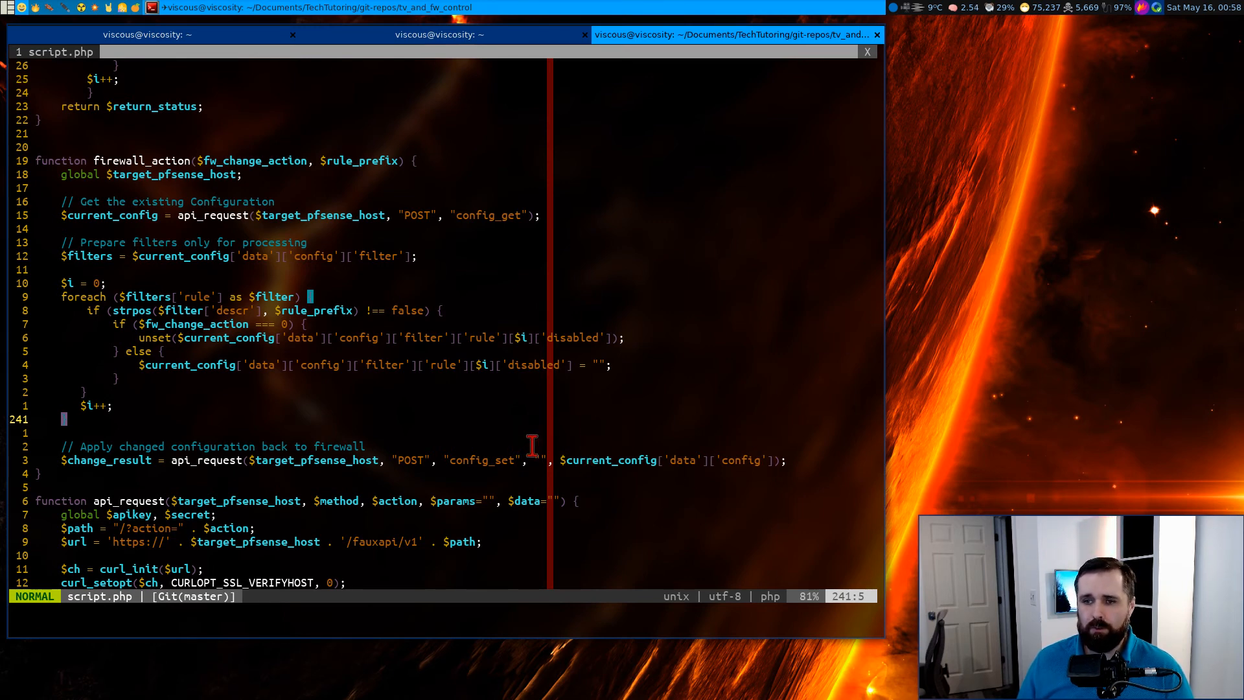
scroll("down", 3)
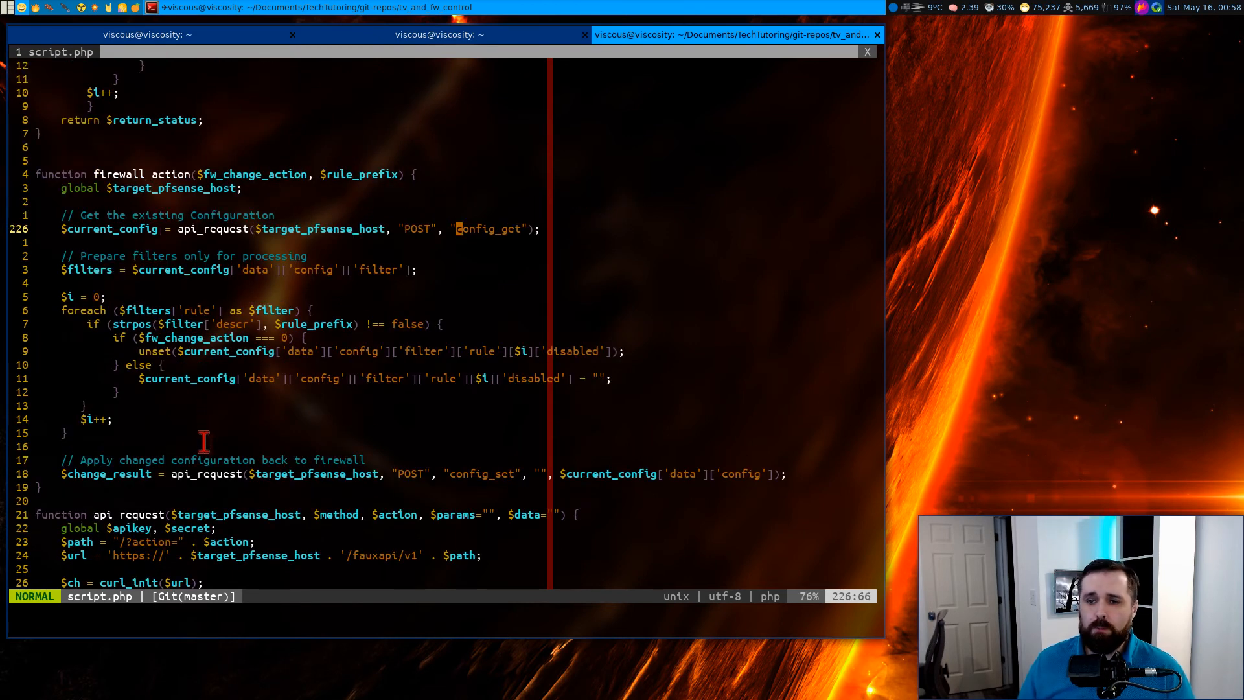
Step: Scroll through api_request, highlight the FauxAPI $url line, and jump to the script's end
scroll("down", 3)
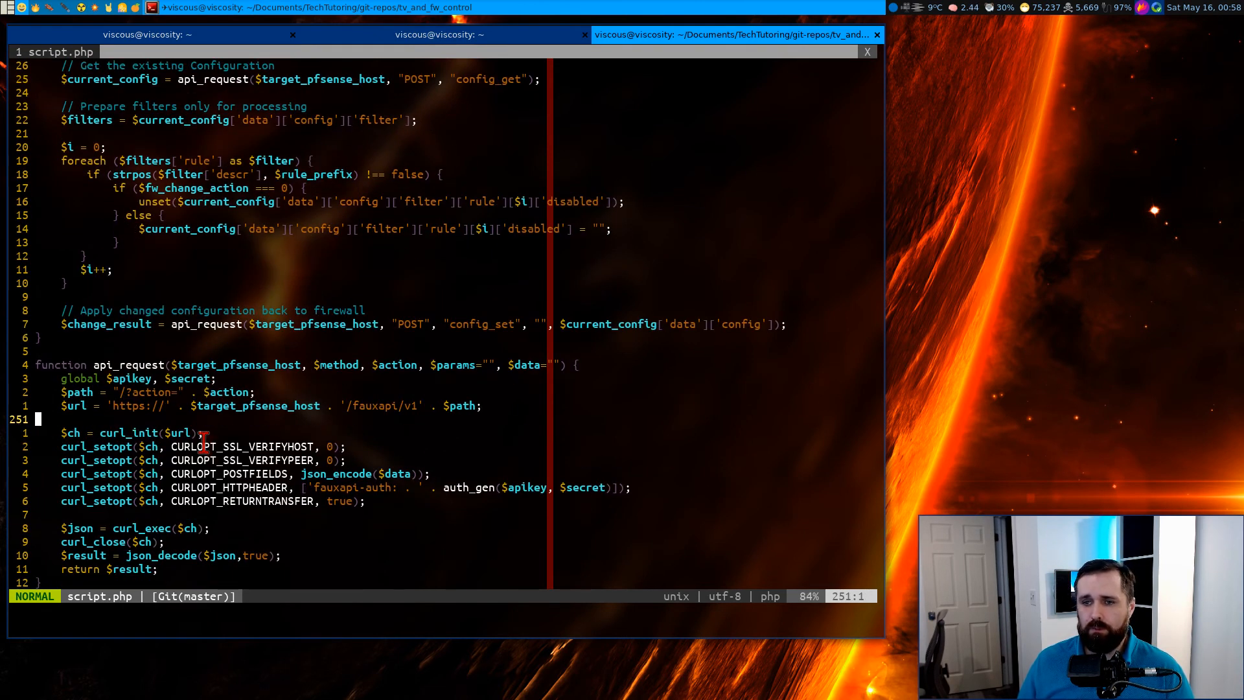
scroll("down", 3)
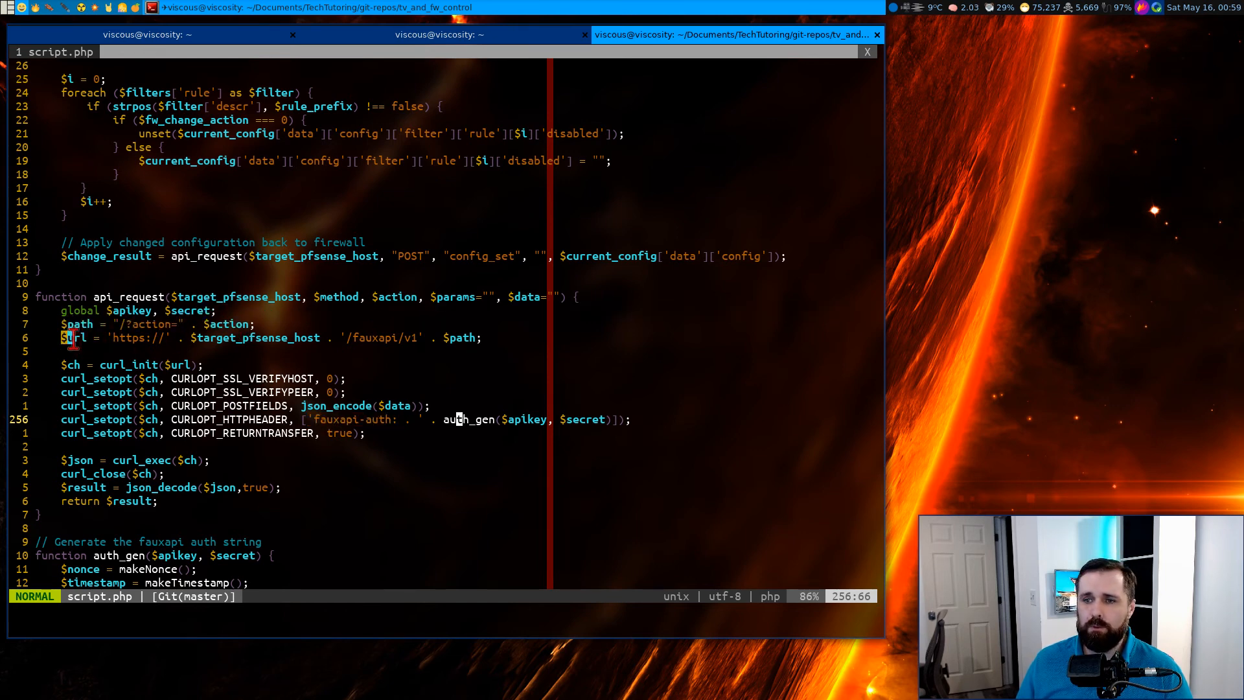
key("V")
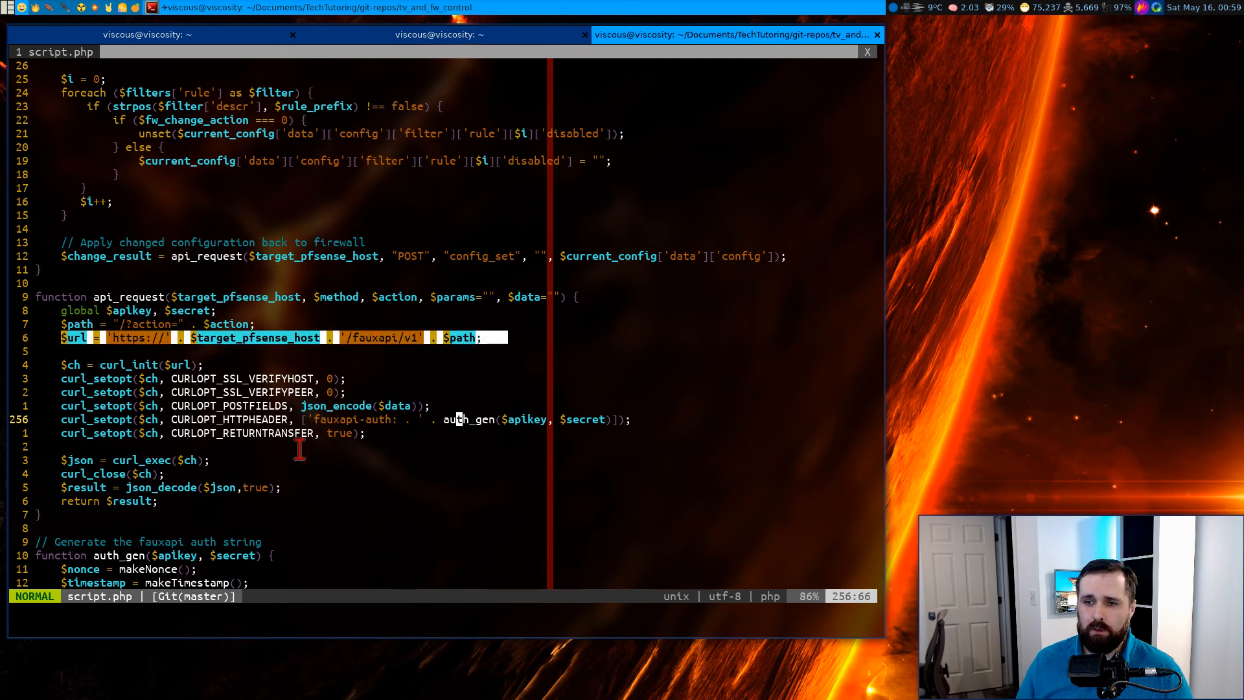
mouse_move(140, 365)
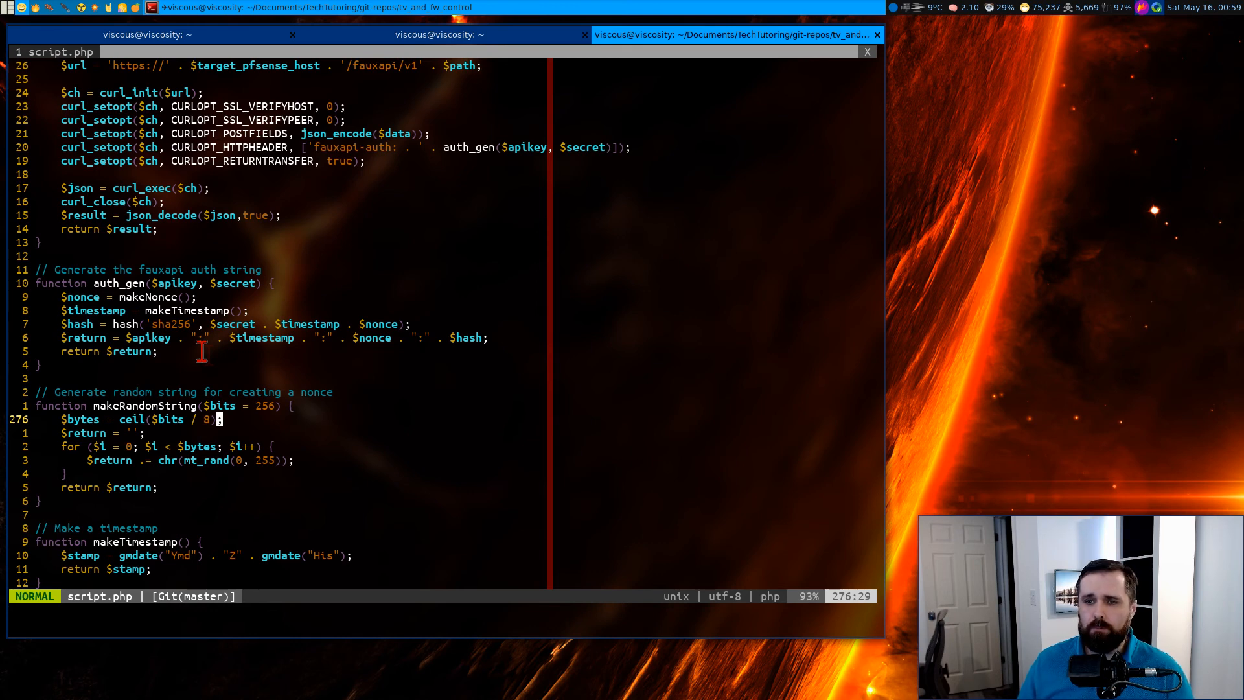
key("G")
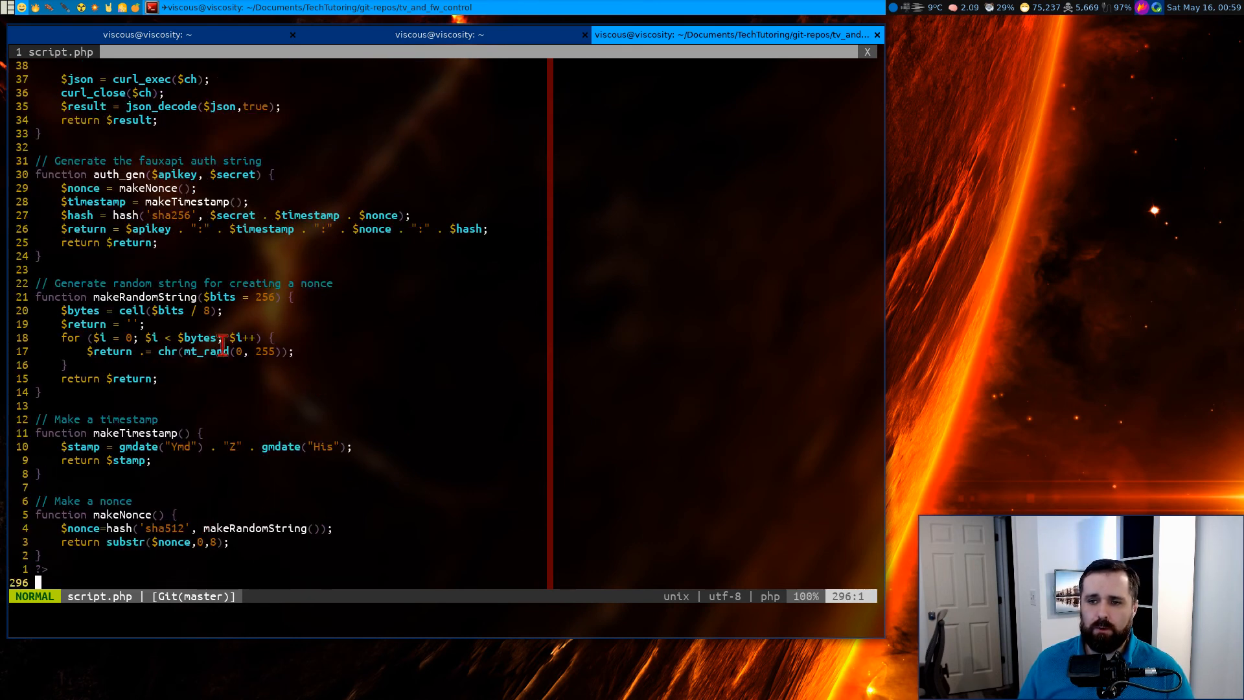
mouse_move(247, 457)
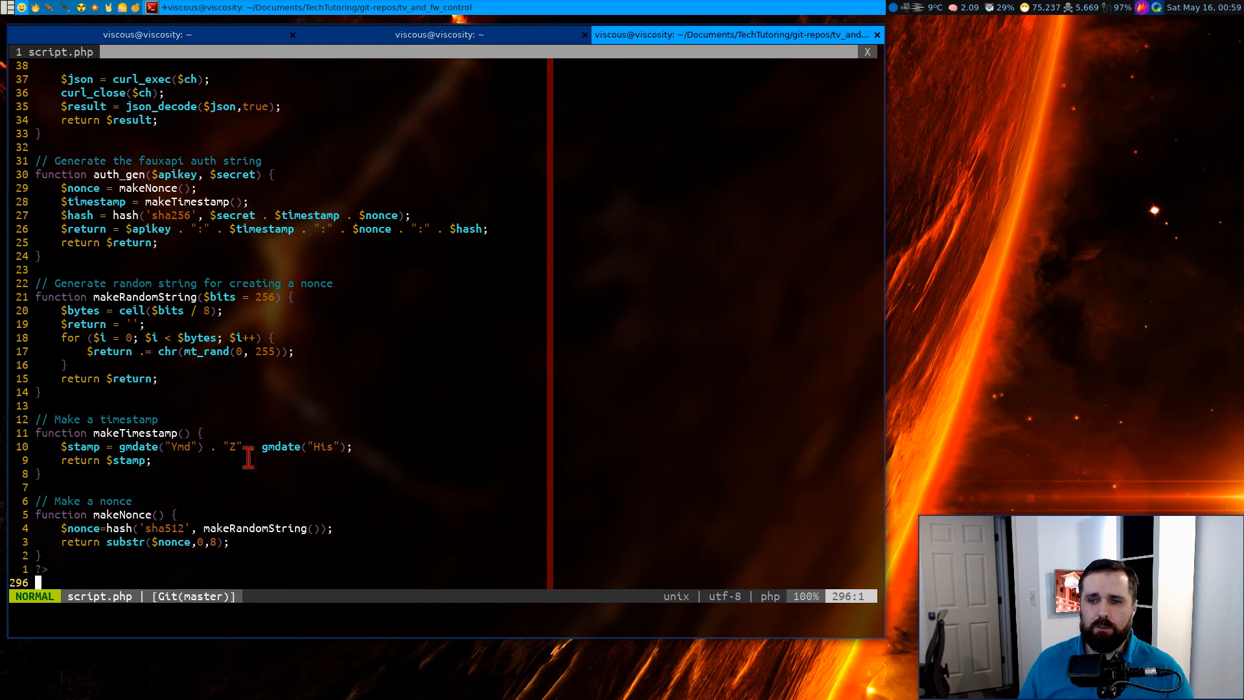